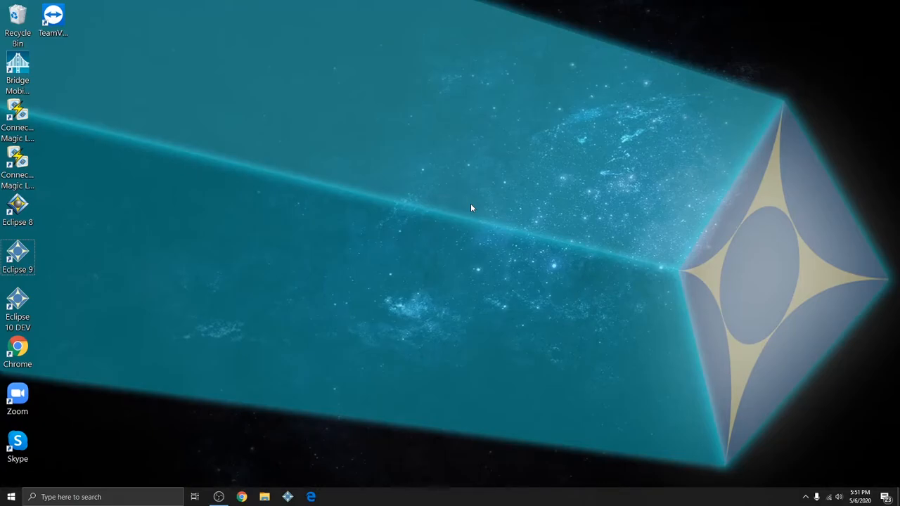
mouse_move(47, 265)
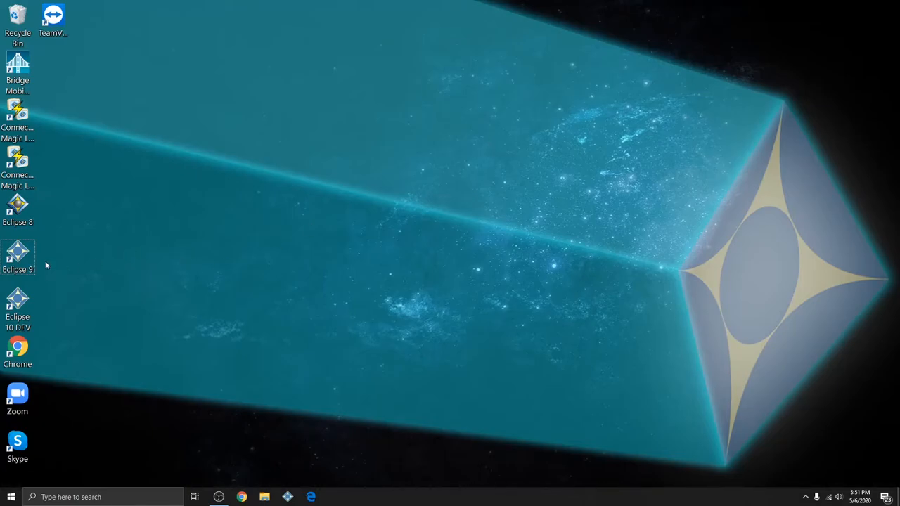
Launch Eclipse 9 from the desktop and sign in as the existing user
double_click(17, 256)
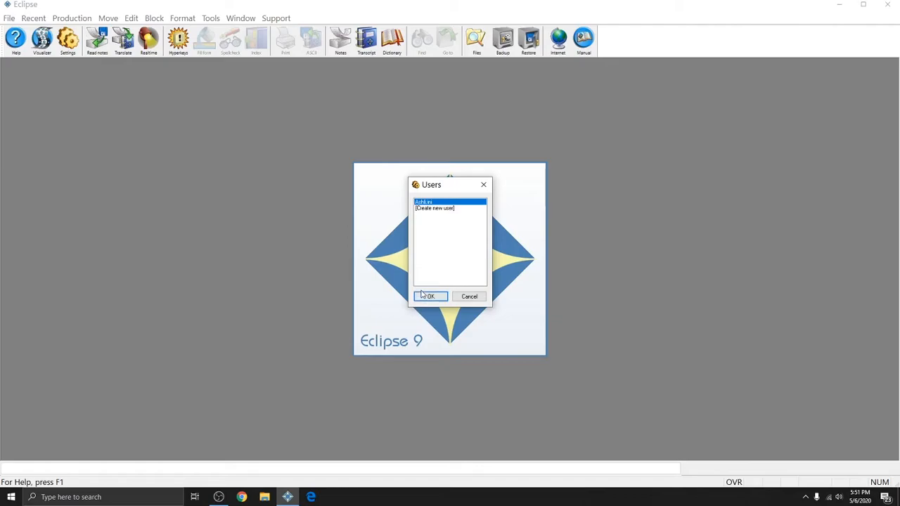
click(429, 296)
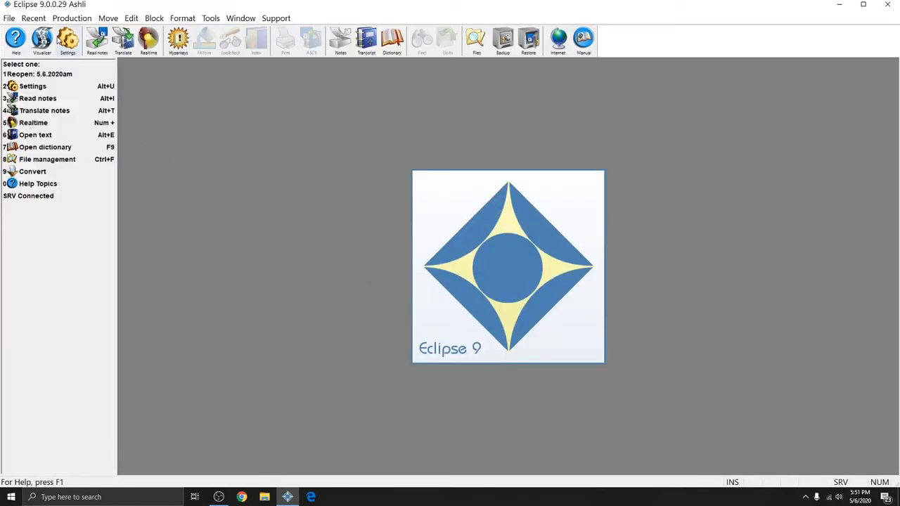
Start adding a new output format under the Realtime settings in User settings
click(32, 85)
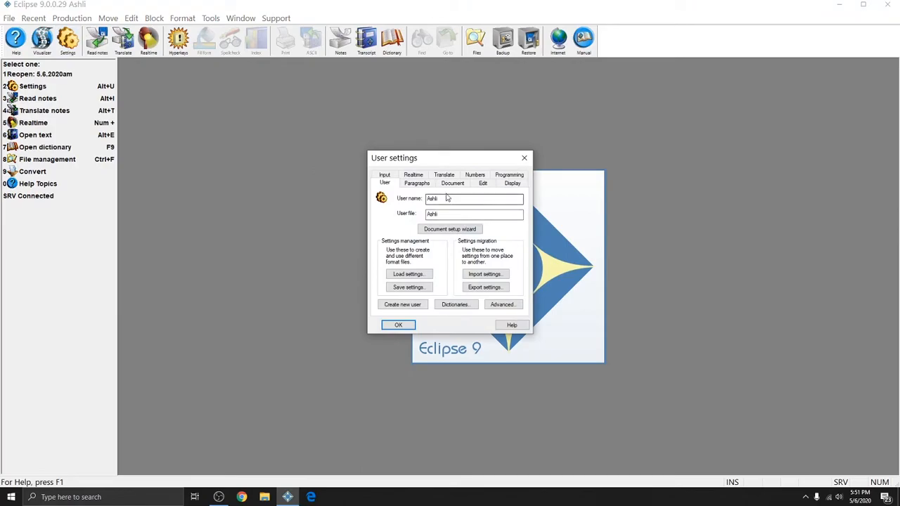
click(414, 183)
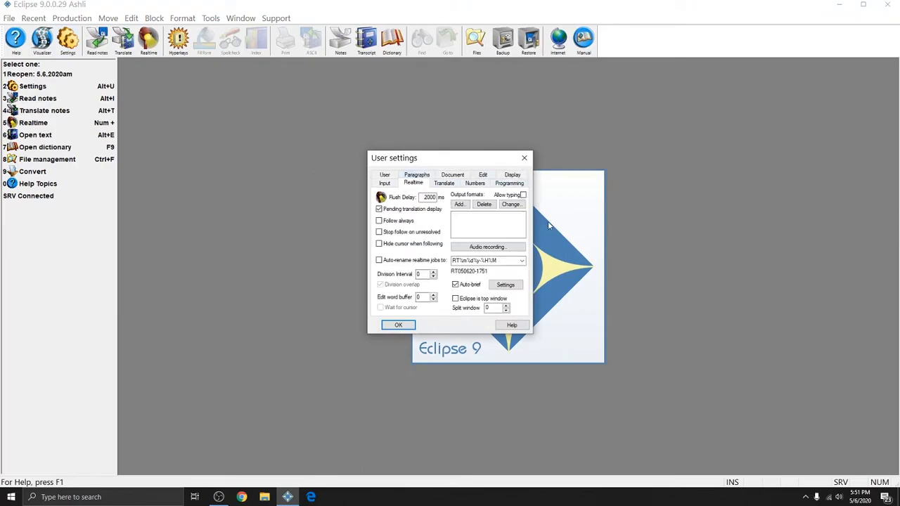
mouse_move(496, 222)
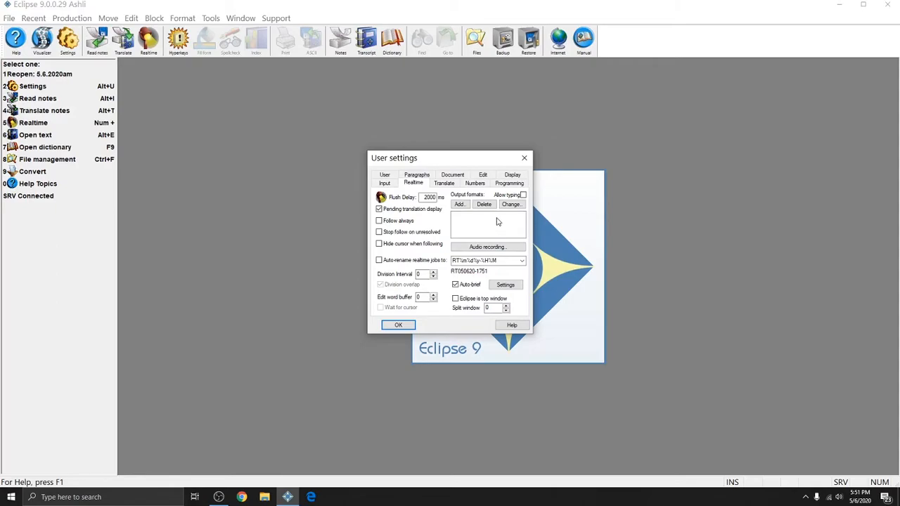
click(459, 204)
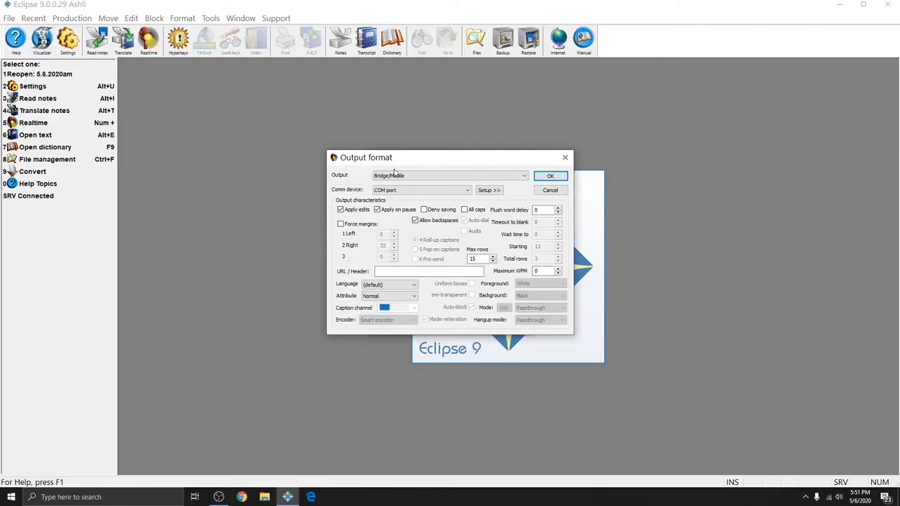
Set the output format's comm device to Connection Magic and confirm it
click(467, 190)
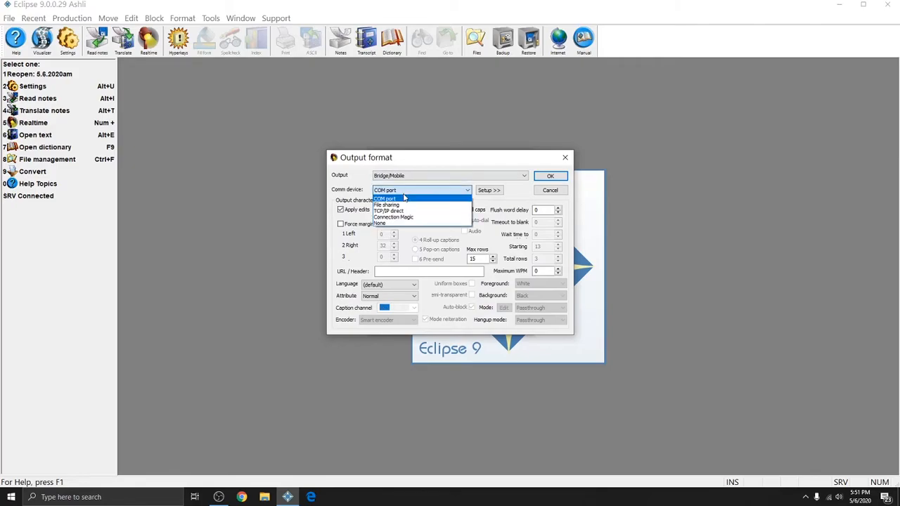
click(393, 217)
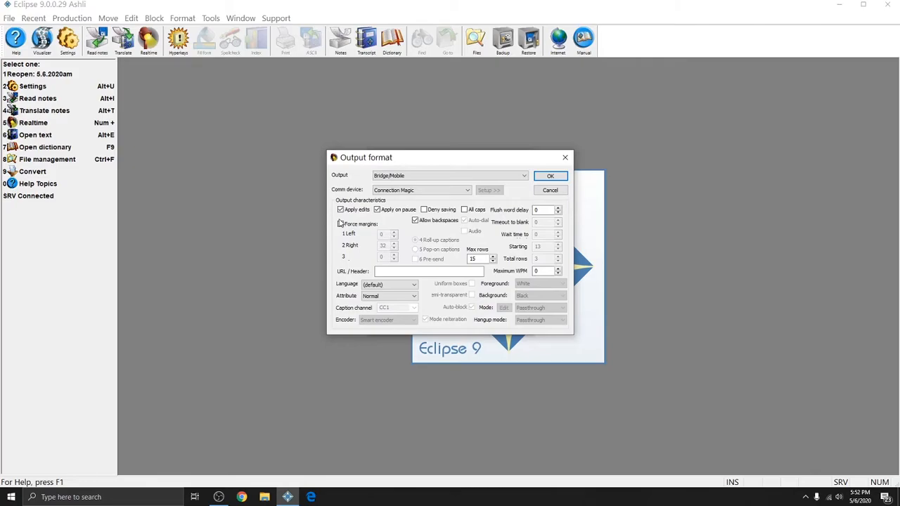
mouse_move(399, 213)
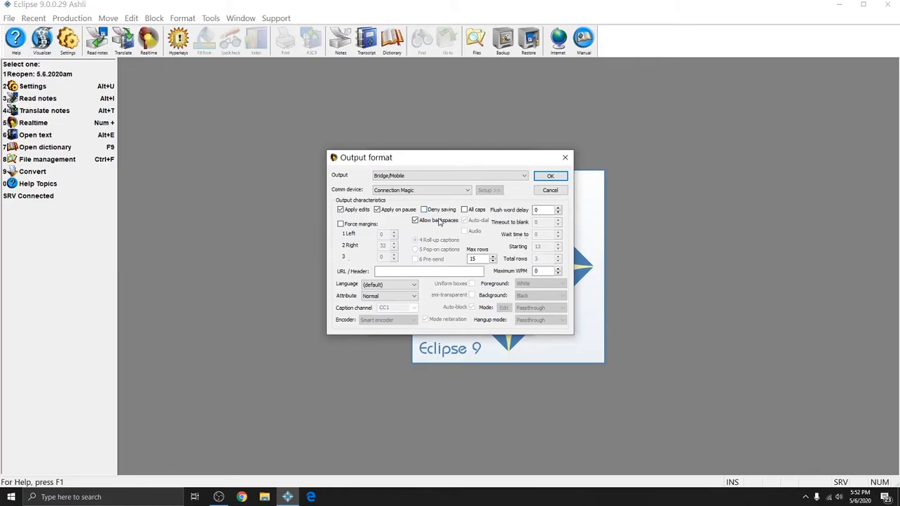
click(415, 220)
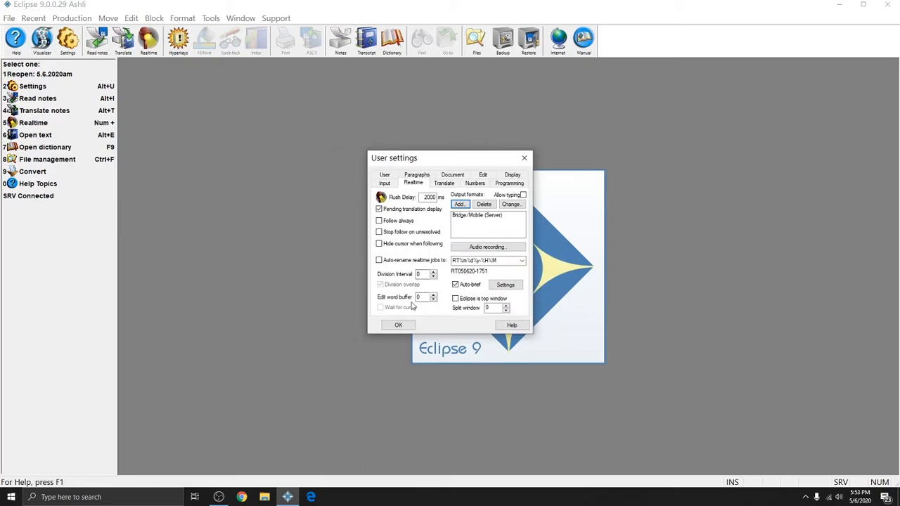
Confirm the User settings dialog, returning to the Eclipse start menu
click(398, 325)
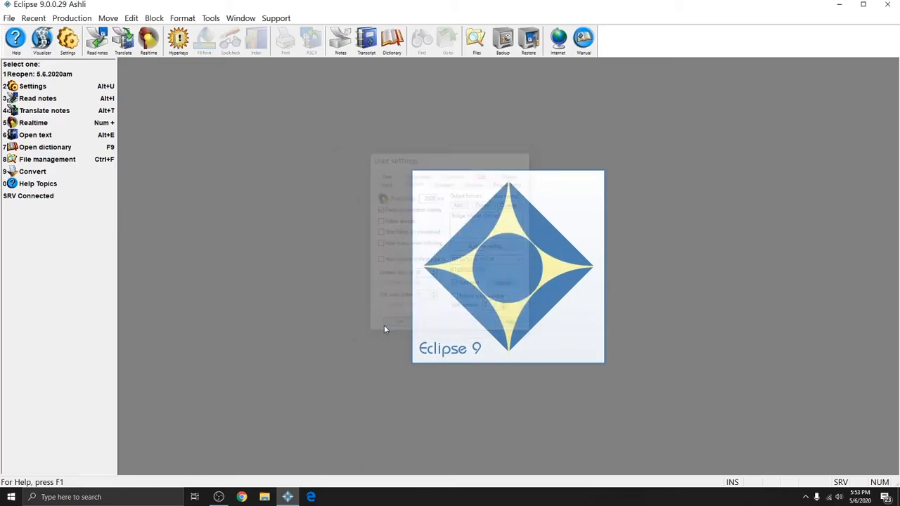
click(399, 322)
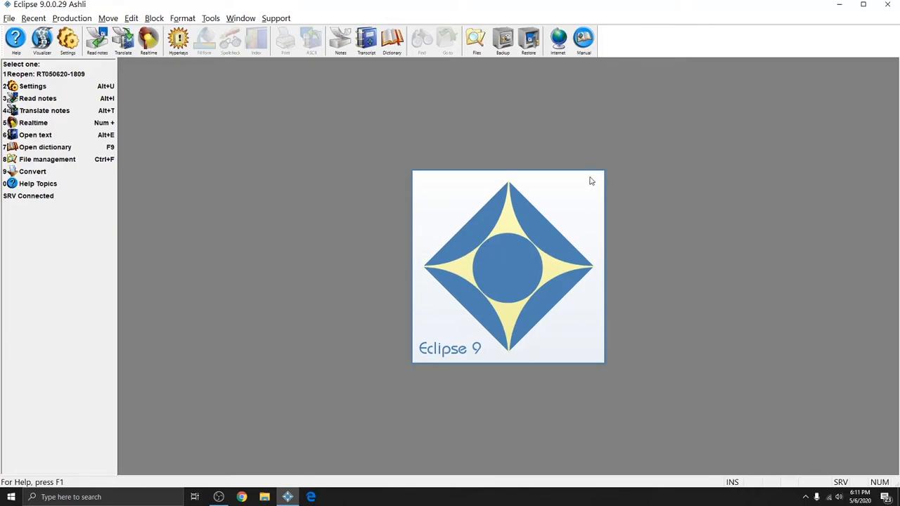
mouse_move(877, 23)
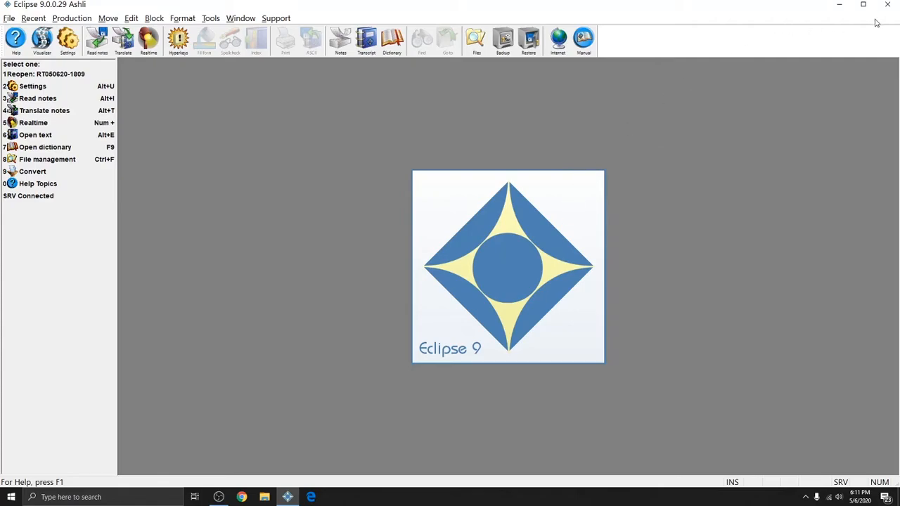
Close Eclipse 9 to return to the Windows desktop
click(863, 5)
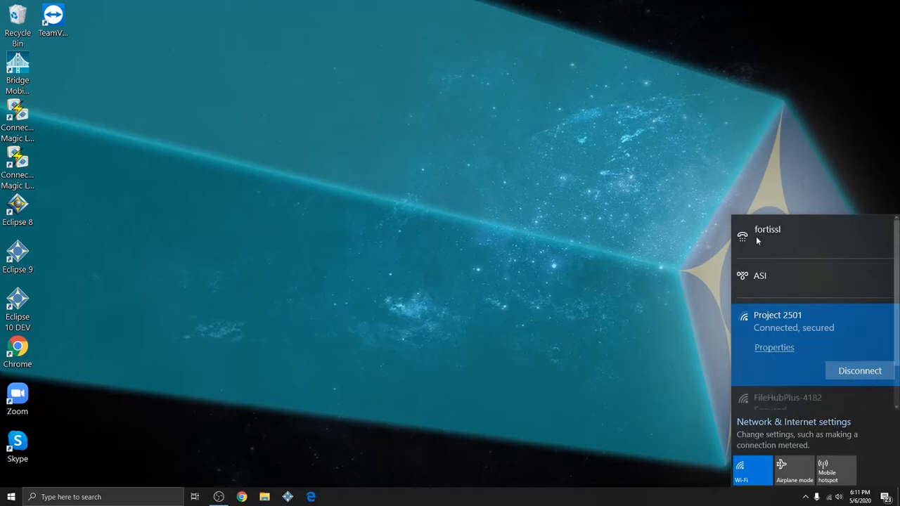
mouse_move(813, 338)
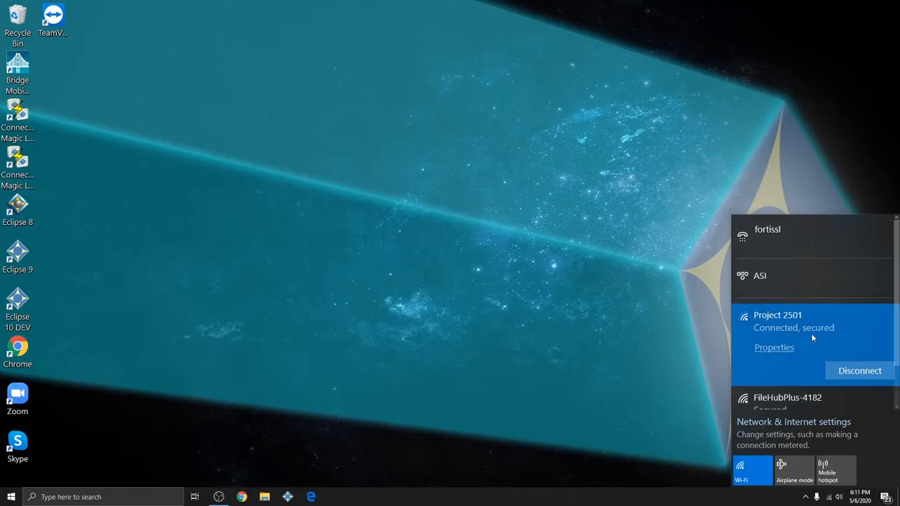
mouse_move(828, 352)
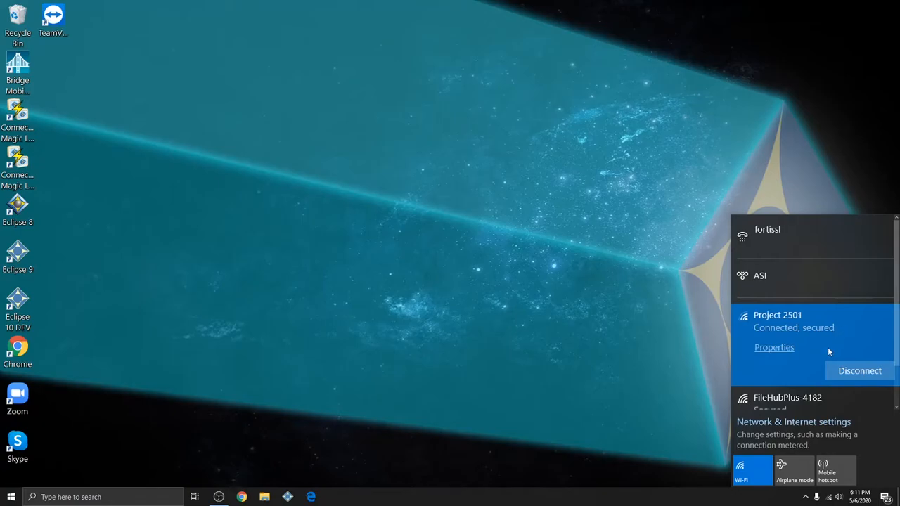
mouse_move(787, 339)
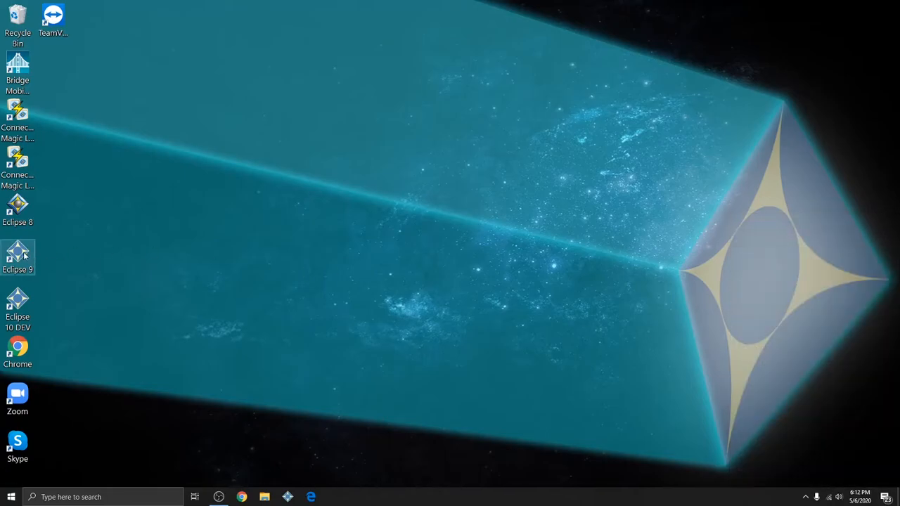
Relaunch Eclipse 9 and sign in as the existing user again
double_click(17, 257)
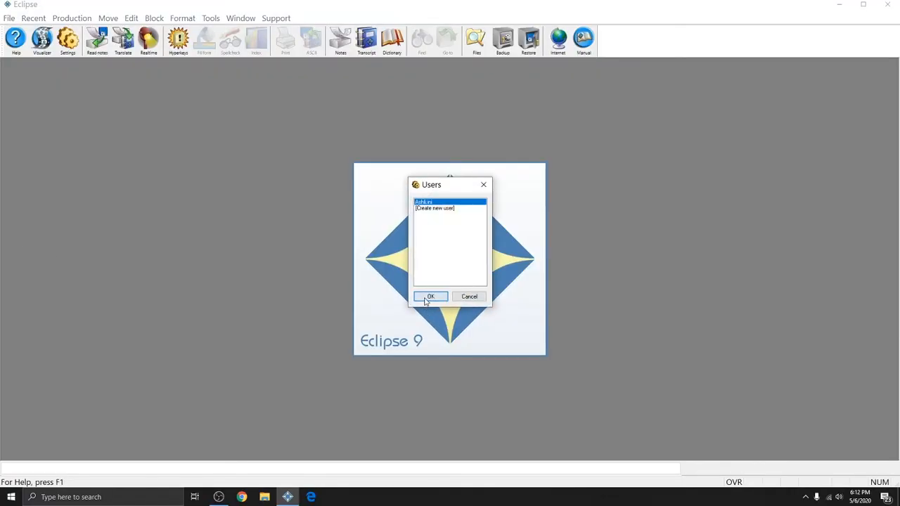
click(430, 296)
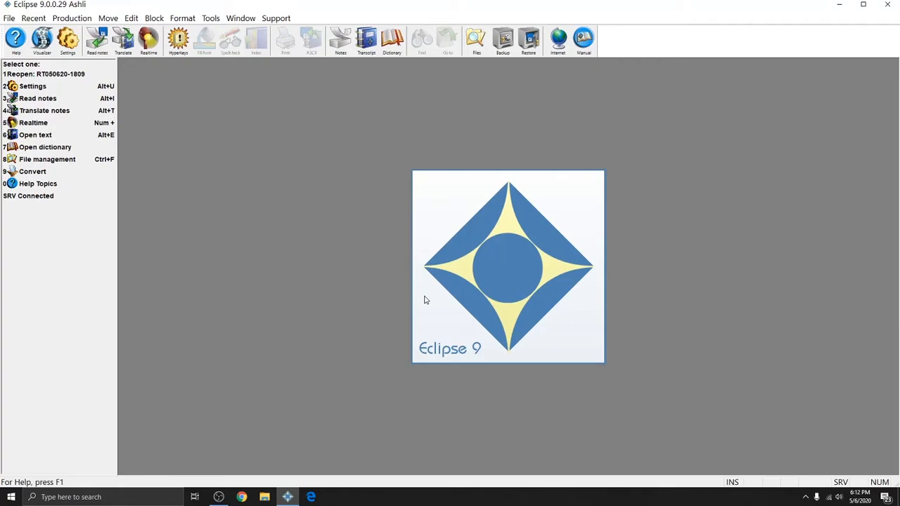
mouse_move(377, 309)
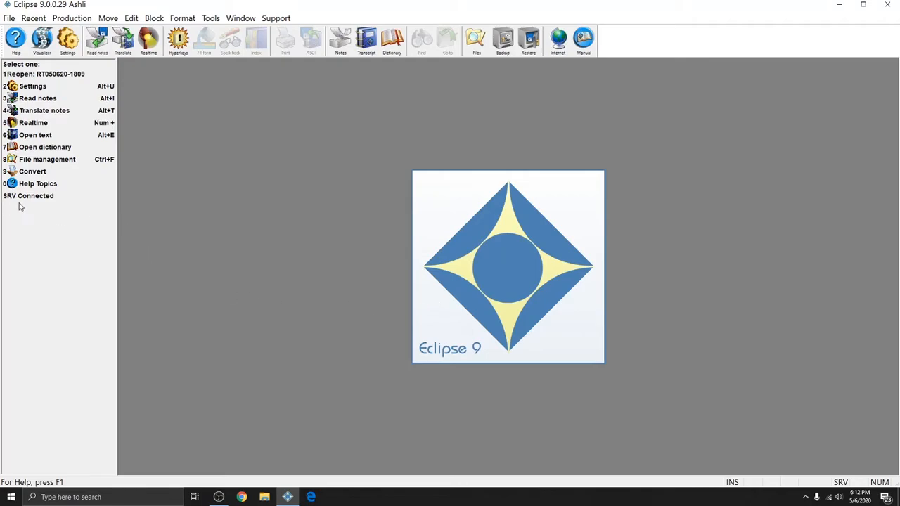
mouse_move(62, 211)
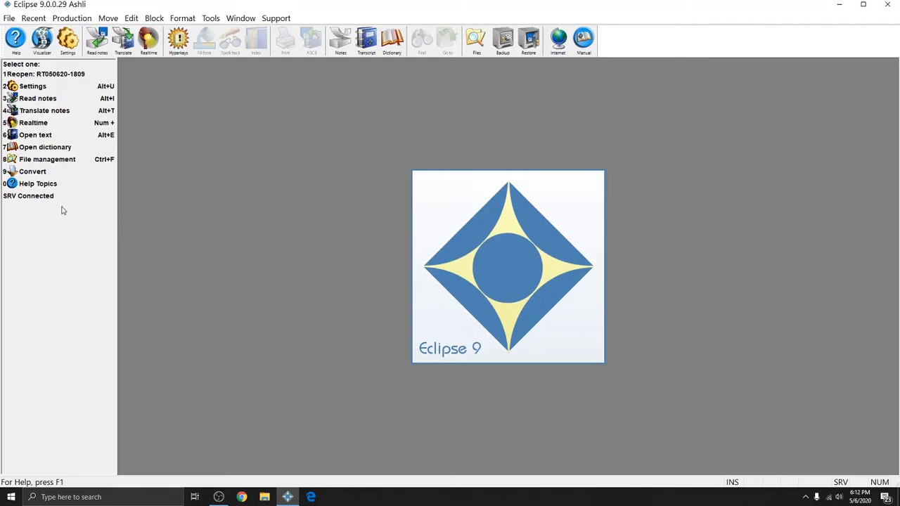
mouse_move(24, 210)
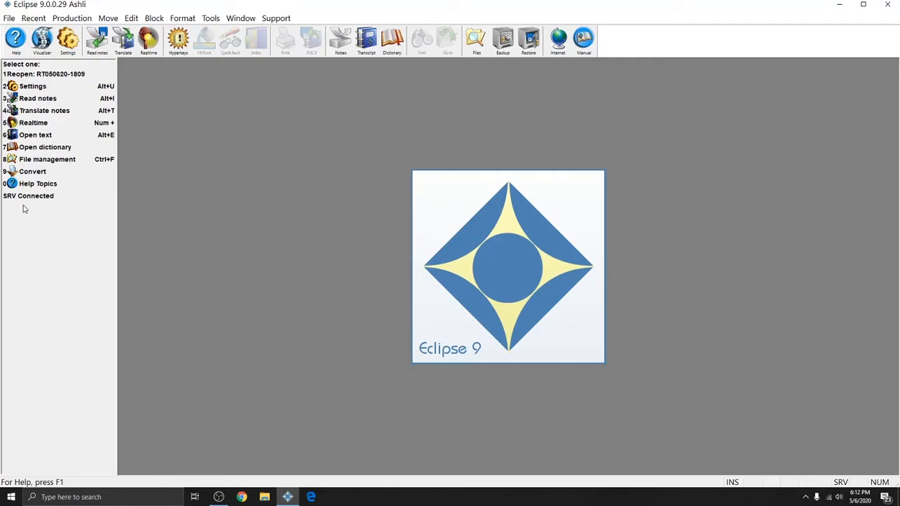
mouse_move(422, 484)
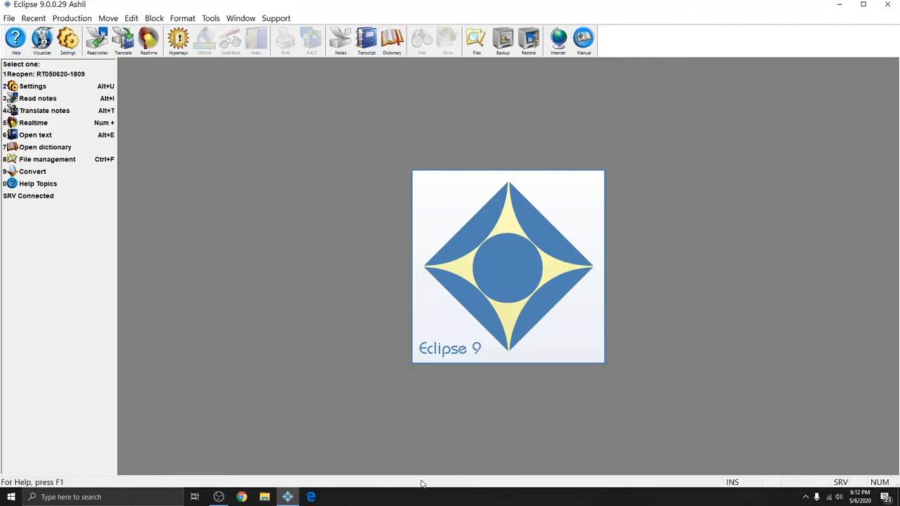
mouse_move(626, 481)
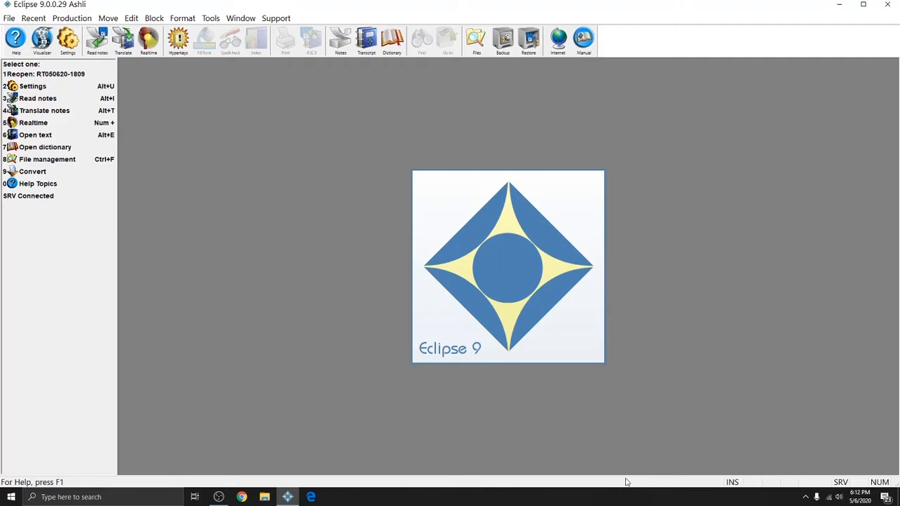
mouse_move(401, 486)
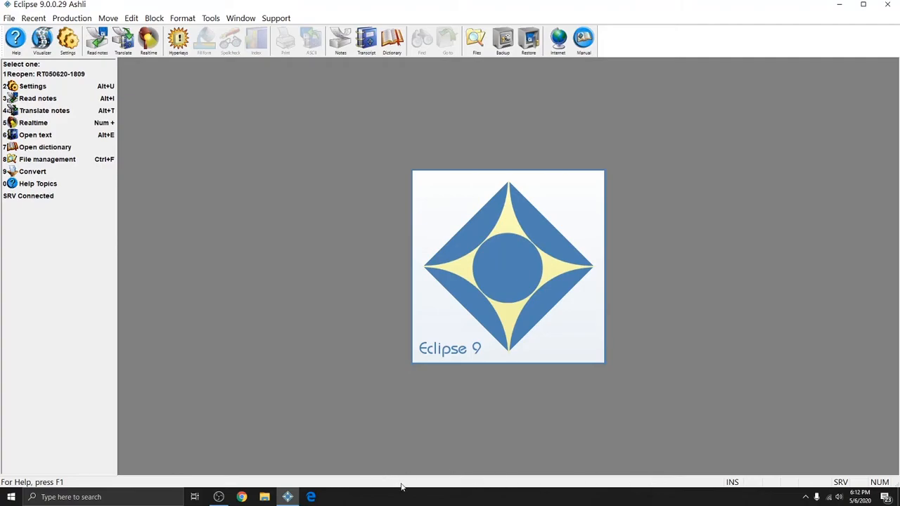
mouse_move(793, 489)
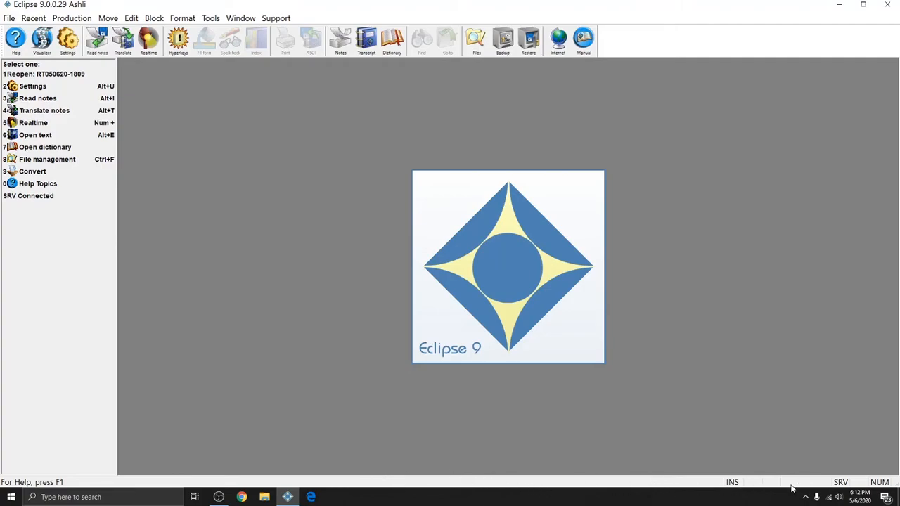
mouse_move(858, 483)
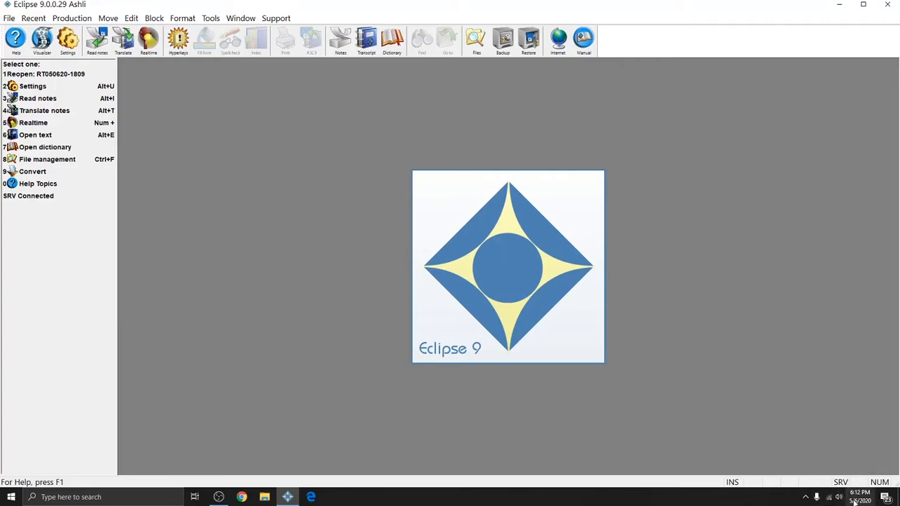
mouse_move(806, 491)
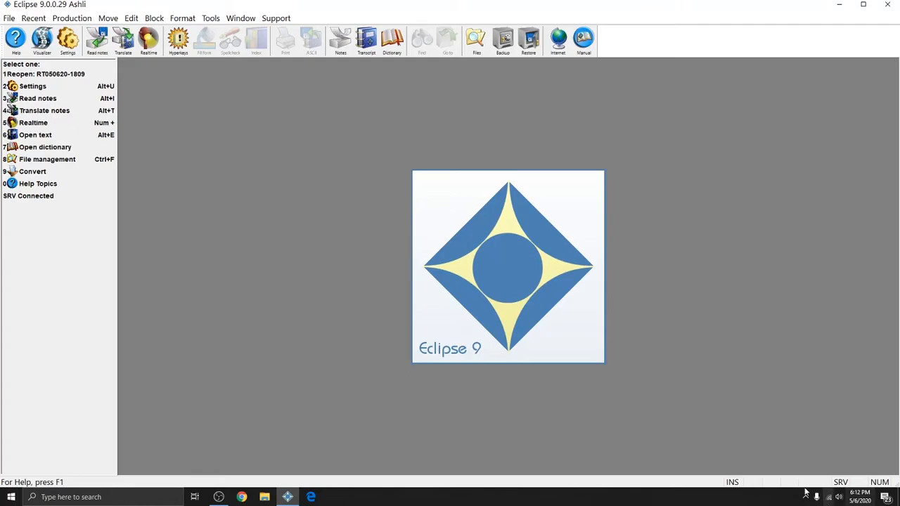
mouse_move(625, 338)
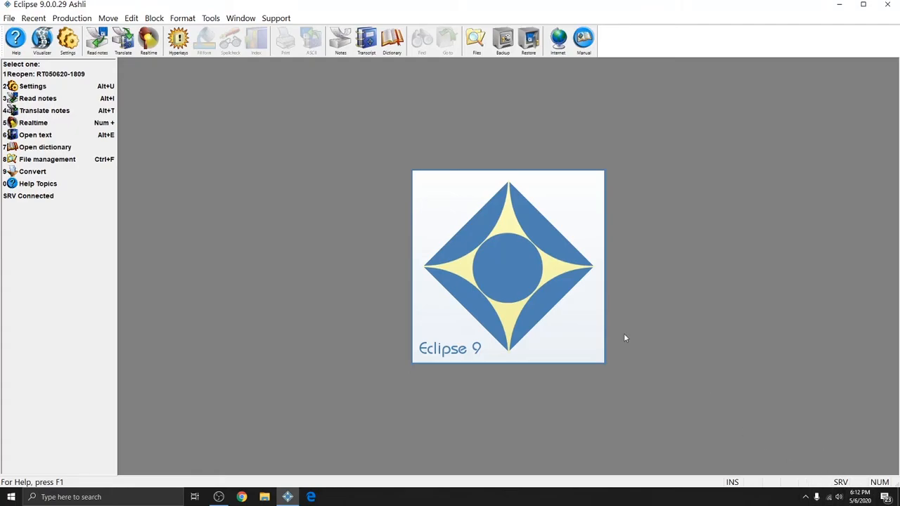
mouse_move(211, 17)
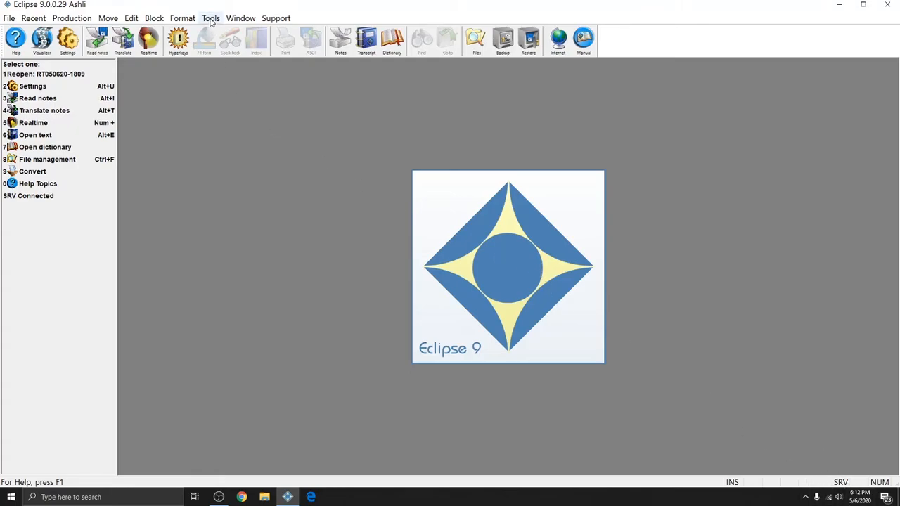
click(210, 18)
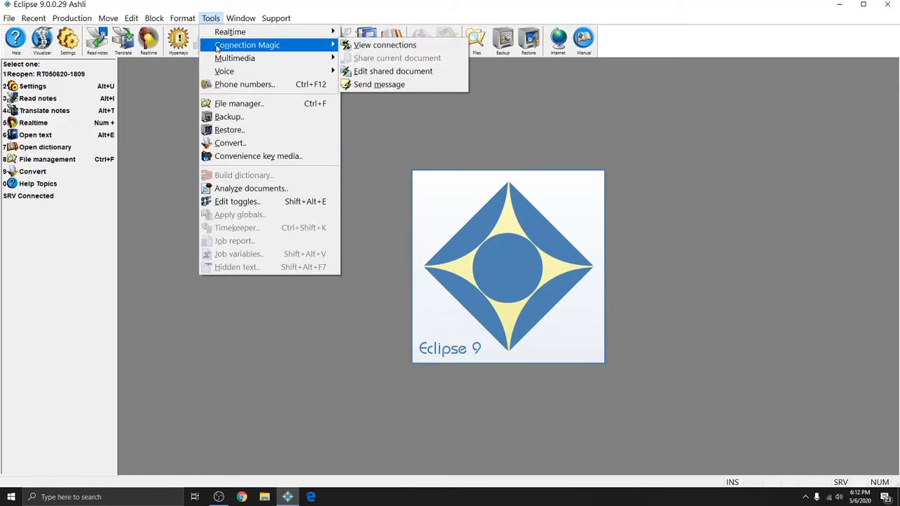
click(385, 45)
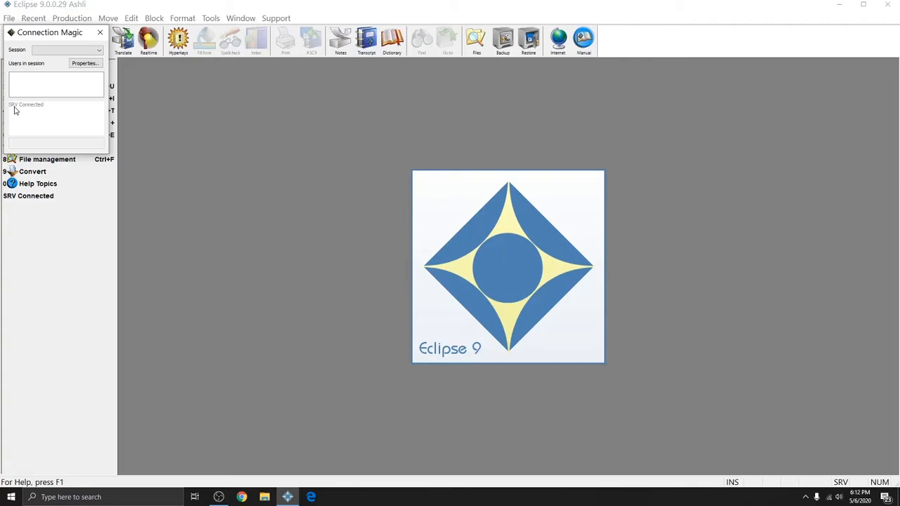
mouse_move(44, 211)
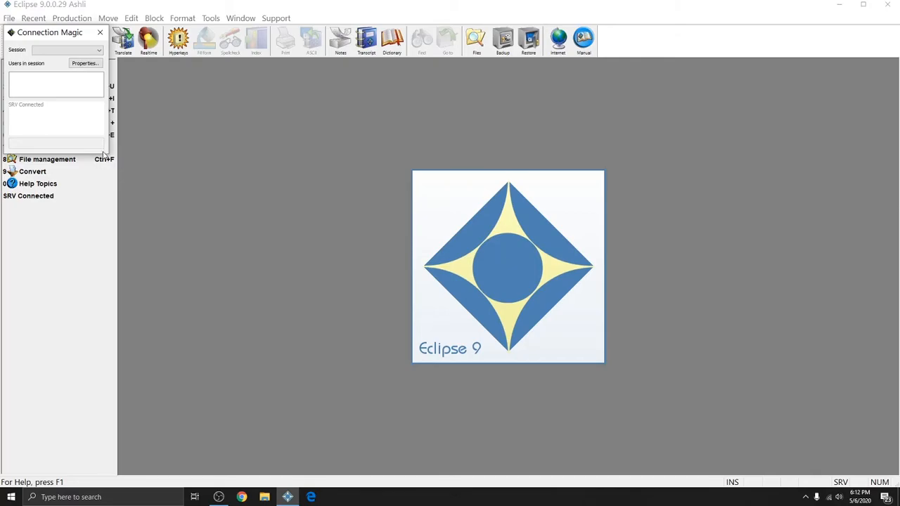
mouse_move(99, 142)
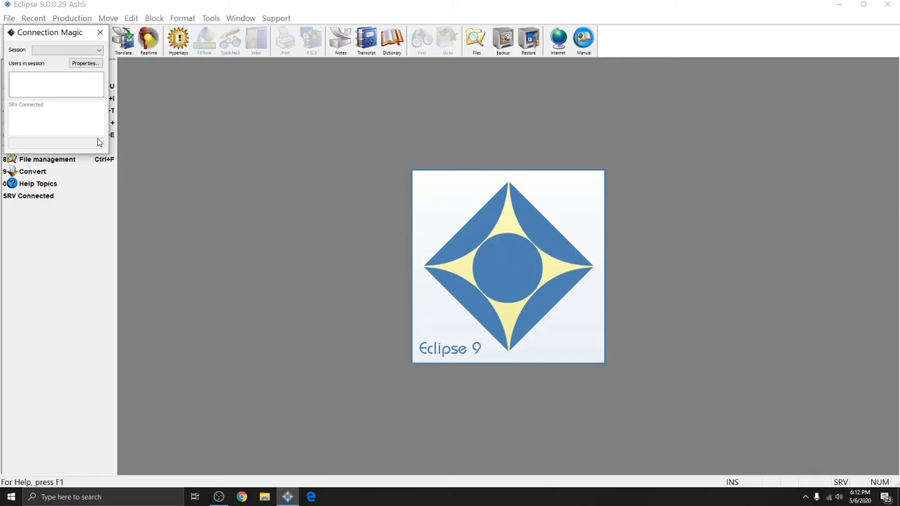
click(99, 33)
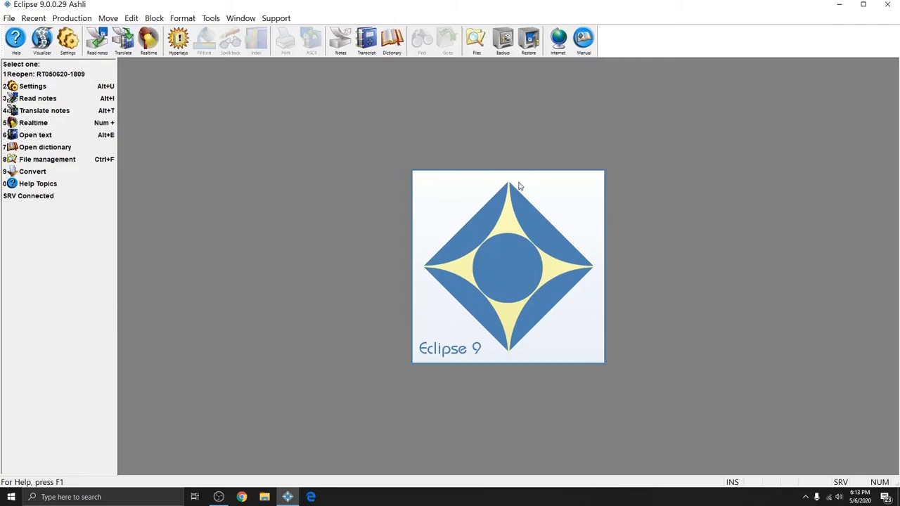
mouse_move(532, 248)
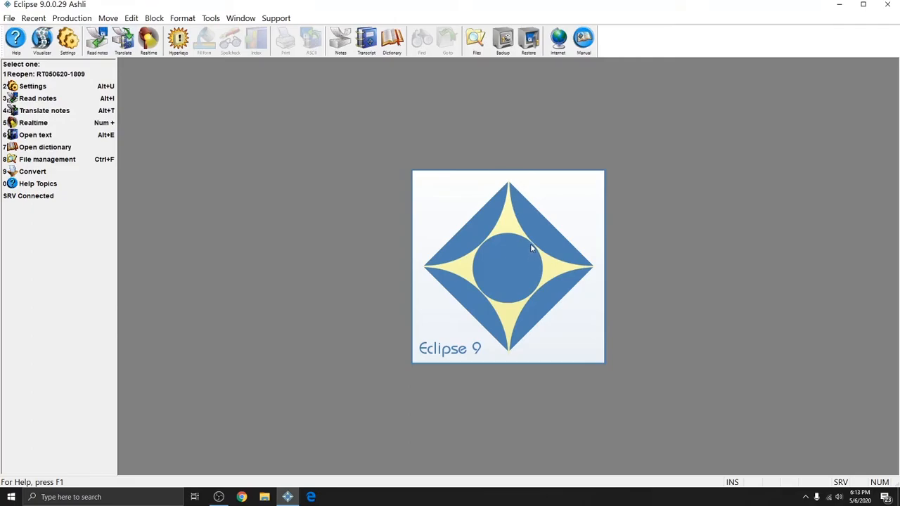
mouse_move(561, 274)
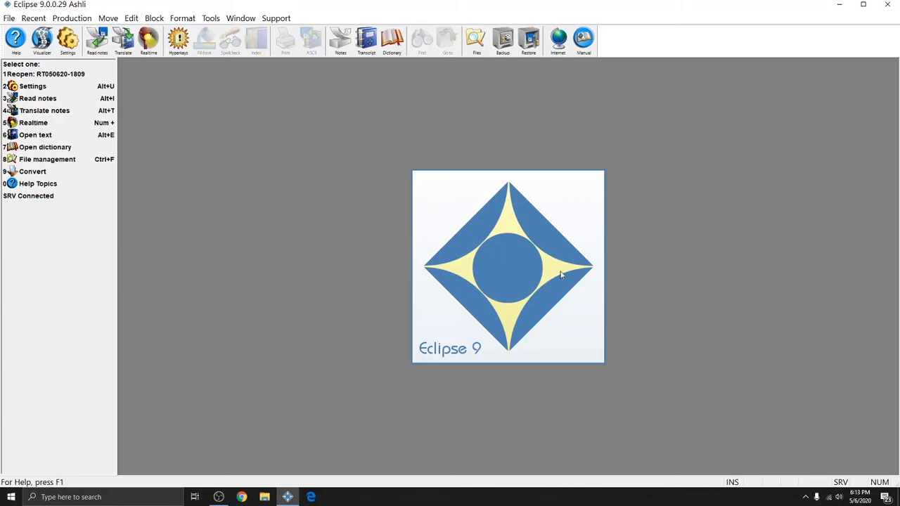
mouse_move(510, 244)
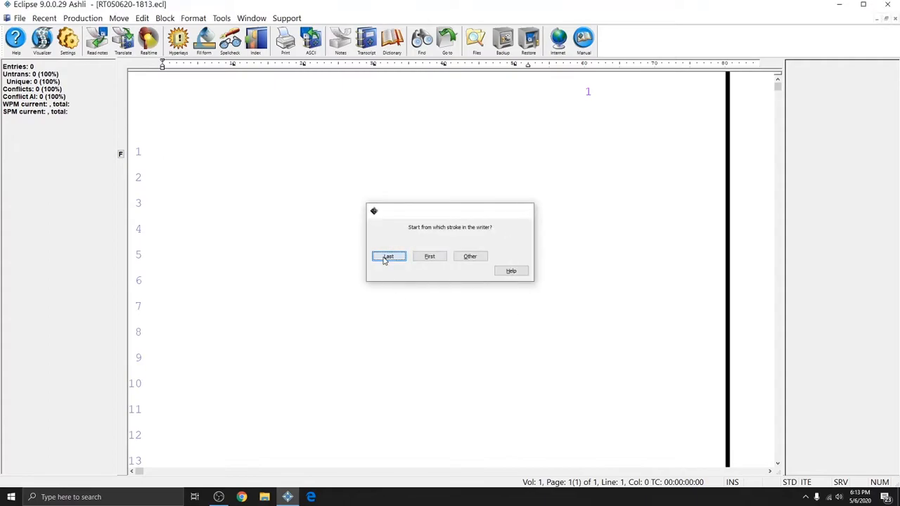
Start the realtime file from the writer's last stroke
click(388, 256)
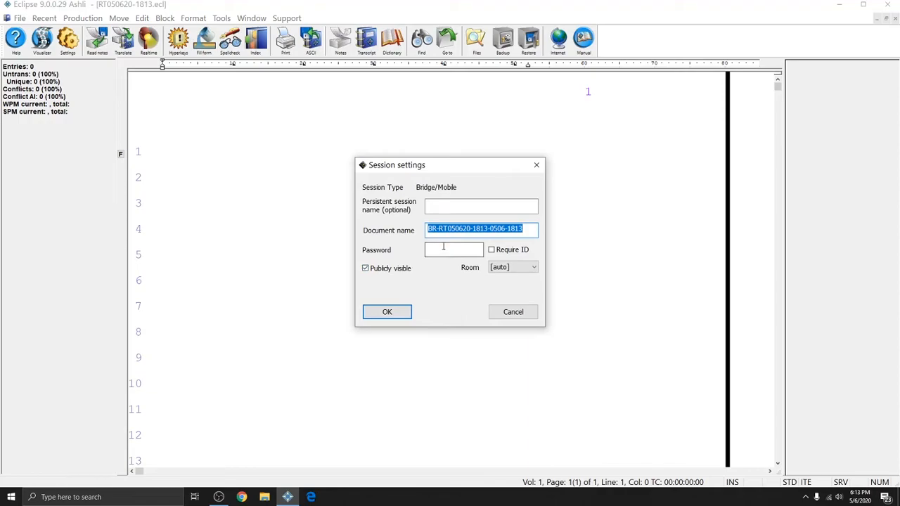
Name the session document BridgeDemoTest and enter a session password
click(529, 229)
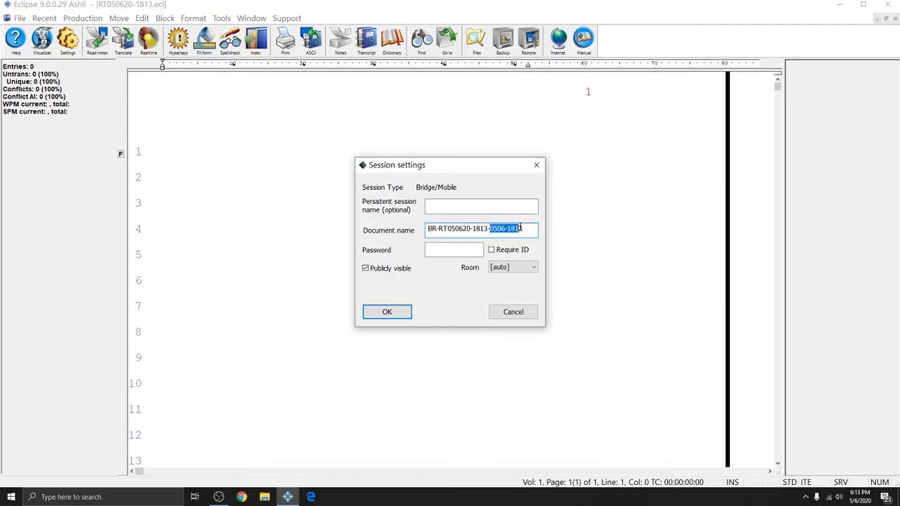
click(524, 228)
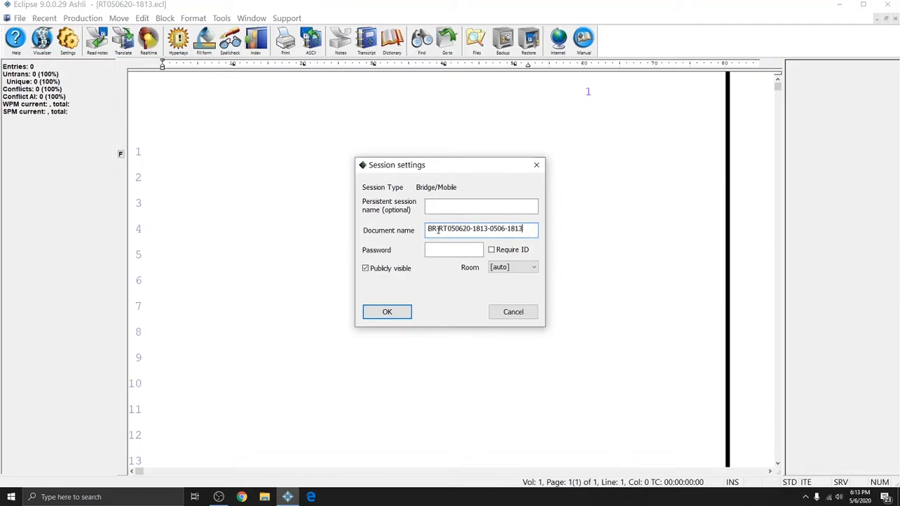
double_click(464, 228)
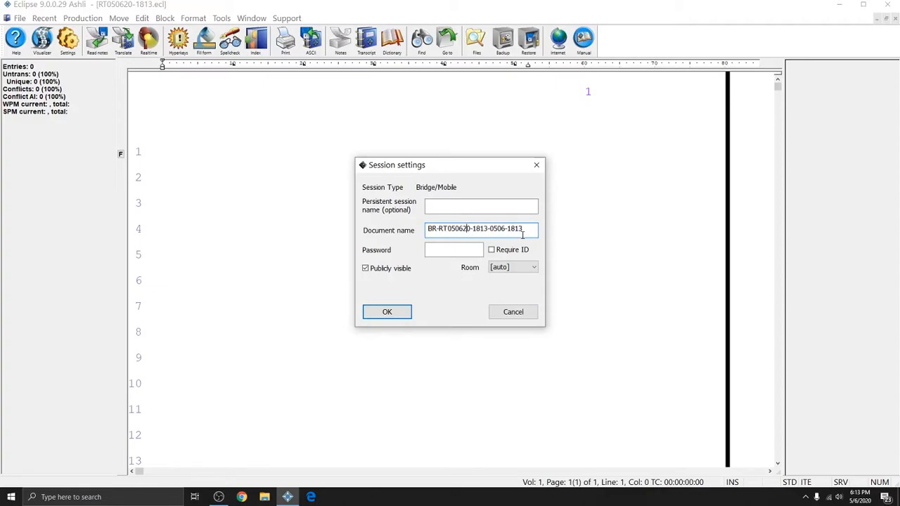
triple_click(482, 228)
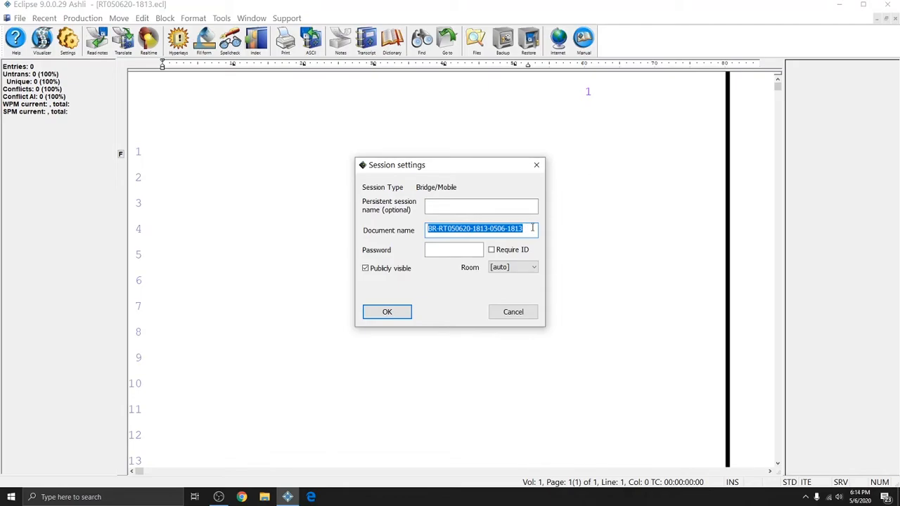
text(BridgeDemoTest)
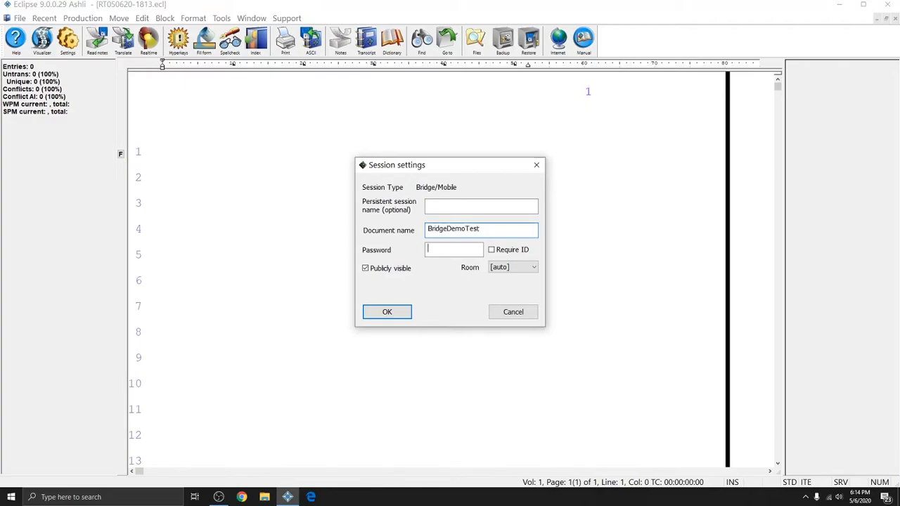
text(••)
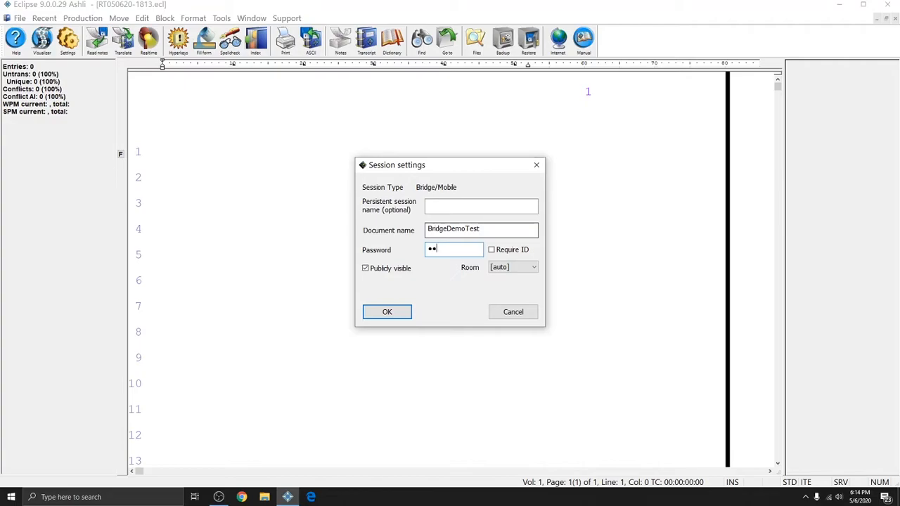
text(••)
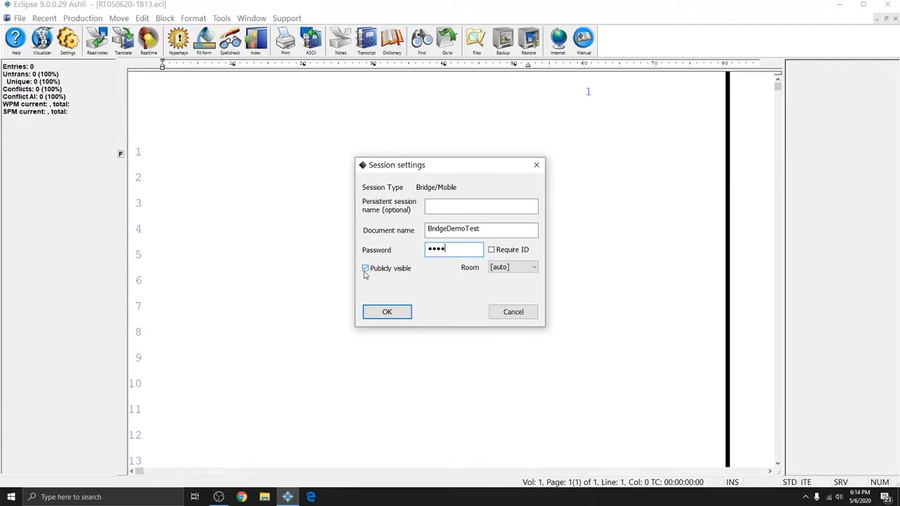
mouse_move(375, 273)
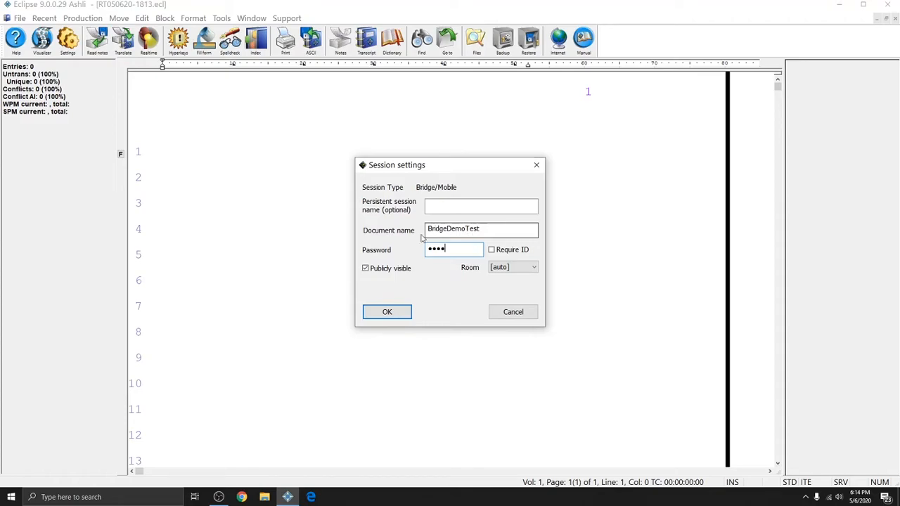
mouse_move(468, 241)
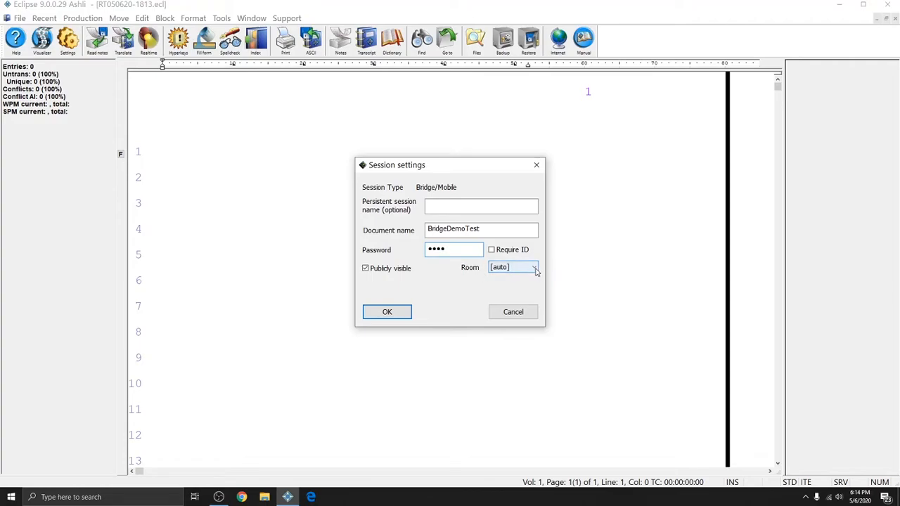
Put the session in Room 4 and confirm the settings to open it
click(534, 267)
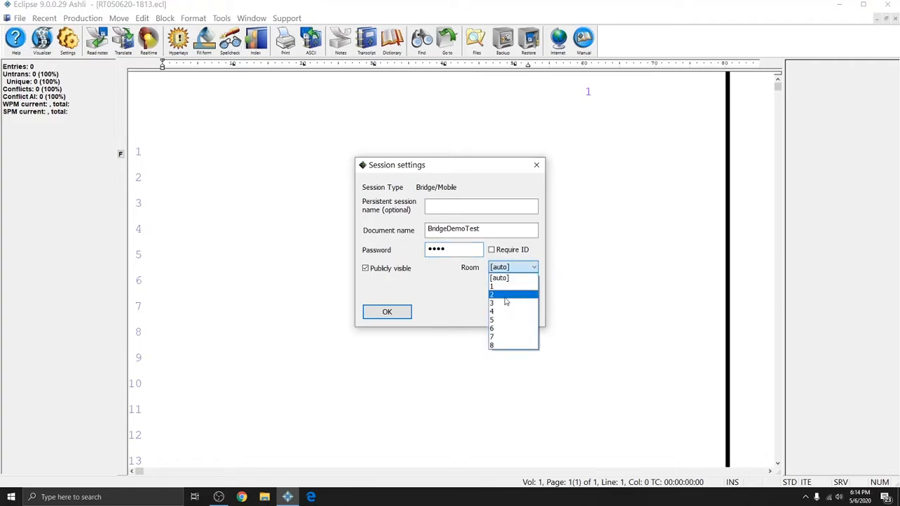
mouse_move(493, 312)
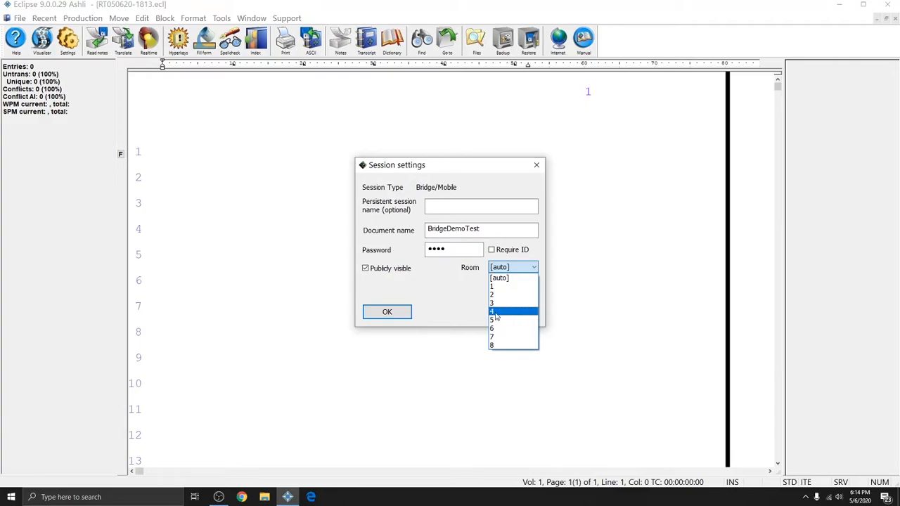
click(492, 312)
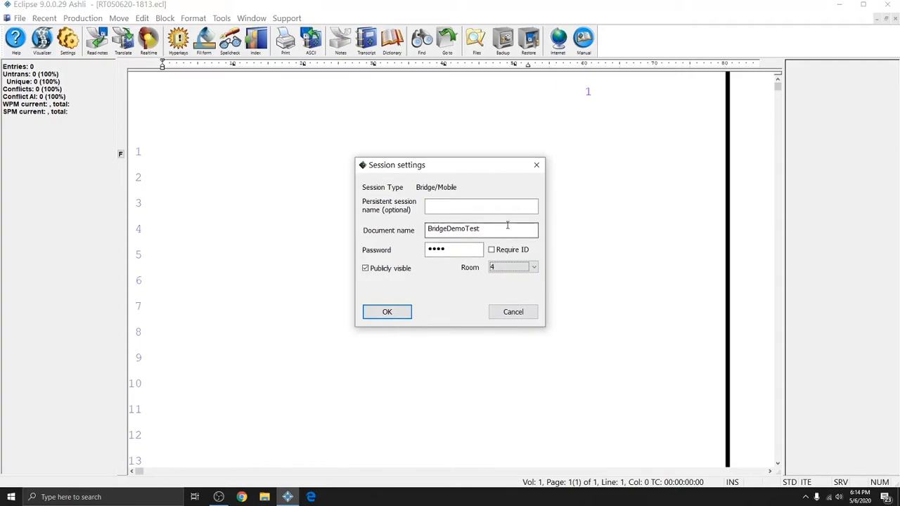
triple_click(482, 228)
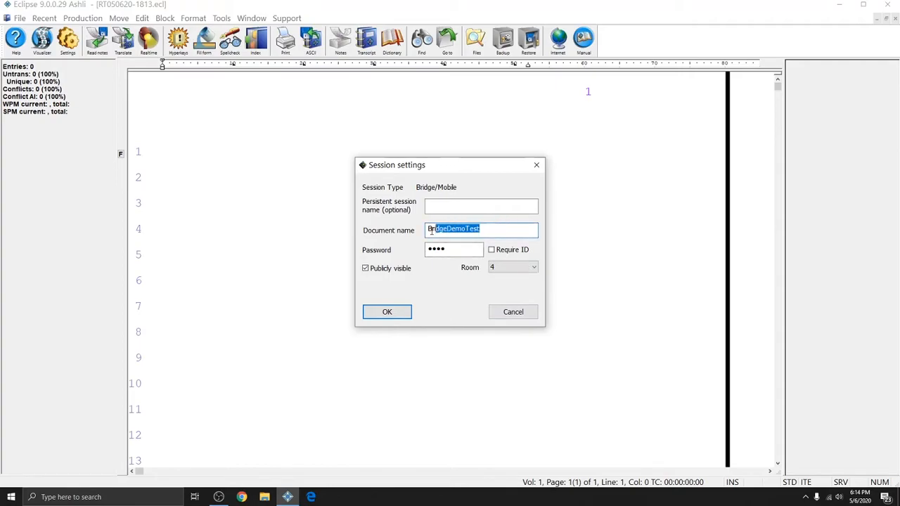
click(453, 250)
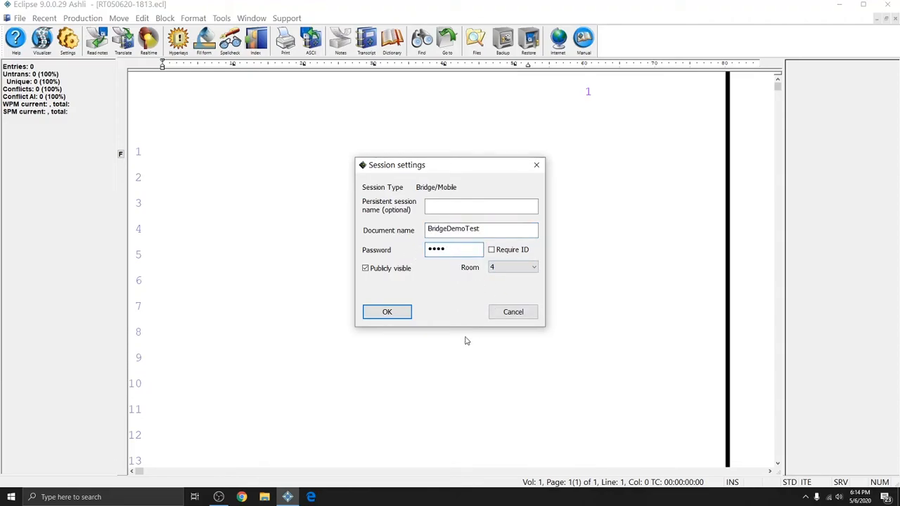
click(387, 311)
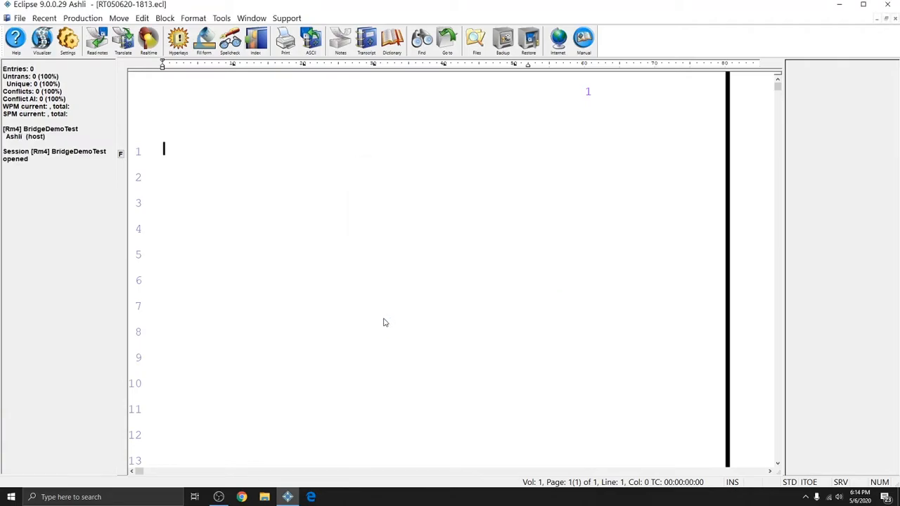
Write a test stroke so STKPWHR appears on line 1 of the transcript
text(STKPWHR)
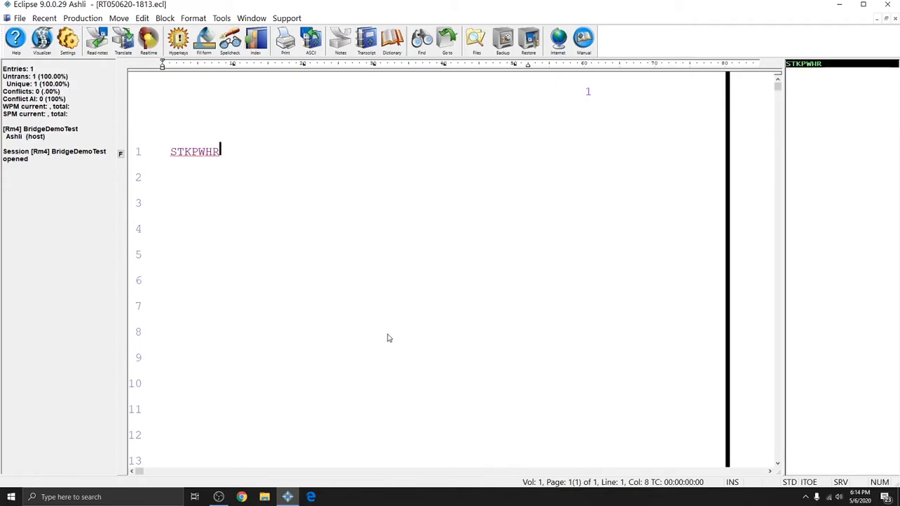
mouse_move(436, 253)
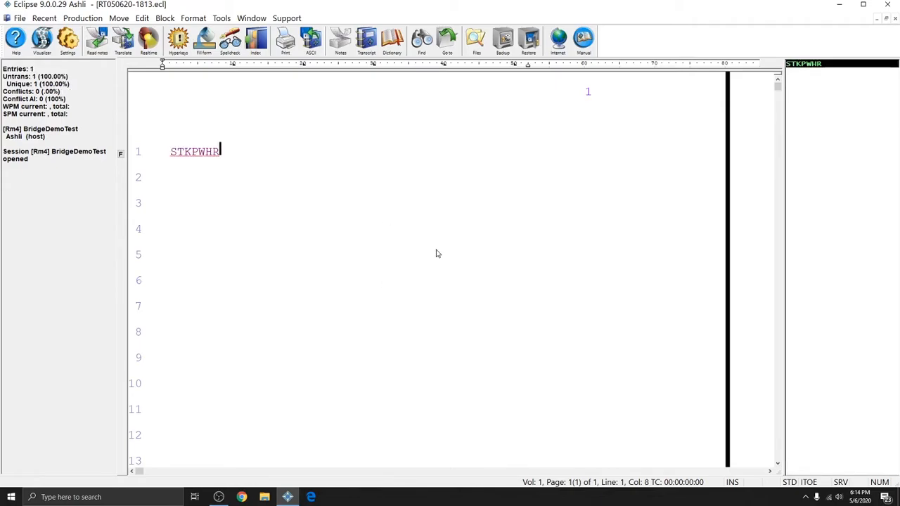
mouse_move(412, 208)
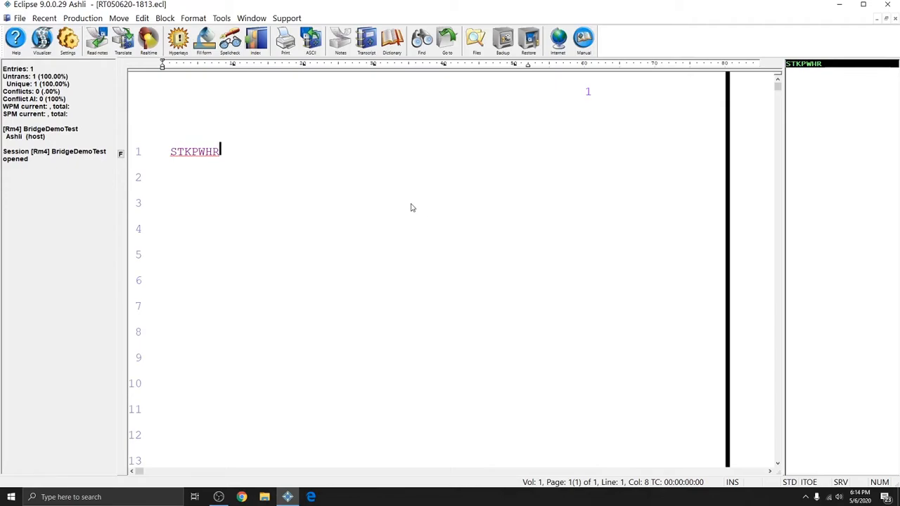
mouse_move(338, 7)
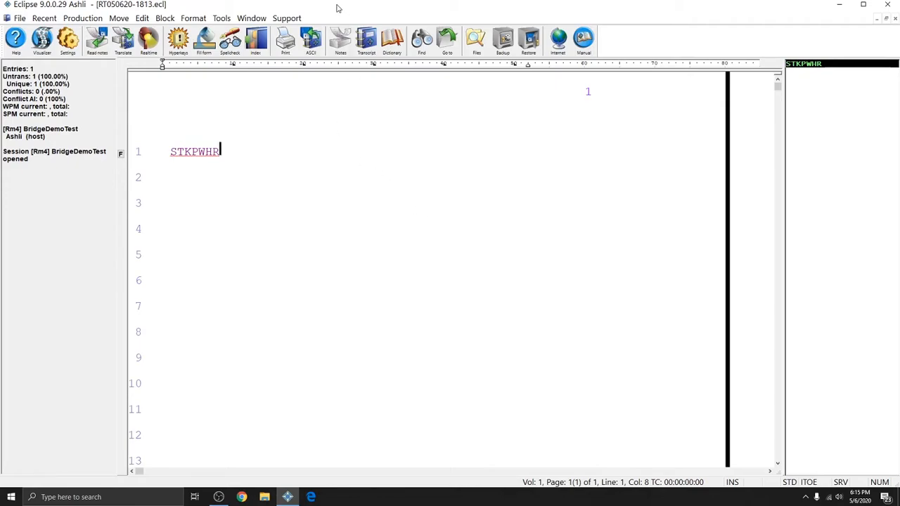
mouse_move(313, 61)
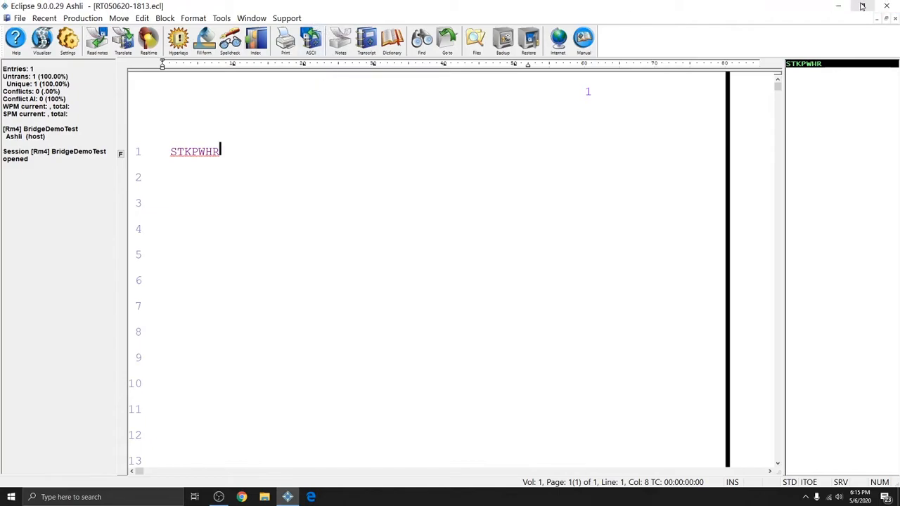
Dock Eclipse on the right half and browse to connect.eclipsecat.com in Edge
click(861, 6)
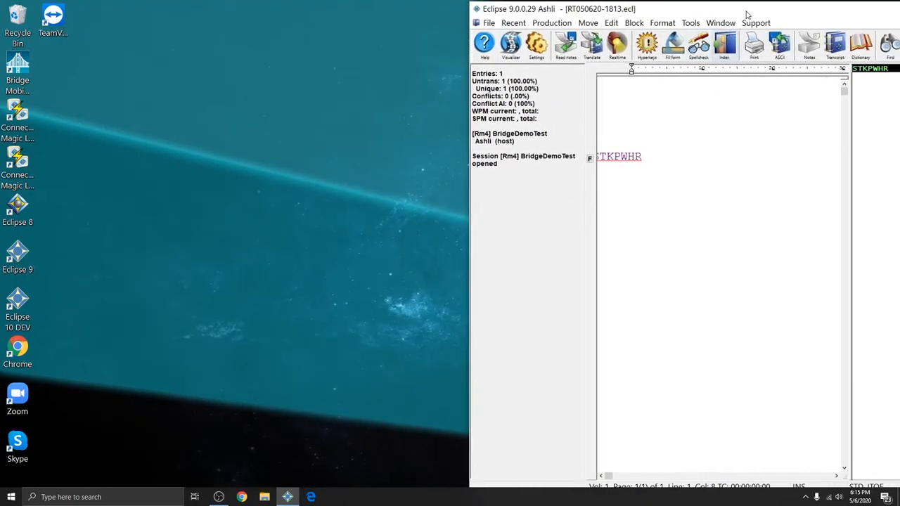
drag(555, 9, 711, 85)
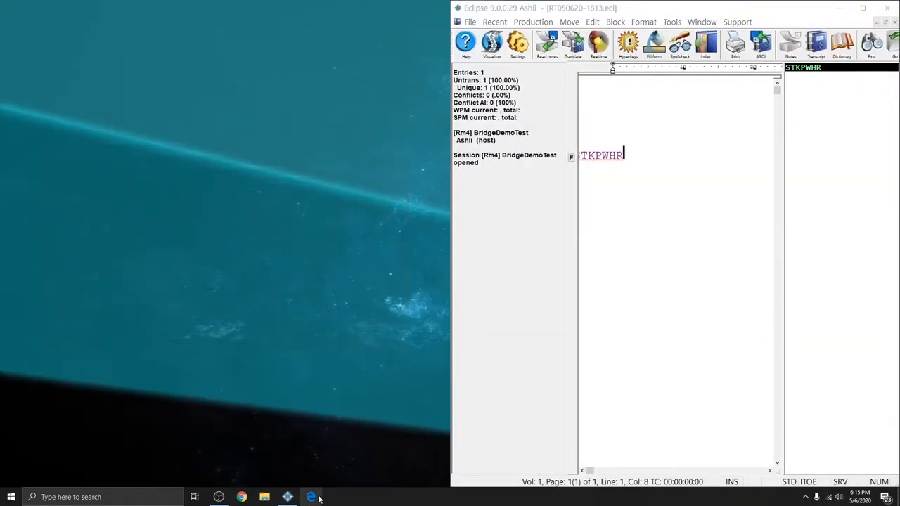
click(311, 498)
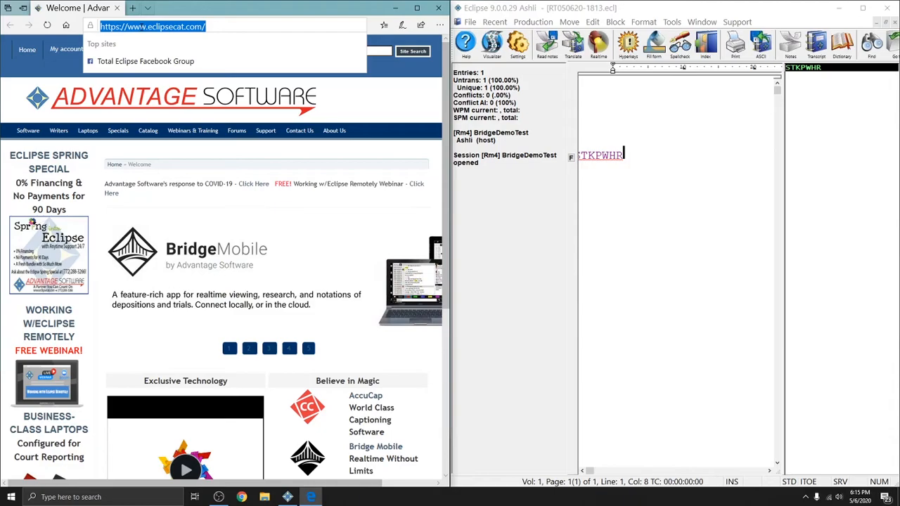
text(connect myflorida login)
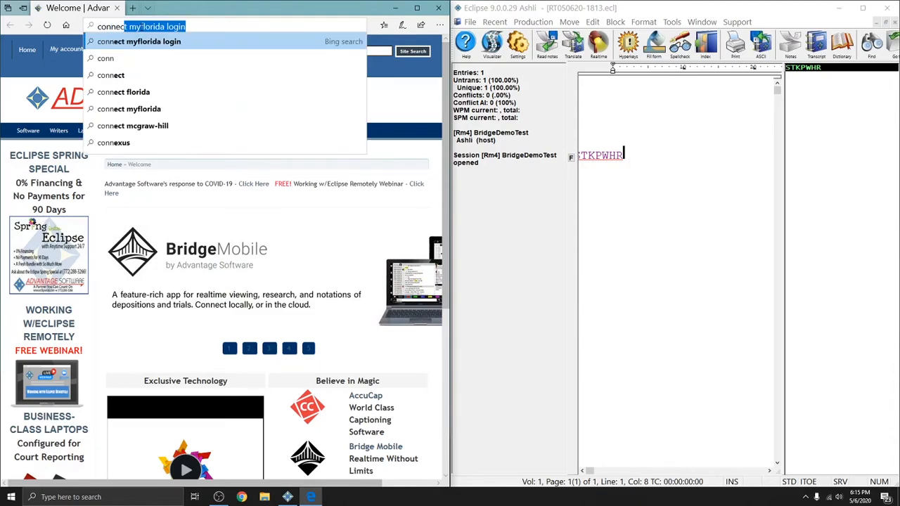
text(connect.eclipsecat.com)
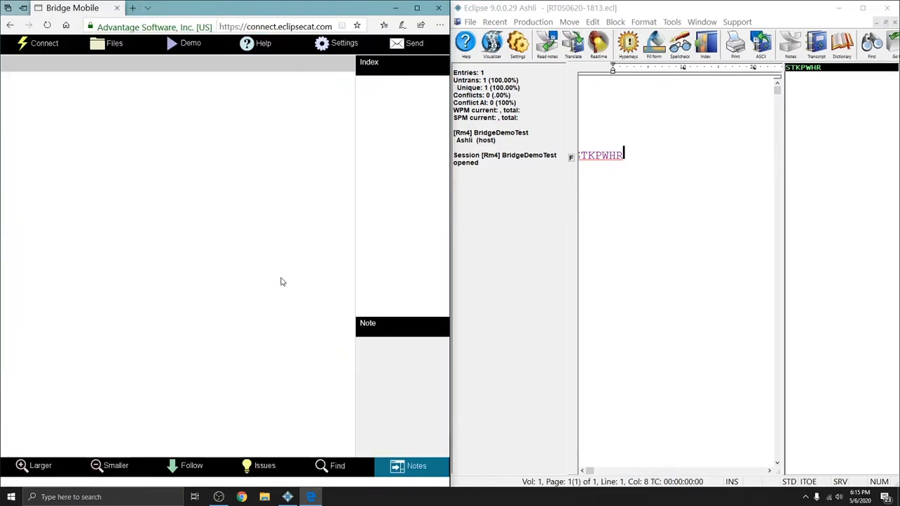
mouse_move(296, 283)
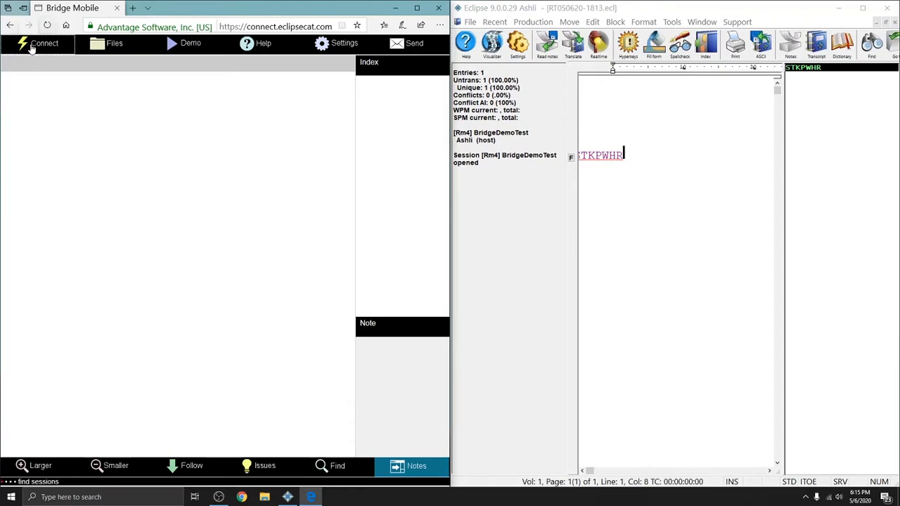
Join the BridgeDemoTest session under Room 4 from Bridge Mobile's Connect list
click(38, 43)
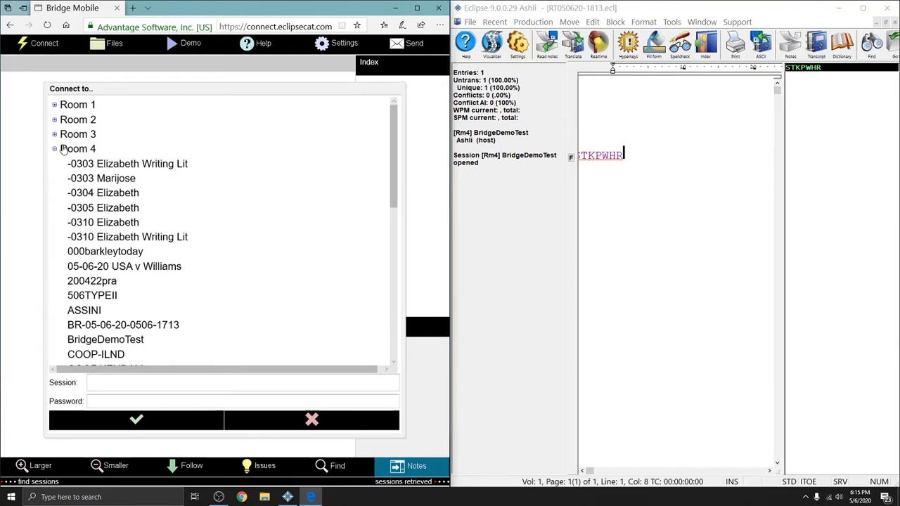
scroll(down, 3)
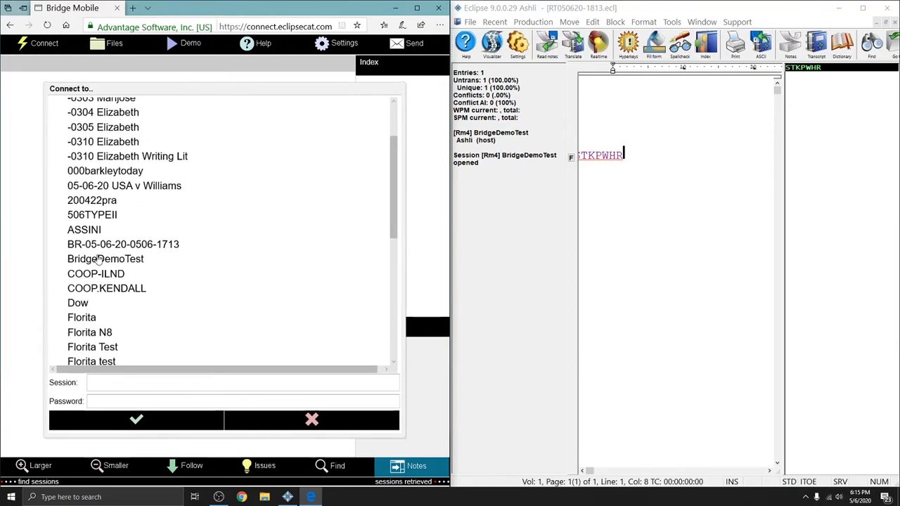
click(105, 259)
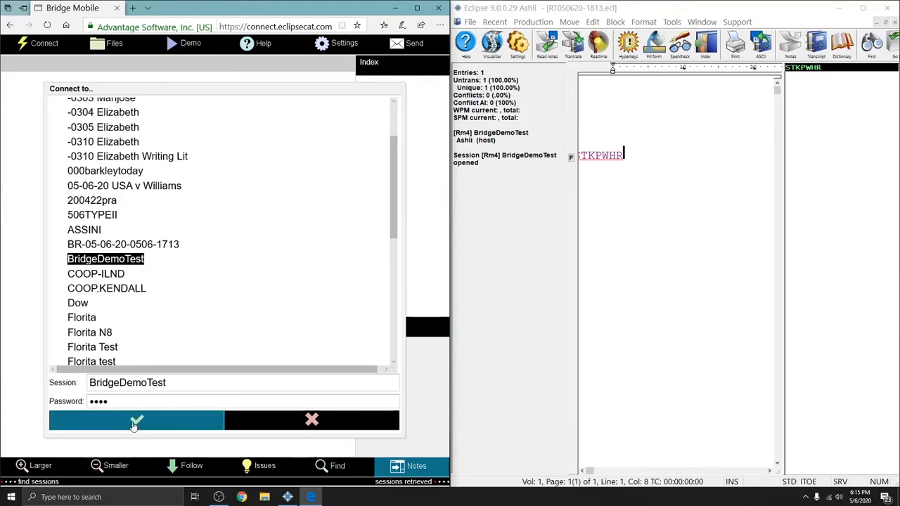
click(136, 420)
text({Q})
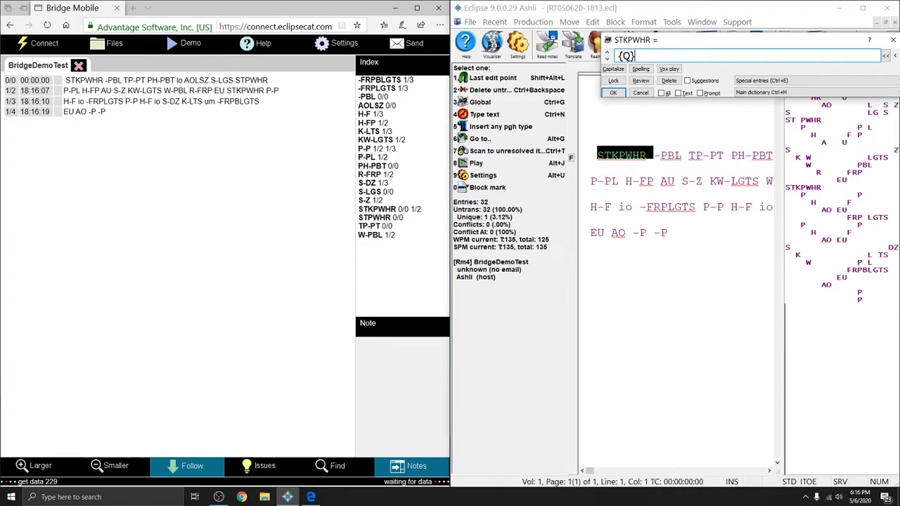
Define the untranslates as {Q}, {A} and 'skate park' so Eclipse and Bridge show them
click(613, 93)
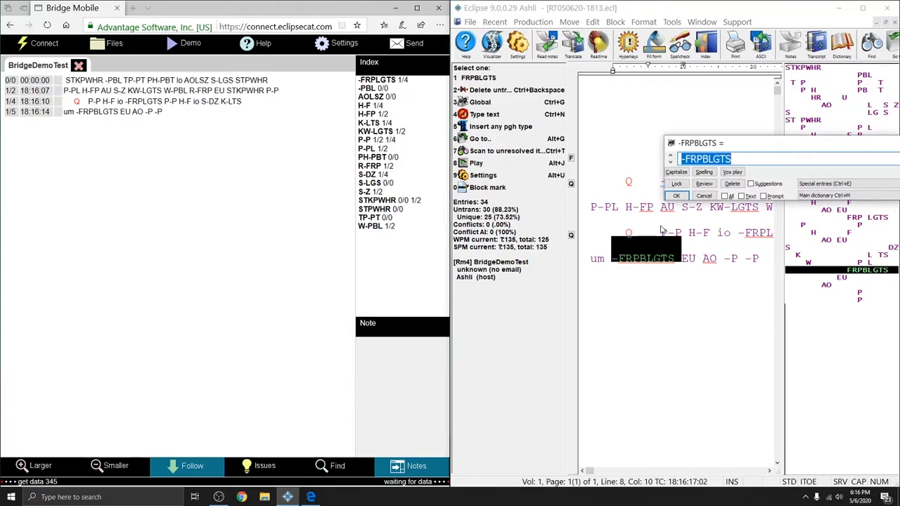
text({a)
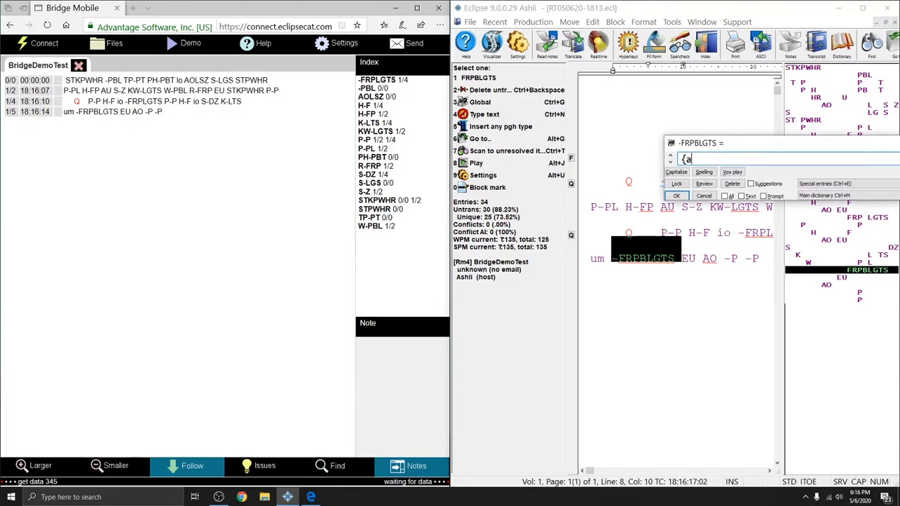
click(676, 195)
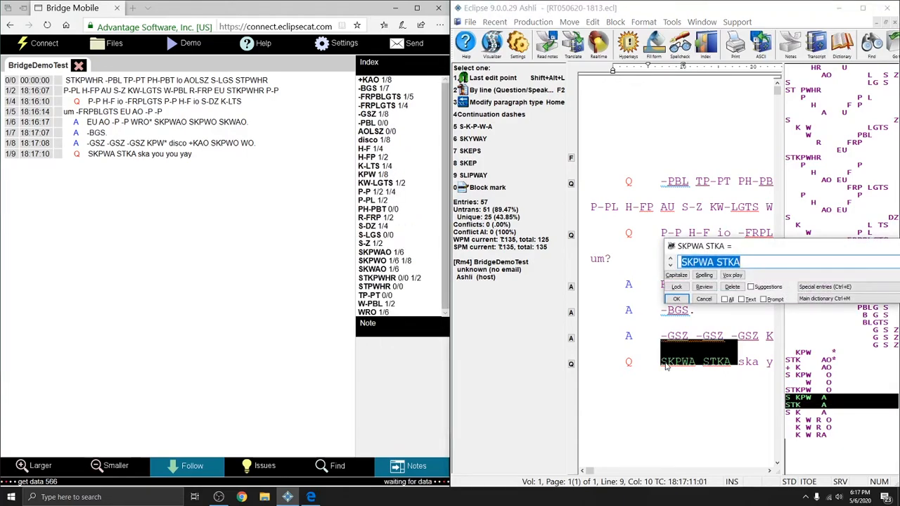
text(skate park)
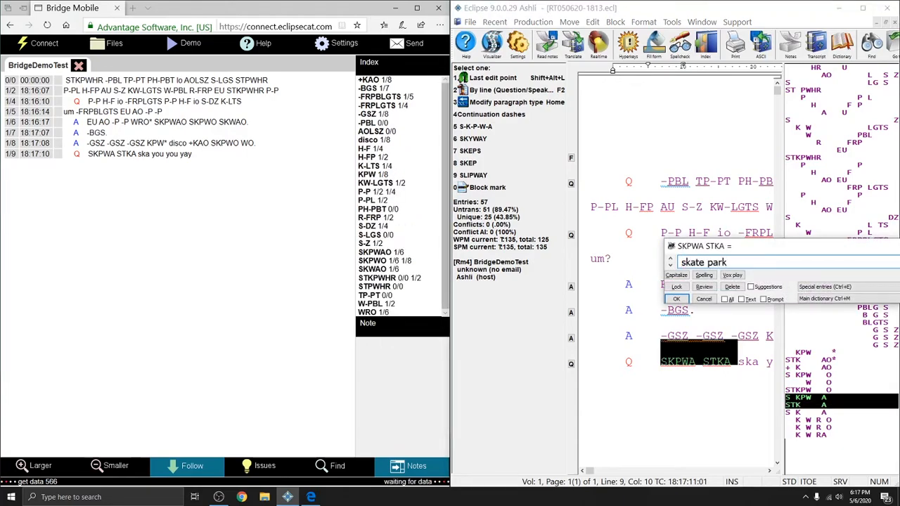
click(676, 298)
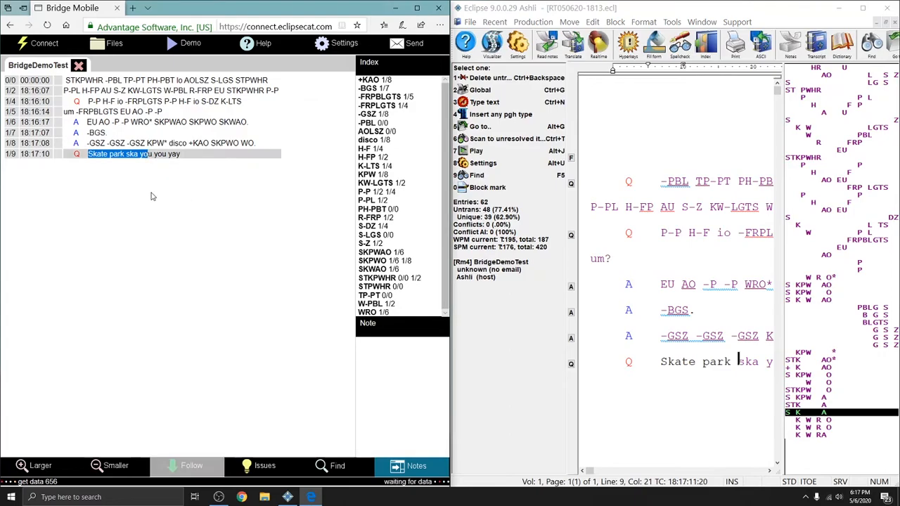
mouse_move(141, 182)
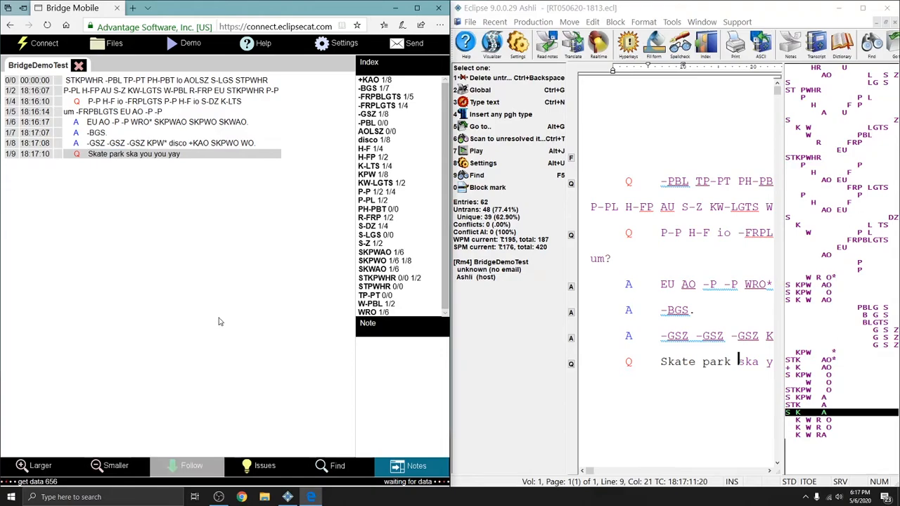
mouse_move(209, 320)
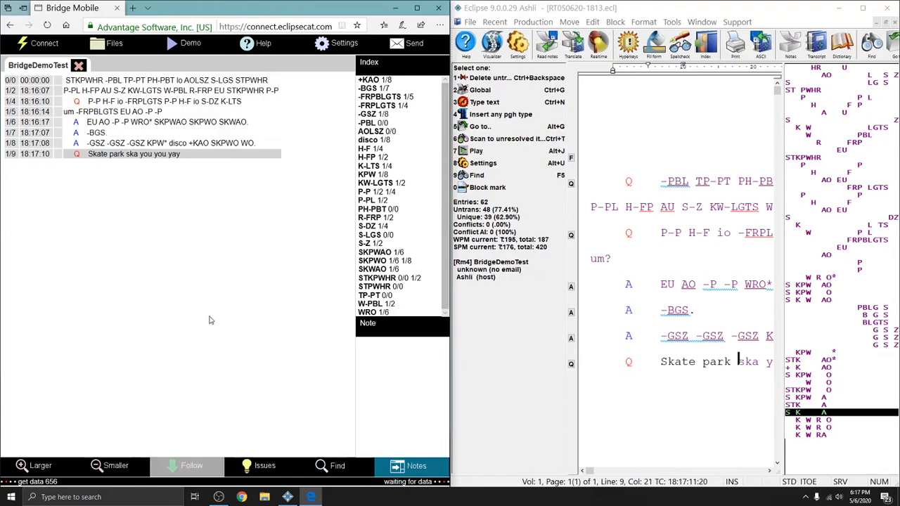
mouse_move(210, 315)
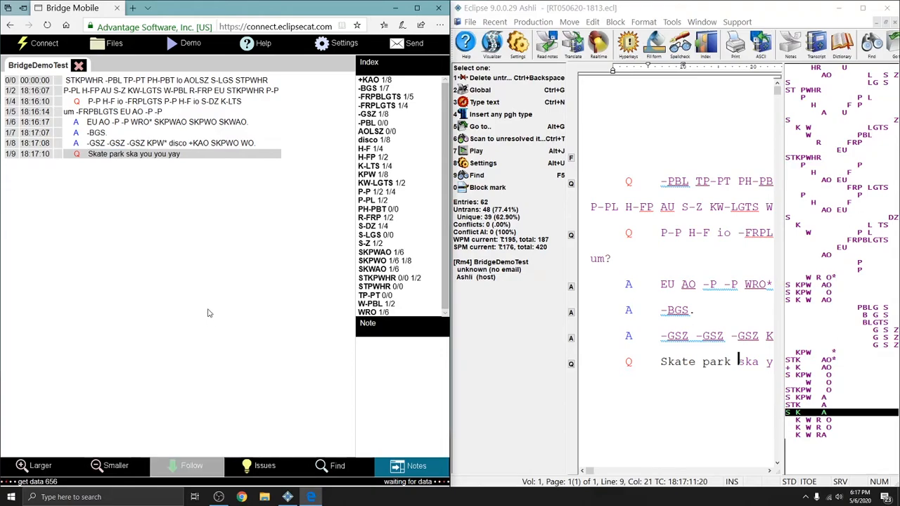
mouse_move(245, 238)
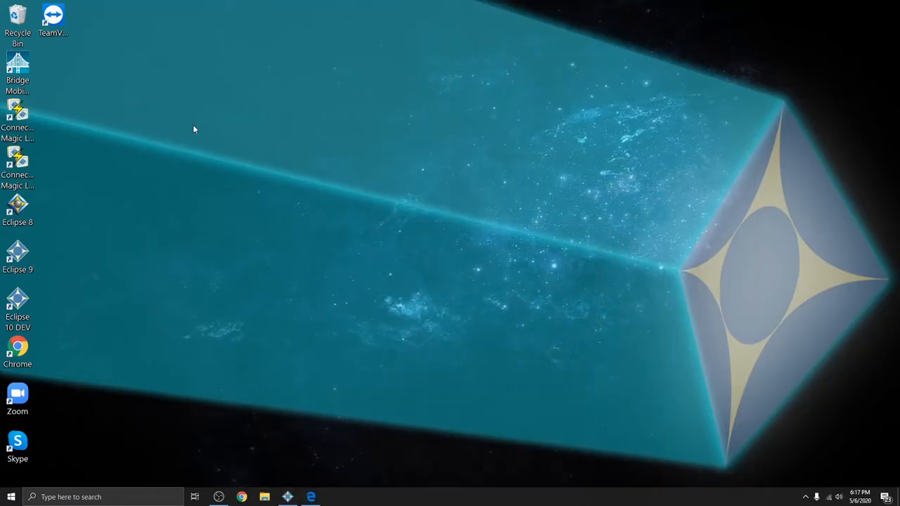
mouse_move(228, 214)
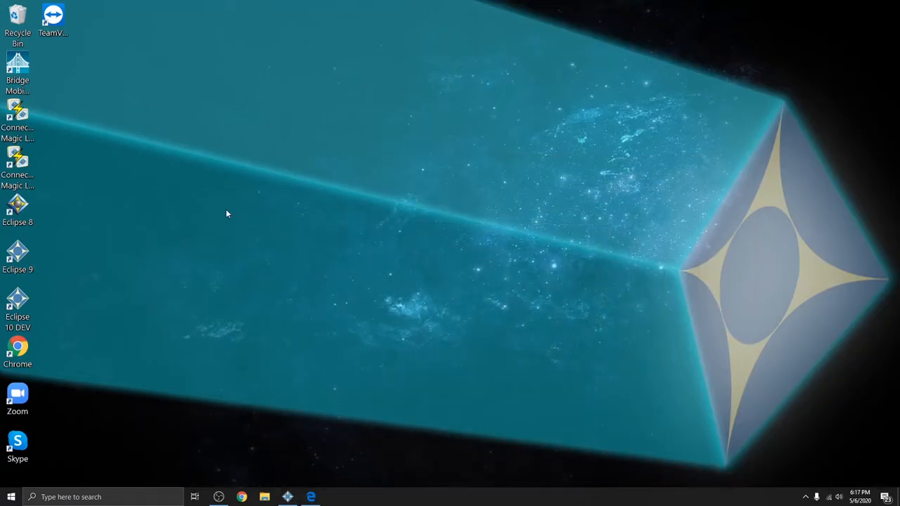
double_click(17, 70)
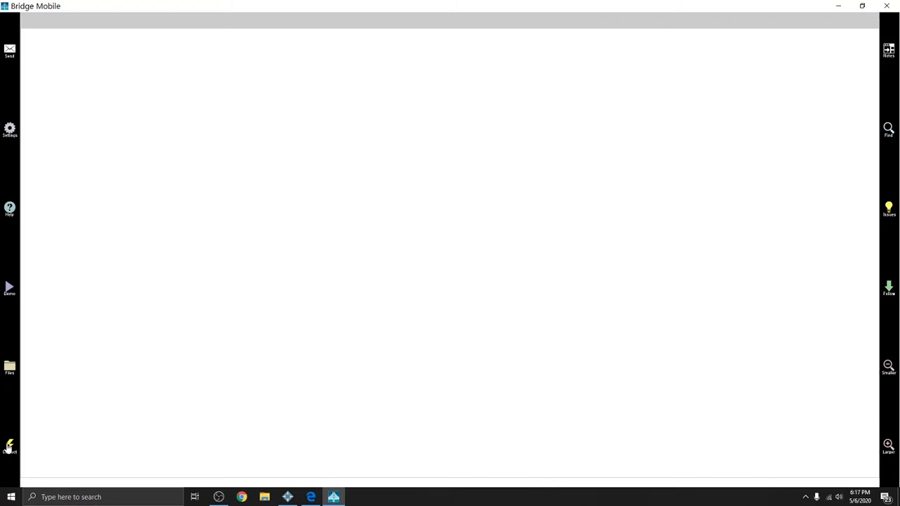
click(9, 447)
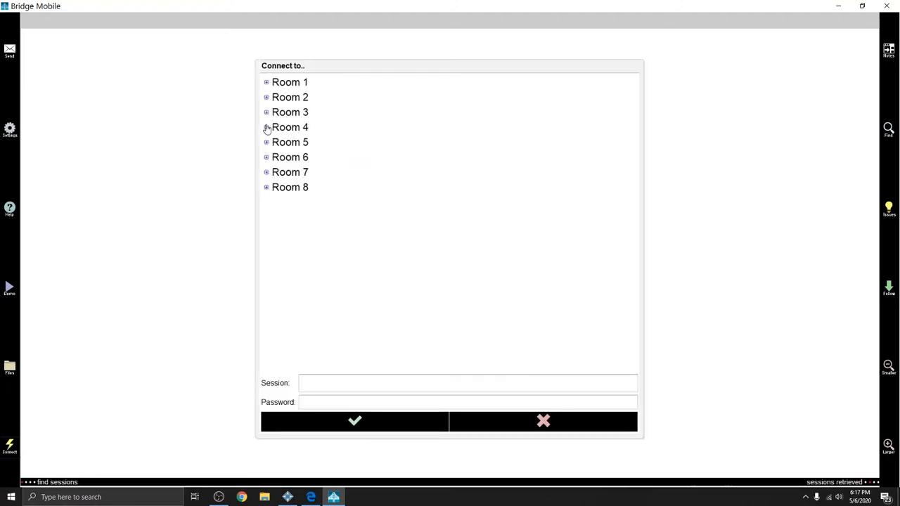
click(267, 127)
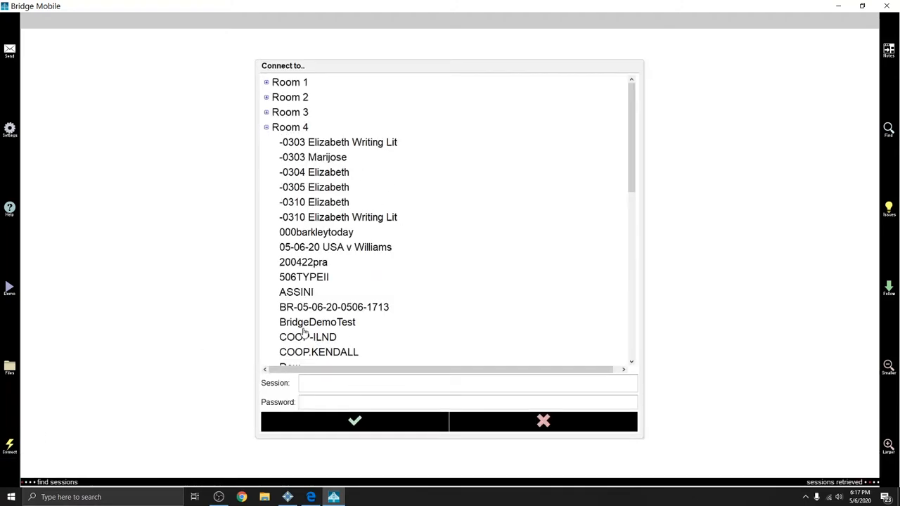
click(317, 323)
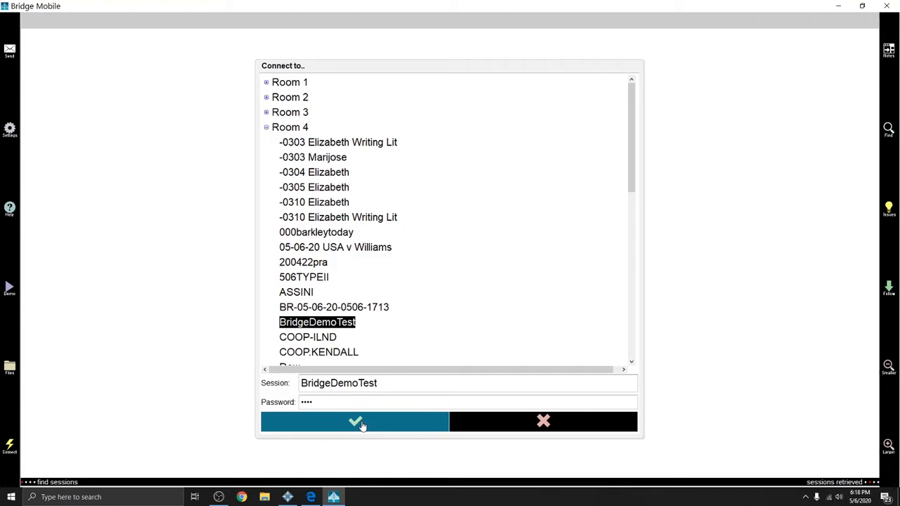
click(355, 421)
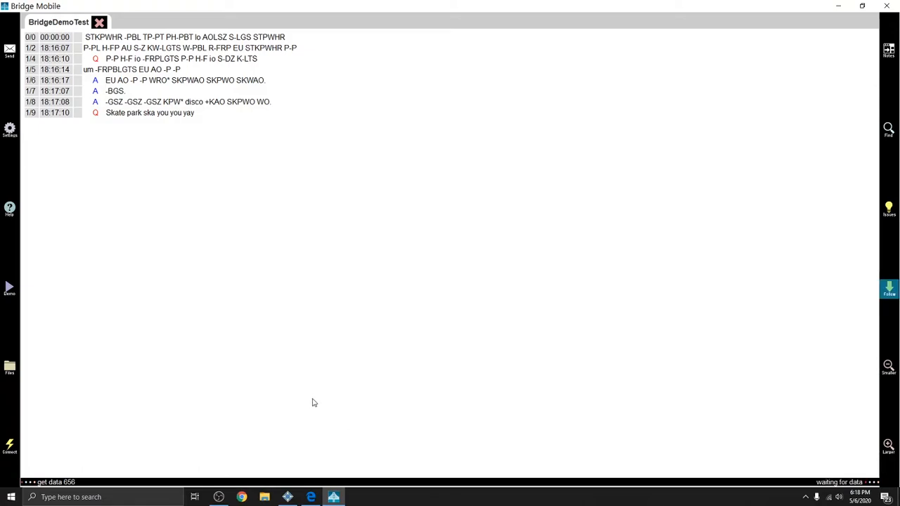
mouse_move(307, 233)
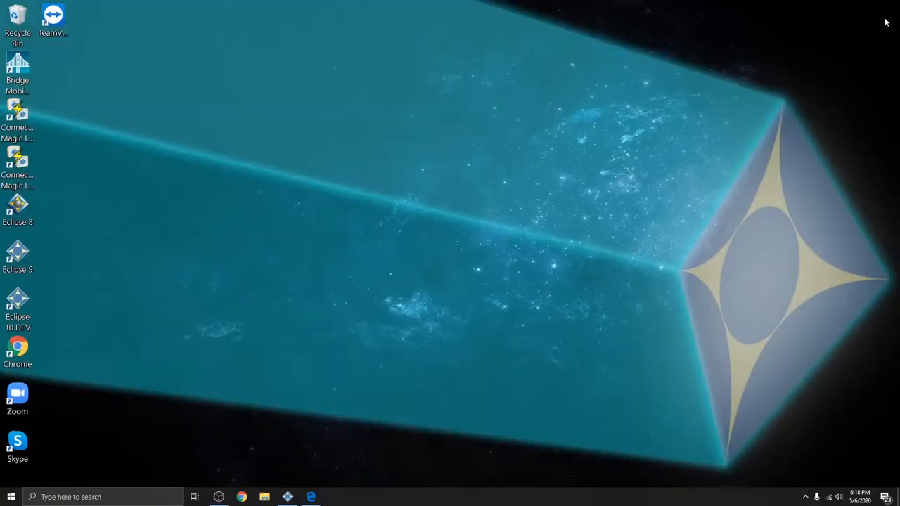
Connect to the FileHubPlus-4182 Wi-Fi network from the Windows network flyout
click(18, 71)
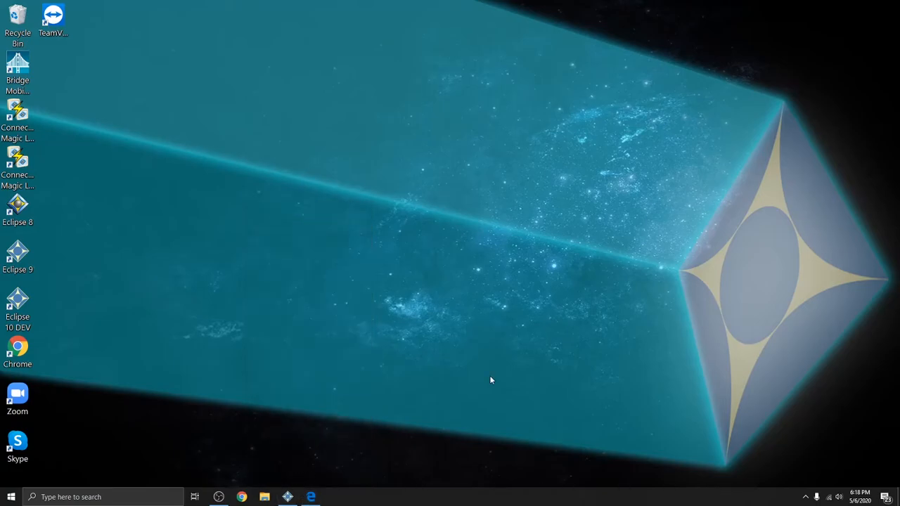
click(18, 70)
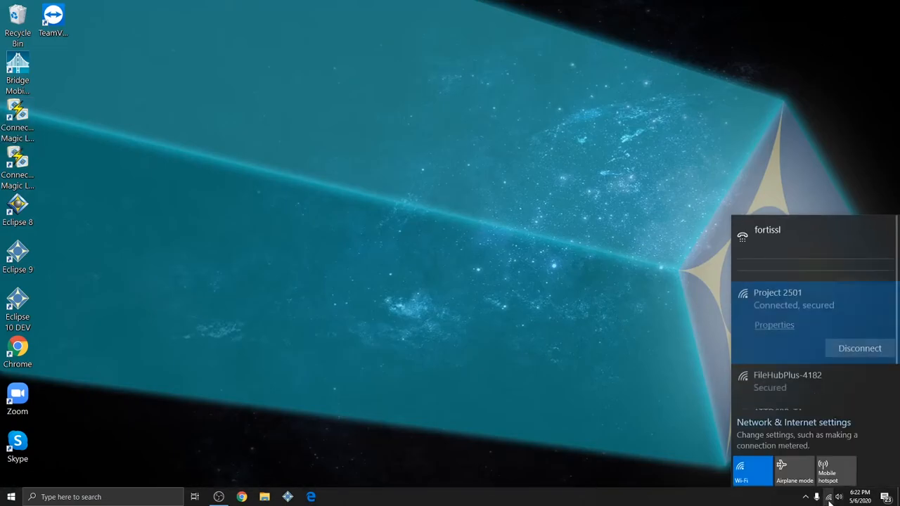
scroll(up, 3)
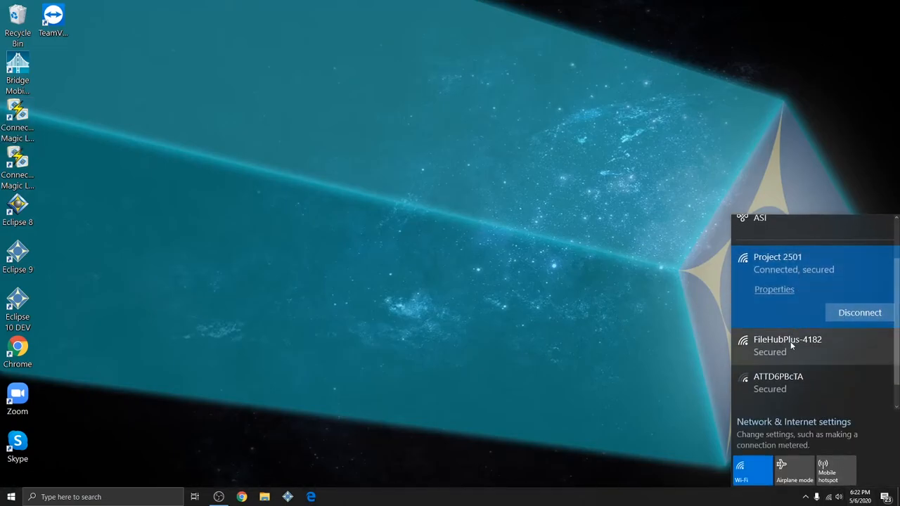
click(787, 345)
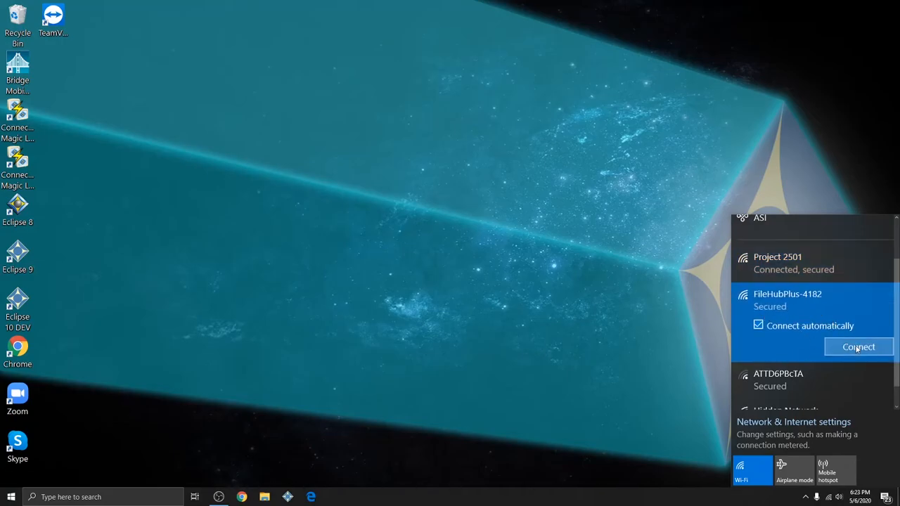
click(858, 347)
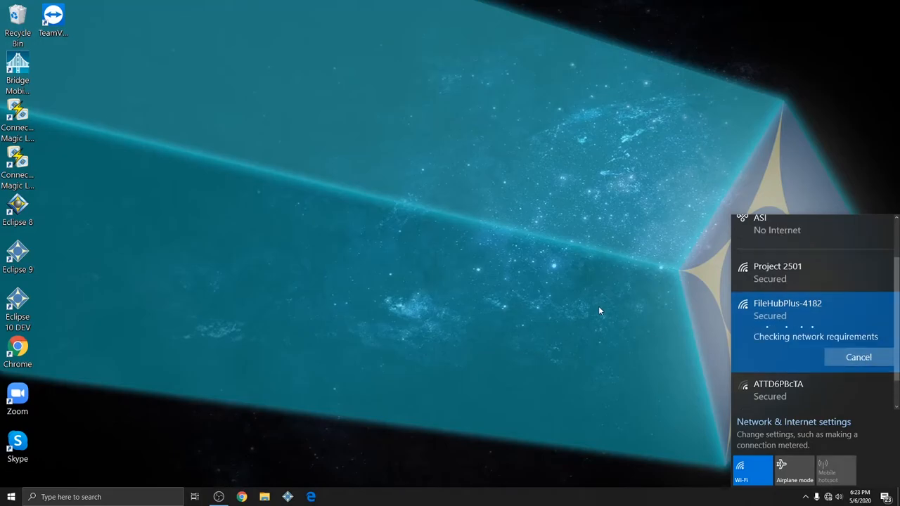
mouse_move(591, 302)
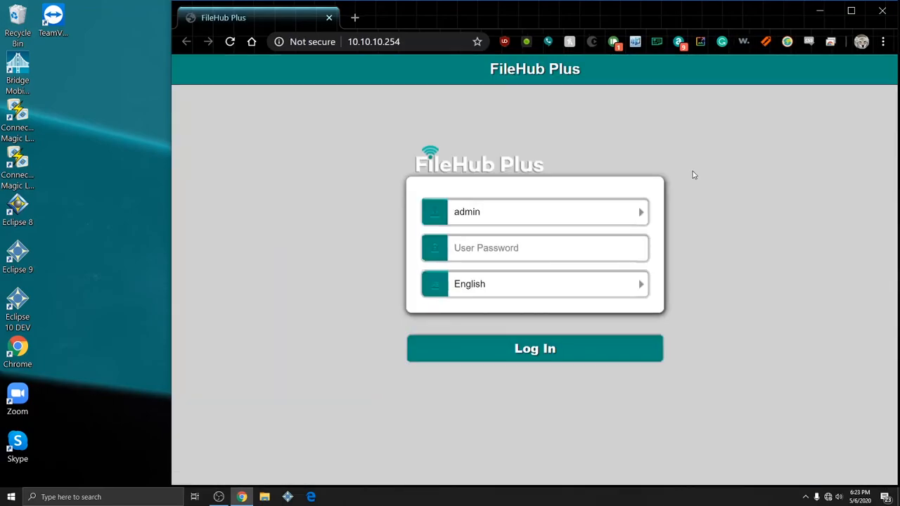
mouse_move(885, 12)
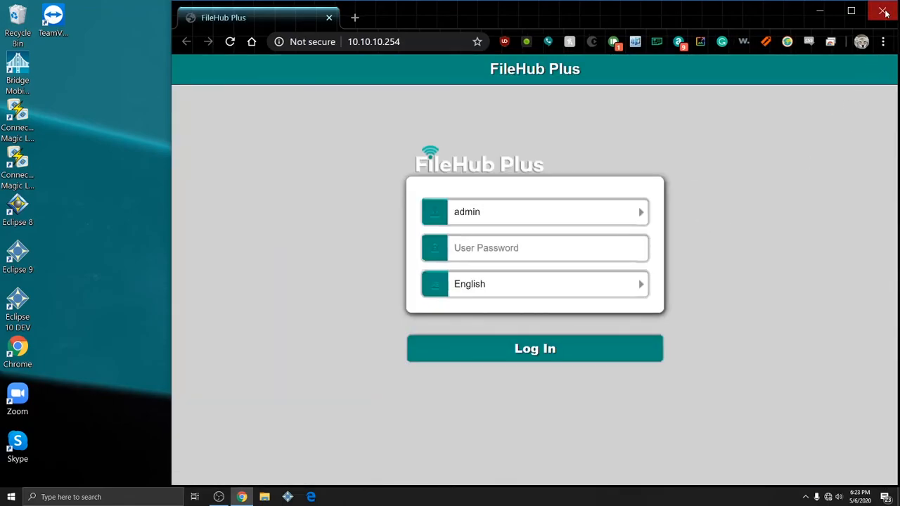
Close the Chrome window showing the FileHub Plus login page at 10.10.10.254
click(885, 12)
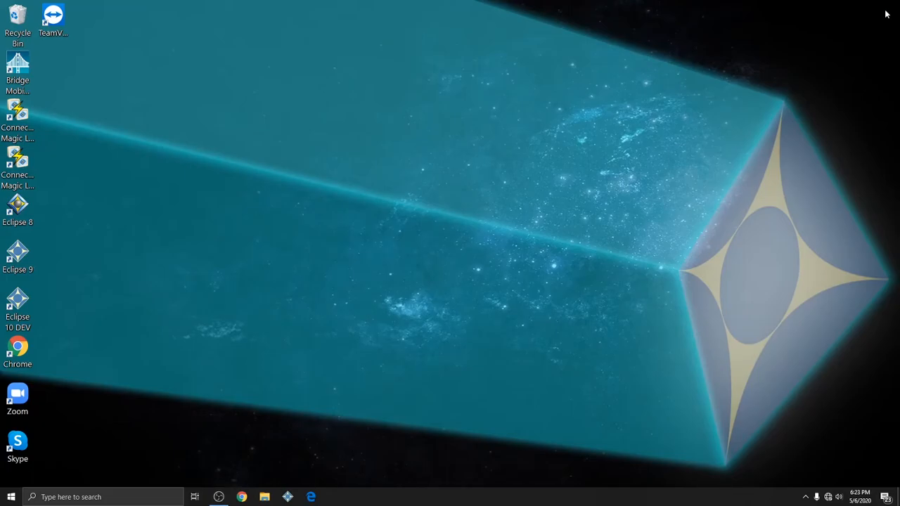
mouse_move(749, 185)
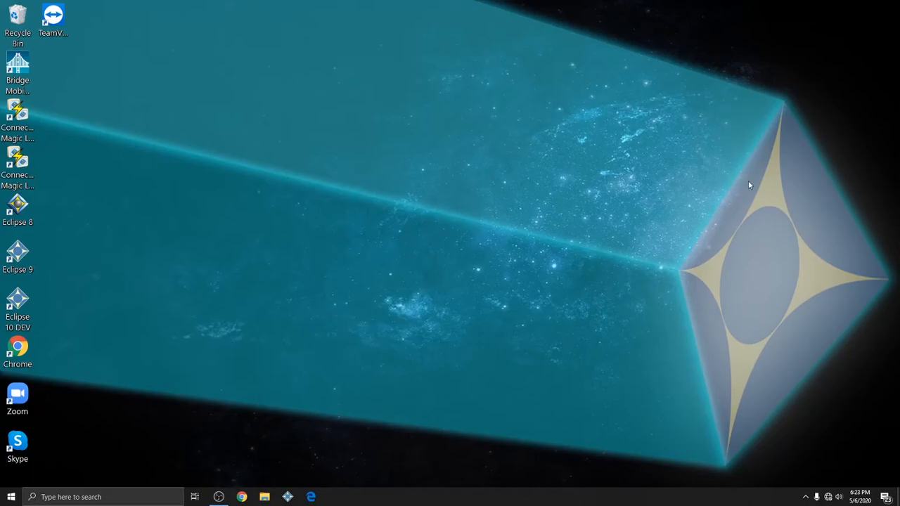
mouse_move(654, 188)
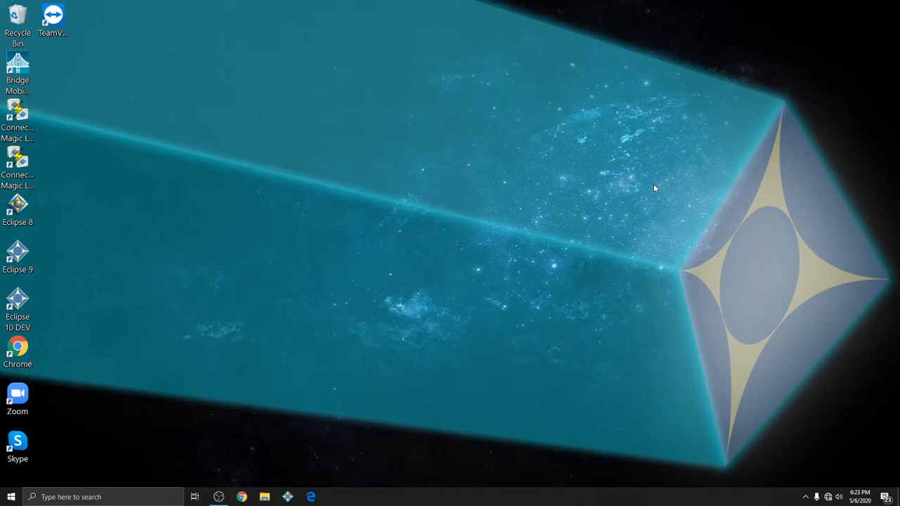
mouse_move(151, 170)
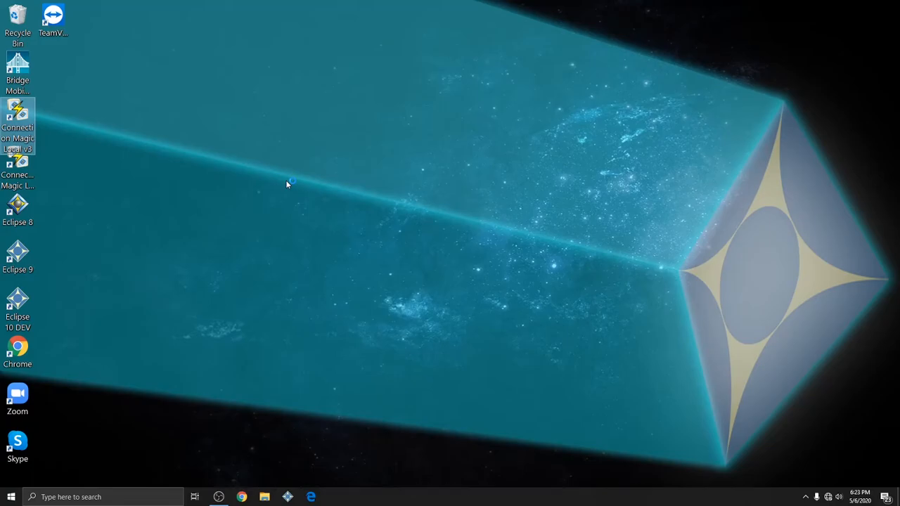
Launch Connection Magic Local v3 server at 10.10.10.1 and minimize its window
double_click(18, 116)
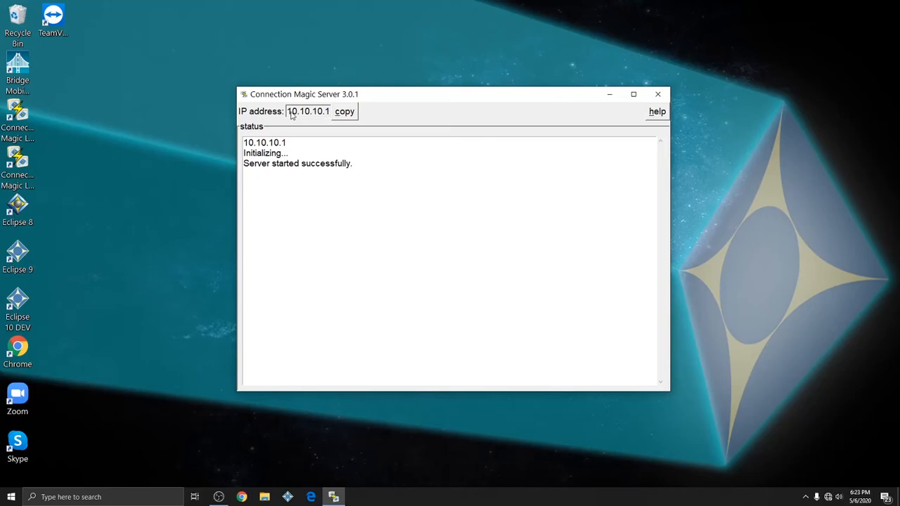
mouse_move(331, 114)
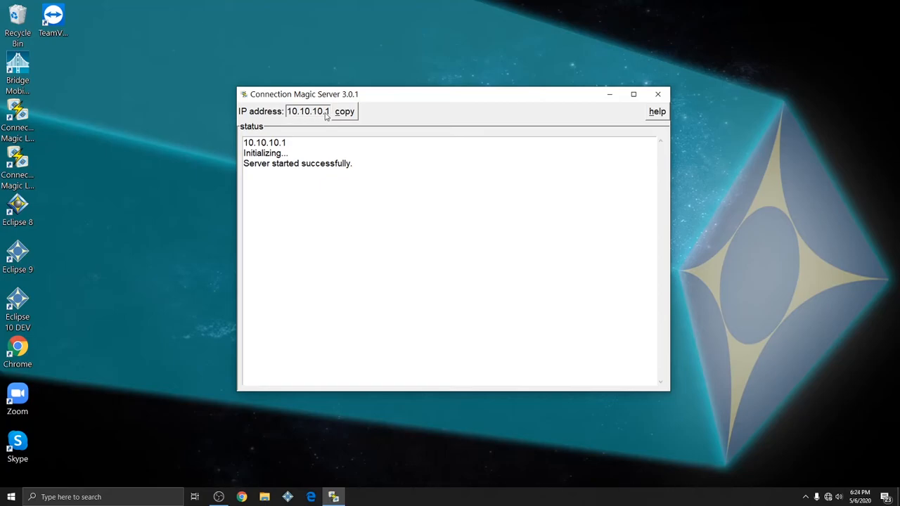
mouse_move(295, 116)
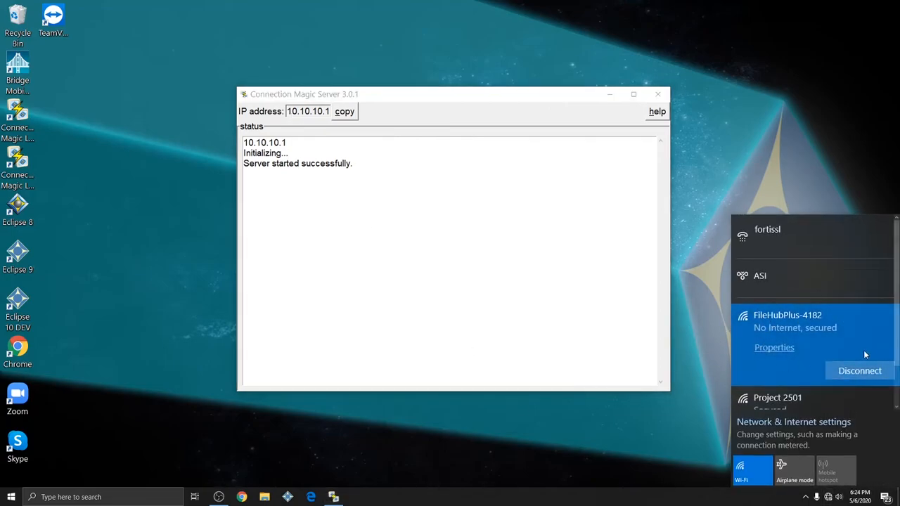
mouse_move(499, 294)
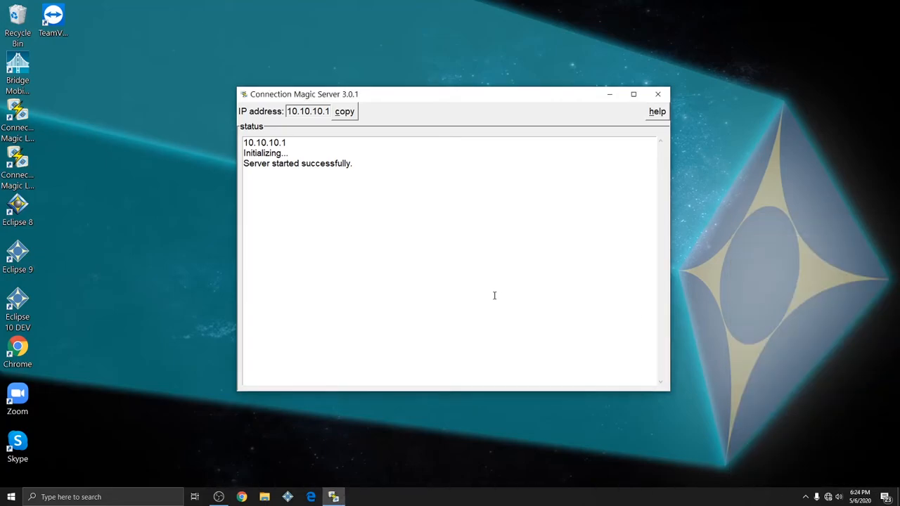
mouse_move(335, 225)
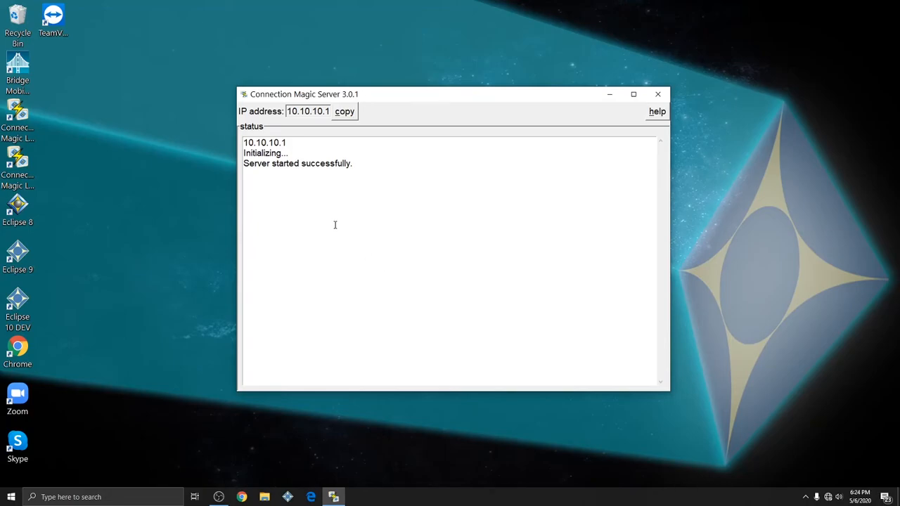
mouse_move(339, 164)
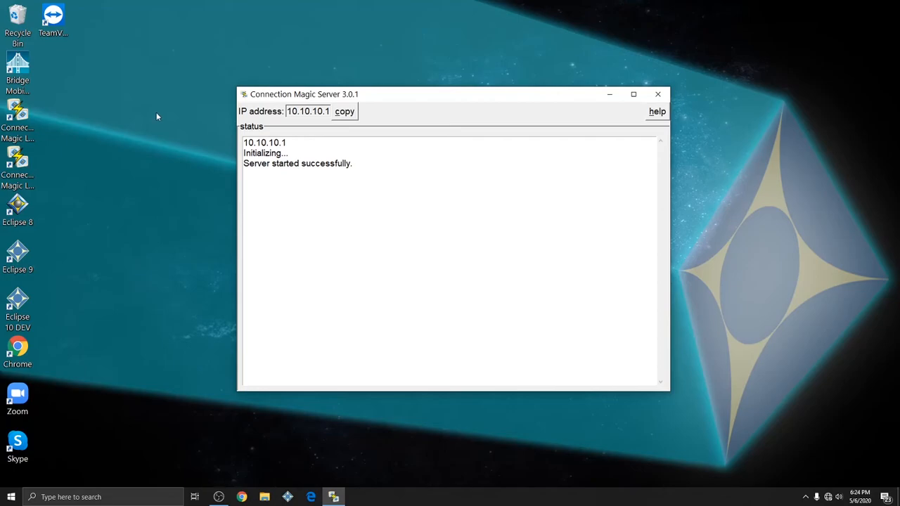
mouse_move(303, 115)
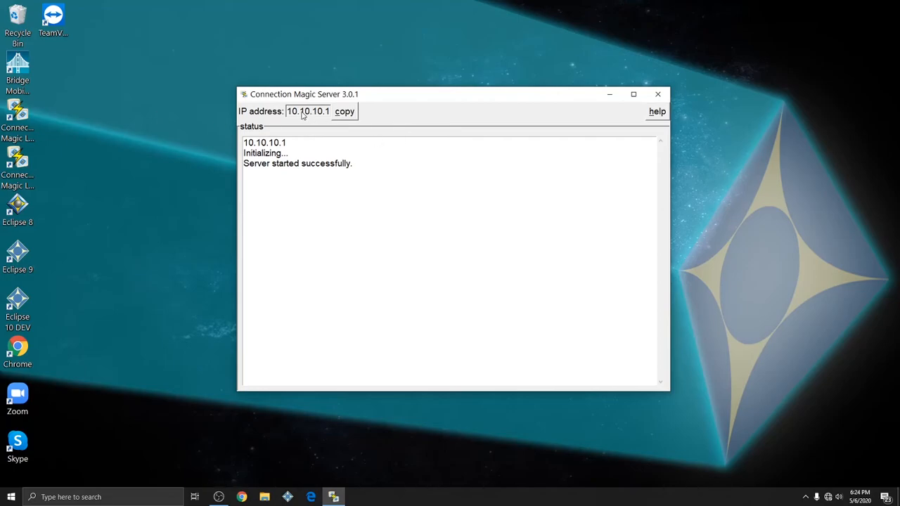
mouse_move(305, 64)
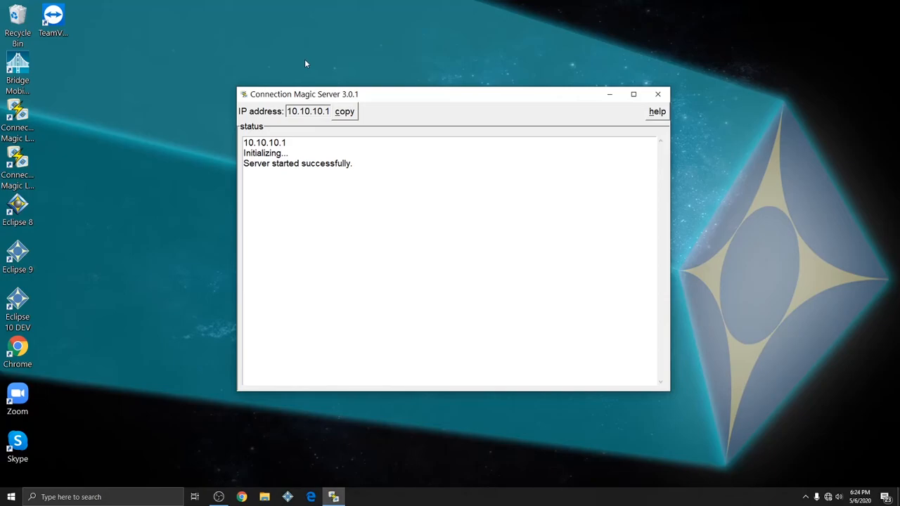
mouse_move(497, 155)
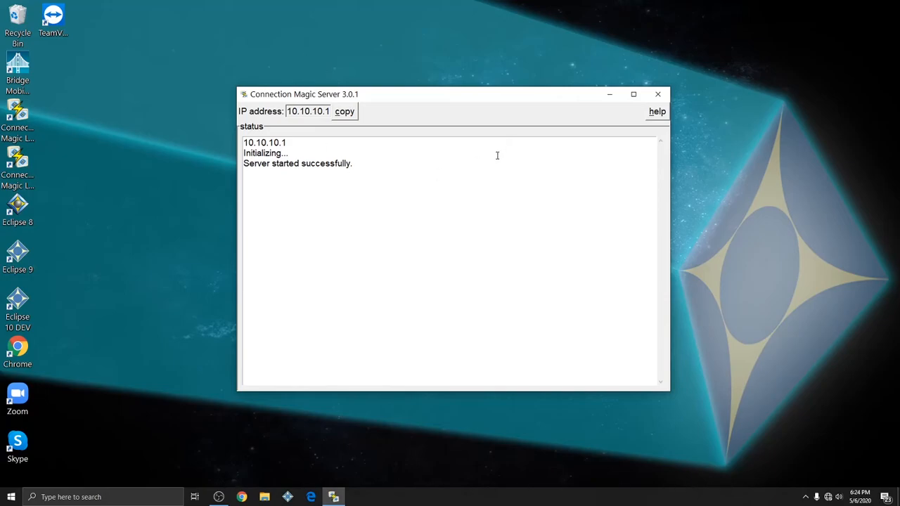
mouse_move(607, 94)
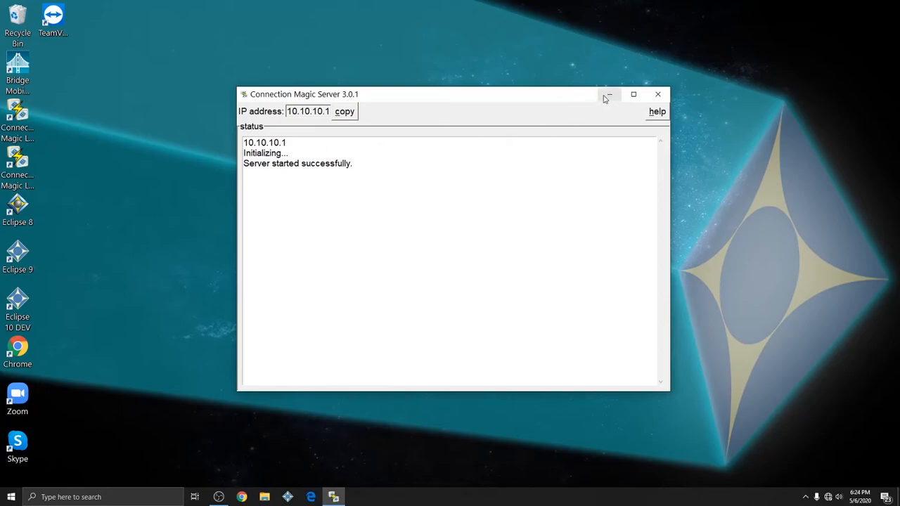
click(608, 93)
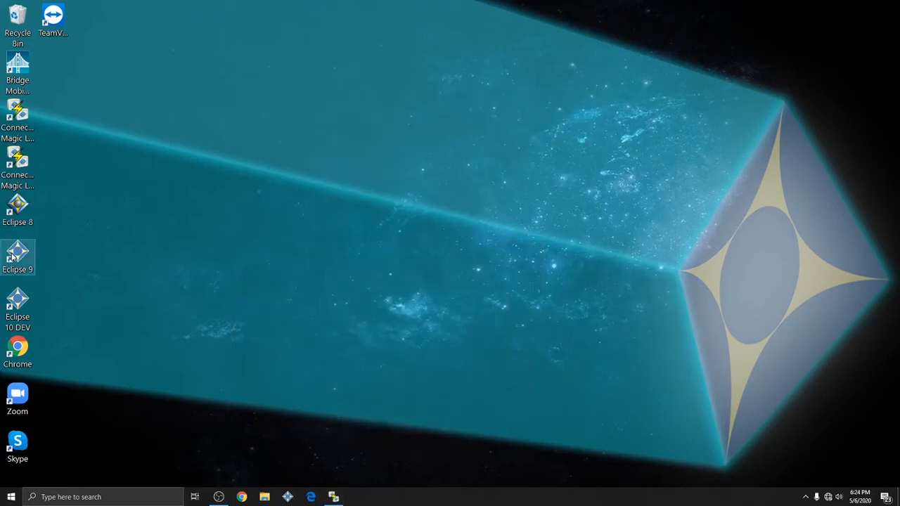
Launch Eclipse 9, sign in as the listed user and hide the Connection Magic Server window
double_click(17, 256)
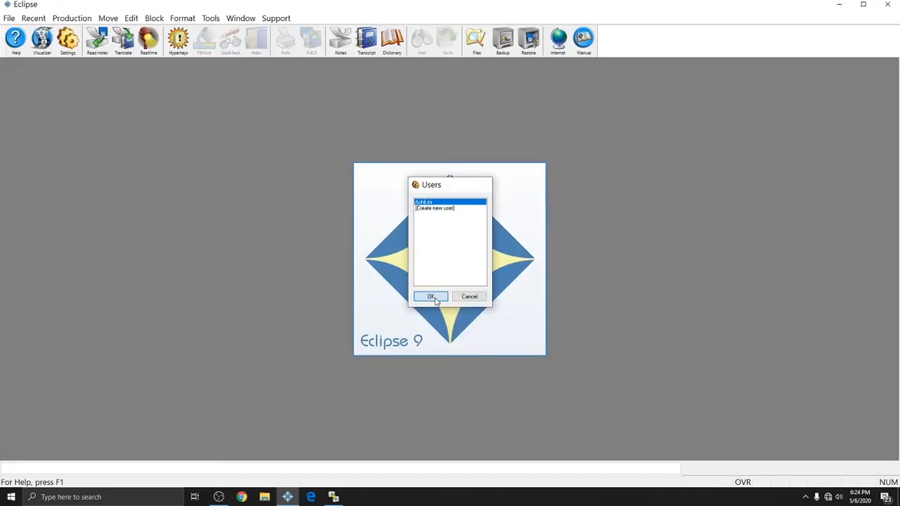
click(431, 296)
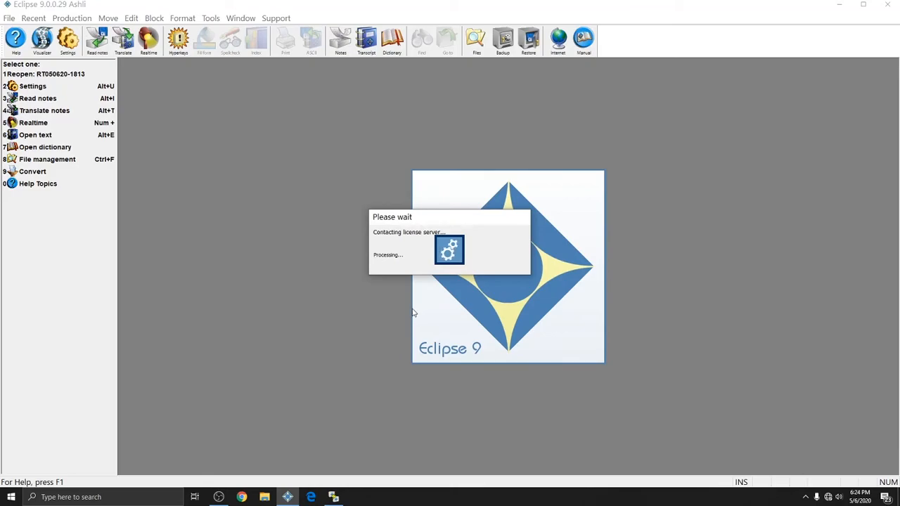
mouse_move(512, 325)
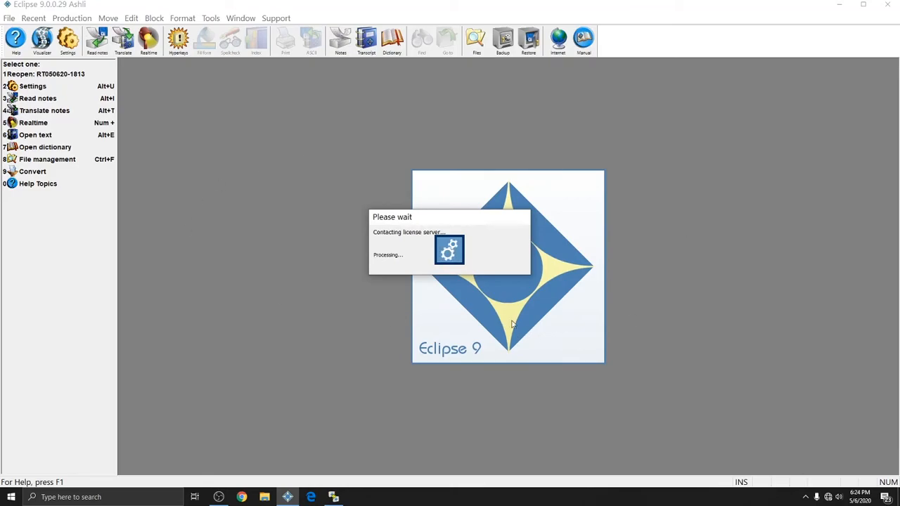
mouse_move(740, 455)
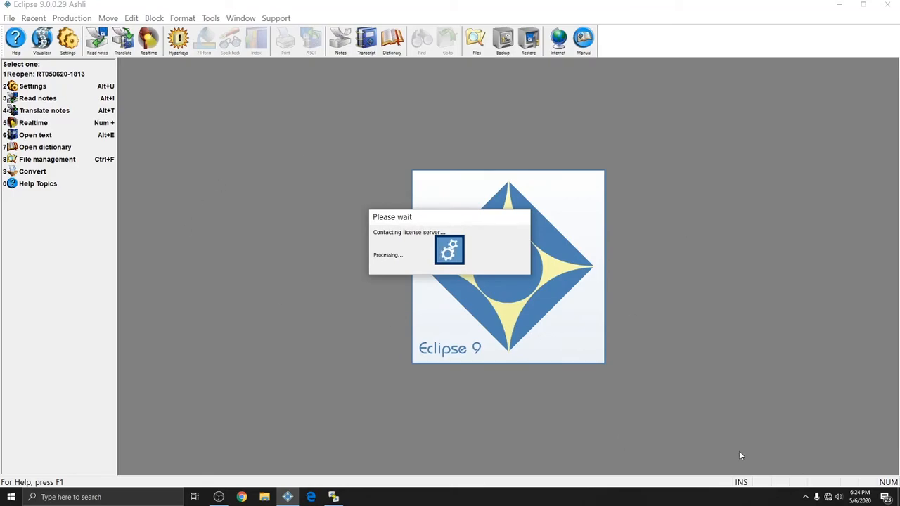
mouse_move(392, 390)
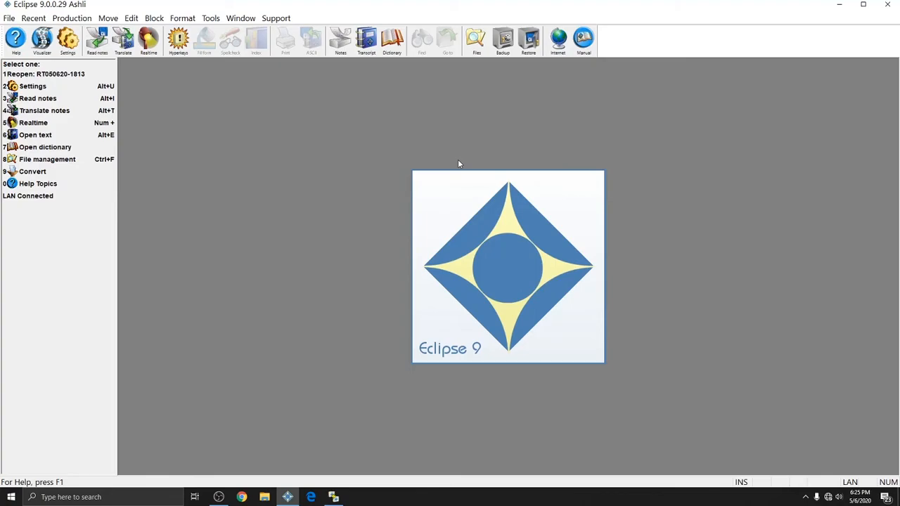
mouse_move(11, 210)
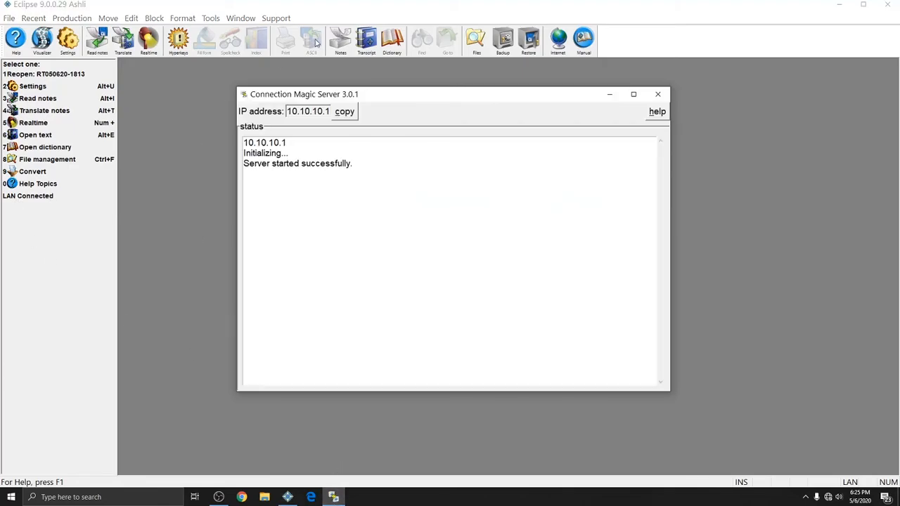
mouse_move(491, 310)
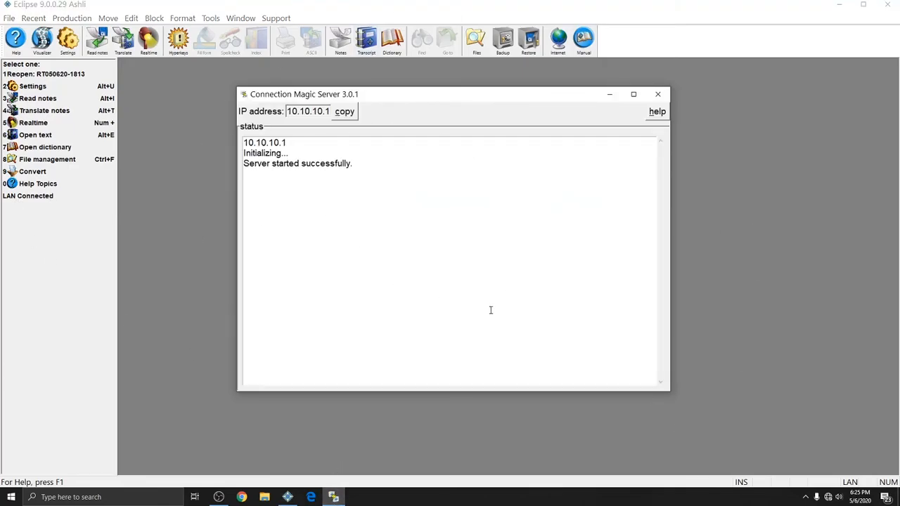
click(658, 94)
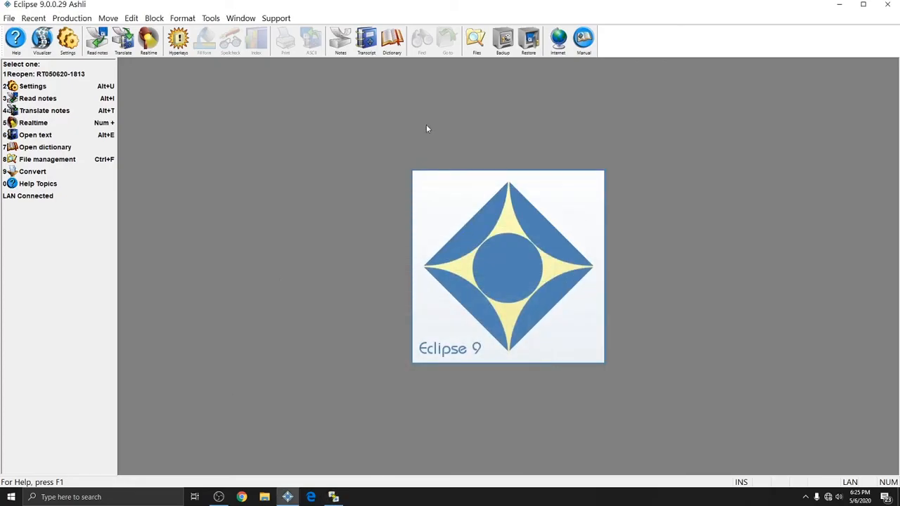
mouse_move(32, 208)
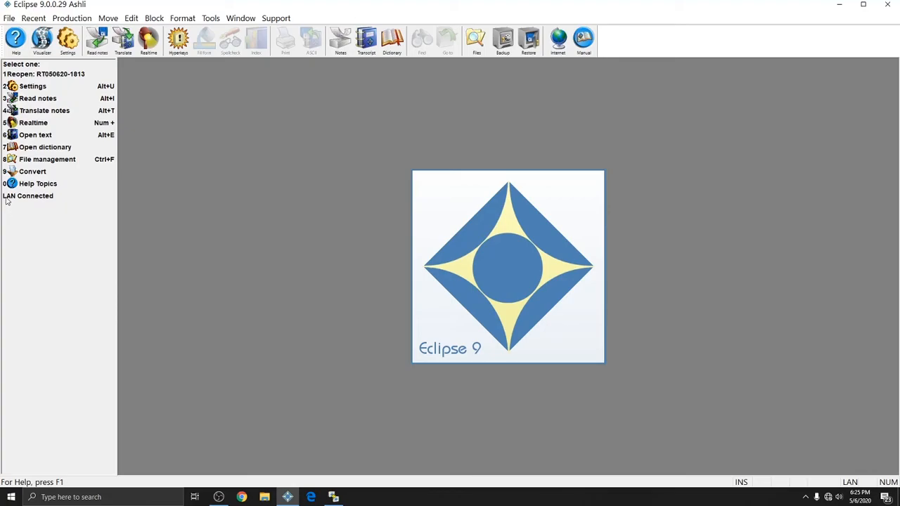
mouse_move(43, 247)
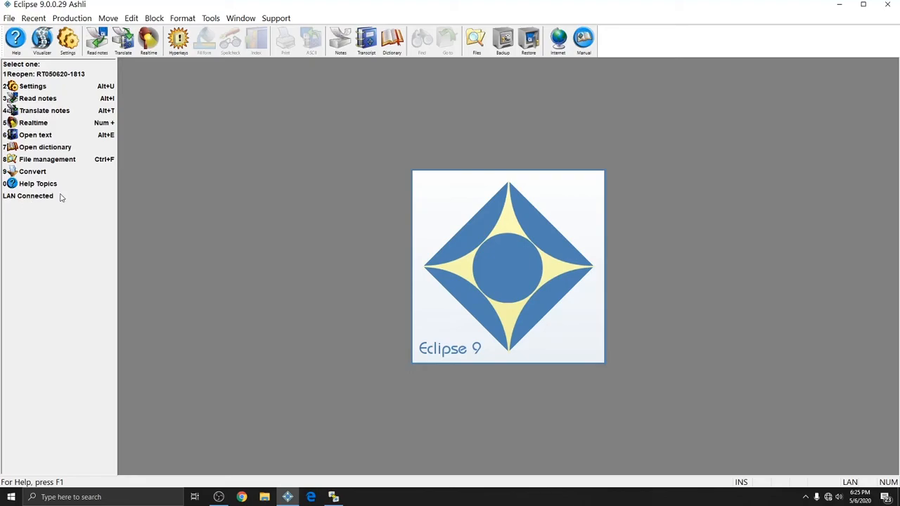
mouse_move(819, 470)
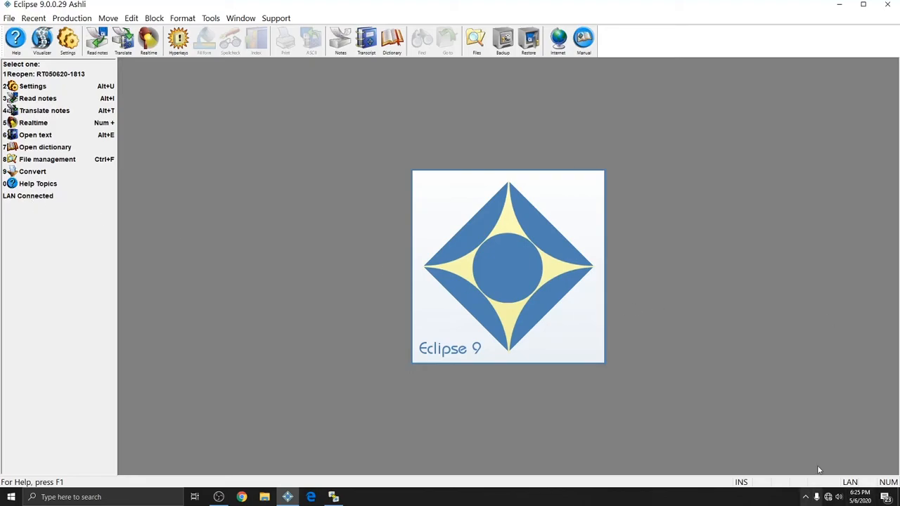
mouse_move(301, 126)
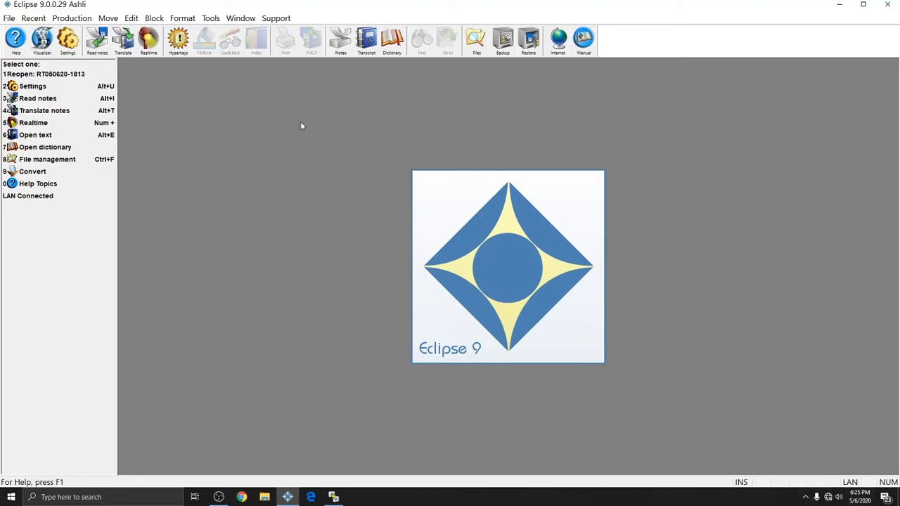
Bring up Tools > Connection Magic > View connections to see users in session
click(210, 18)
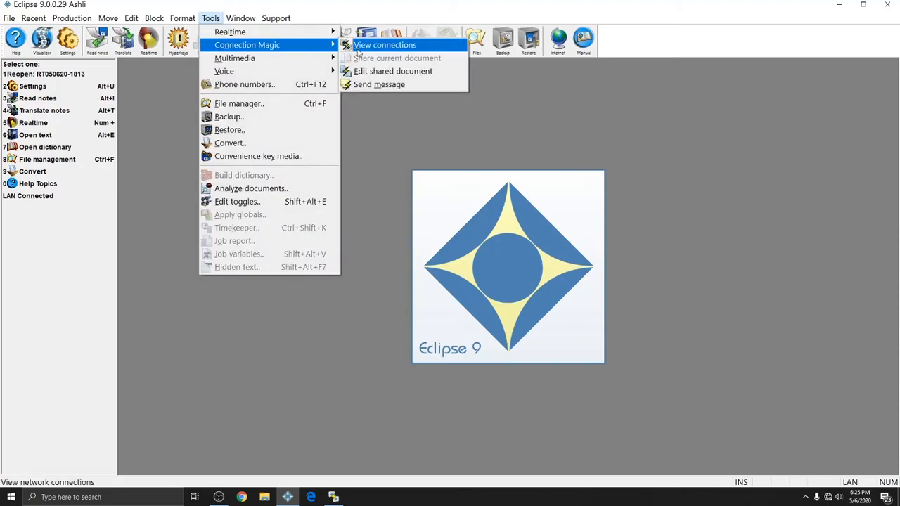
click(385, 44)
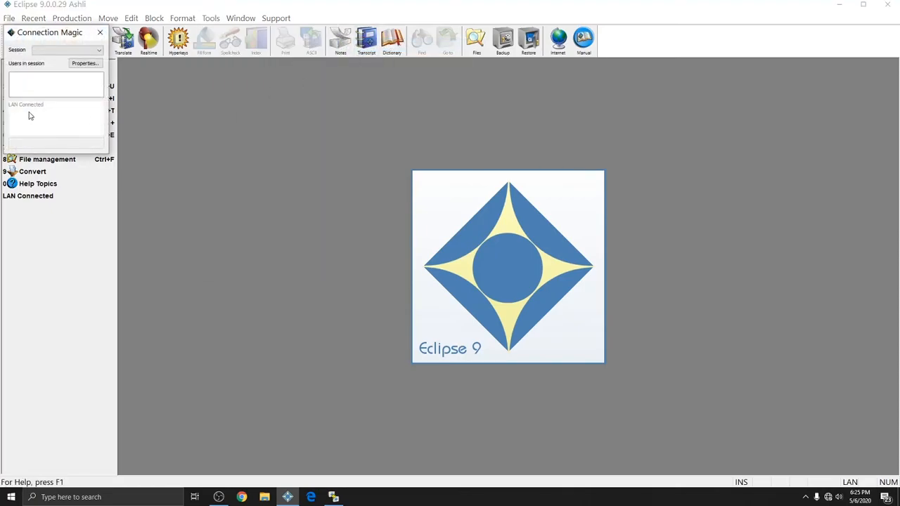
click(100, 32)
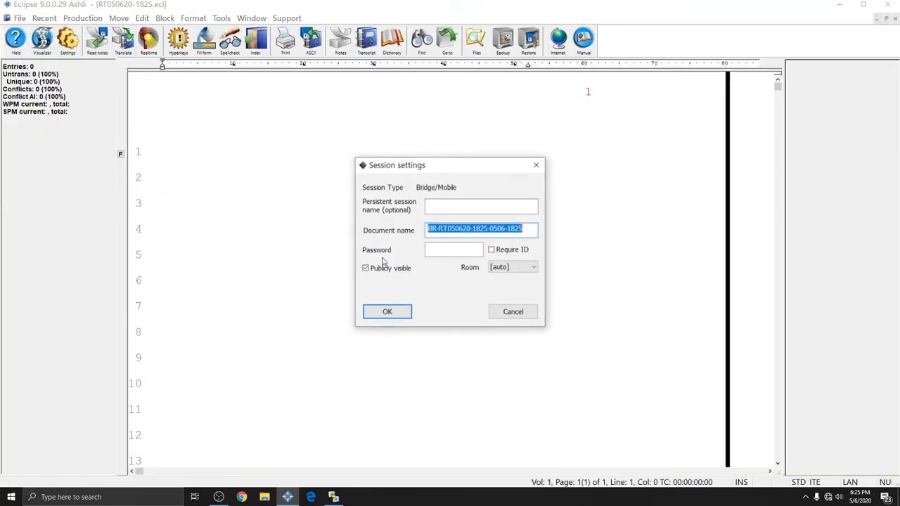
mouse_move(311, 227)
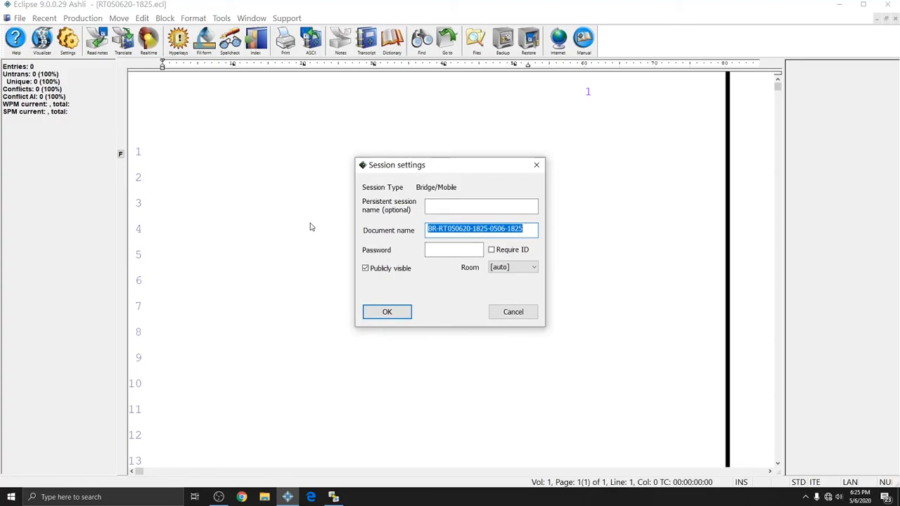
Name the session BridgeDemoTest2, keep Room on [auto] and start the realtime session
text(Bridgte)
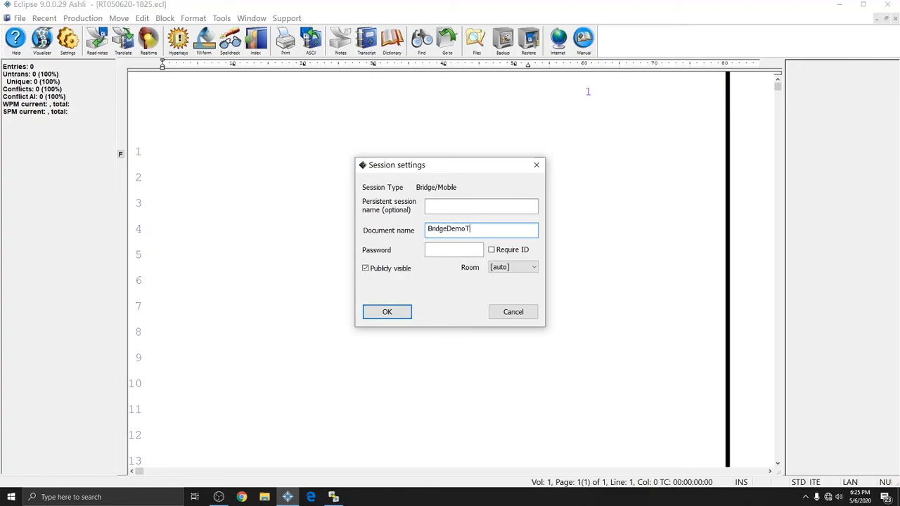
text(est2)
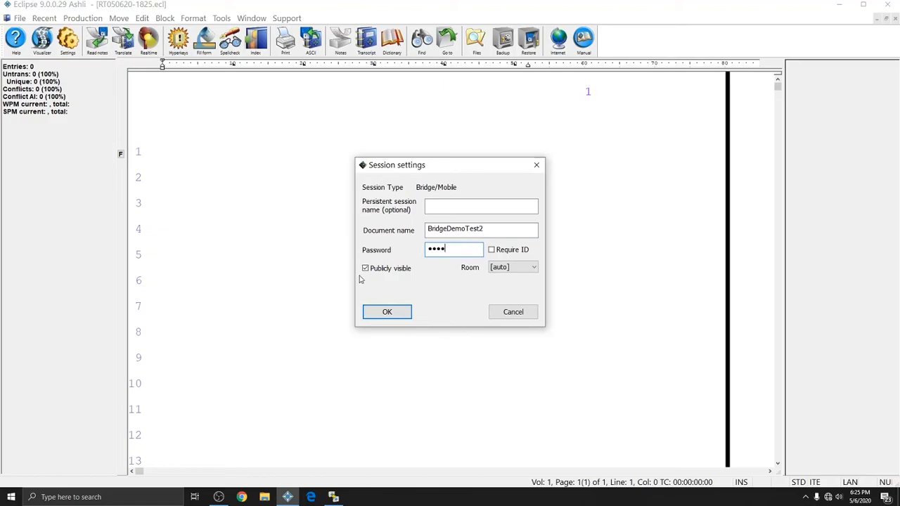
mouse_move(351, 285)
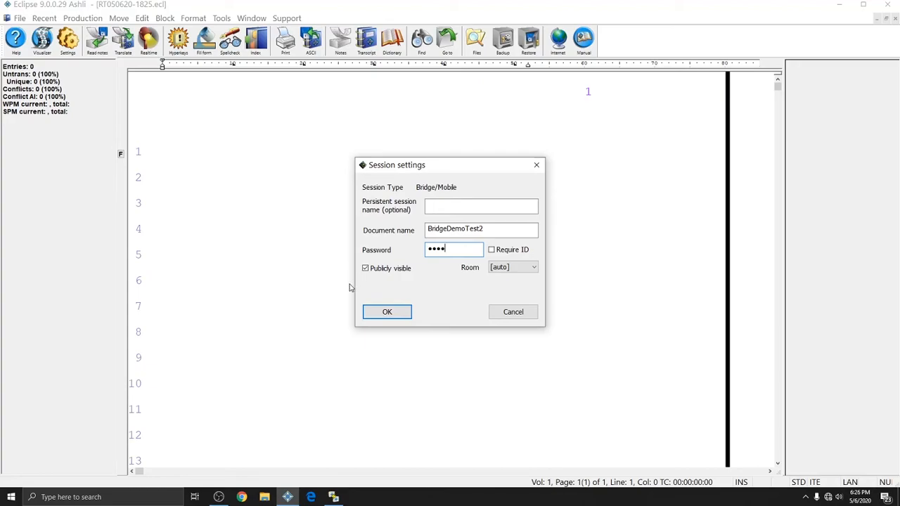
click(533, 267)
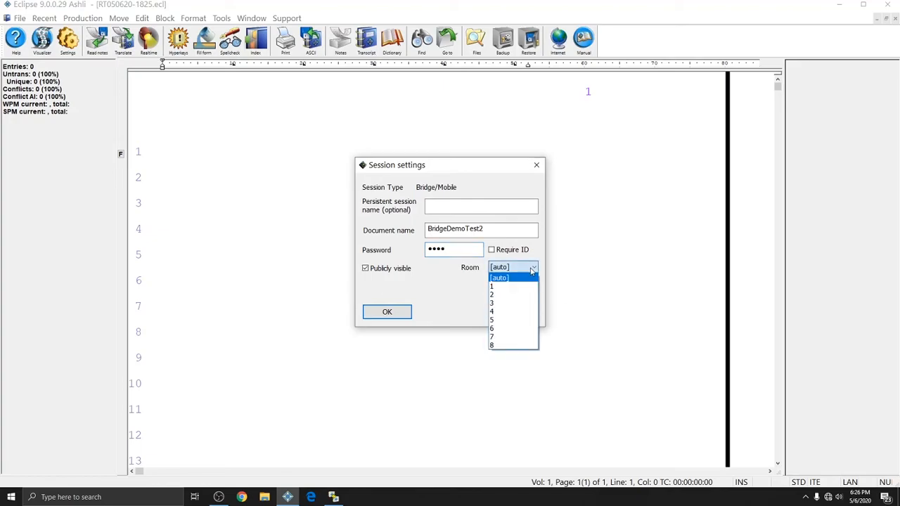
click(500, 276)
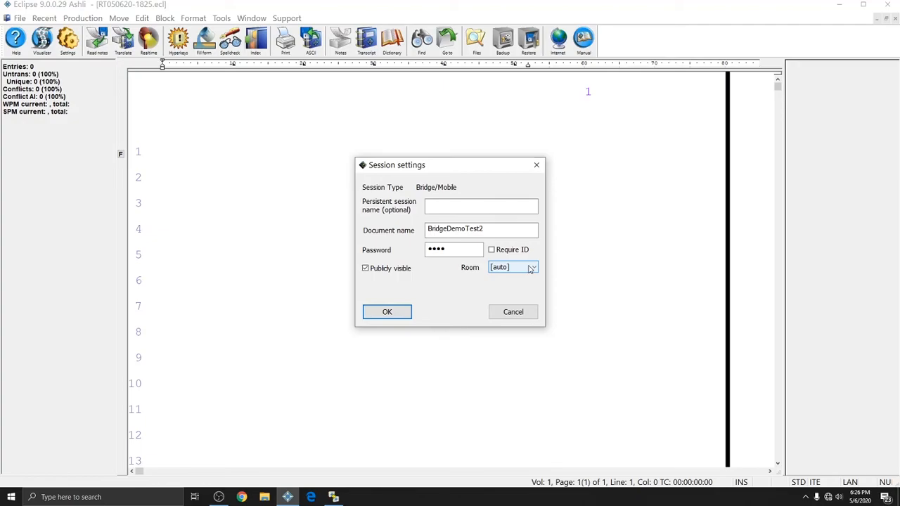
click(387, 312)
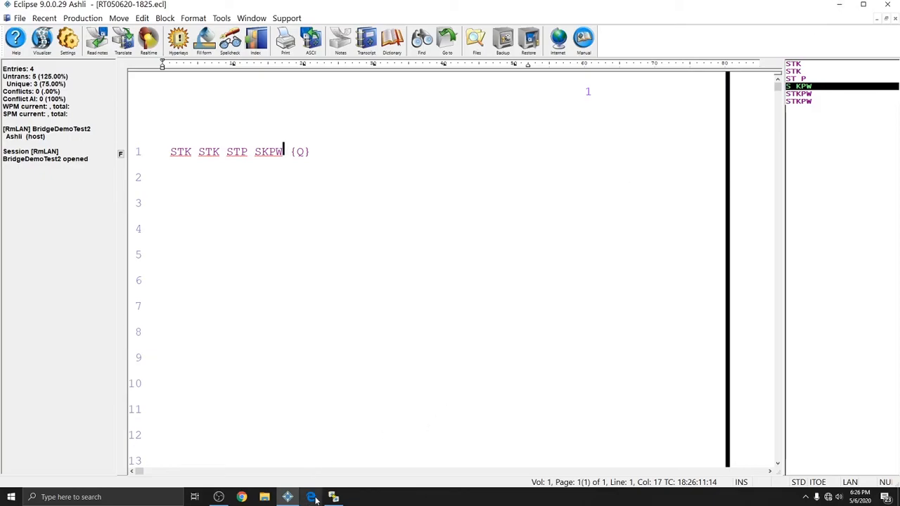
Load the Bridge Mobile web page at 10.10.10.1/bridge in Edge
click(334, 497)
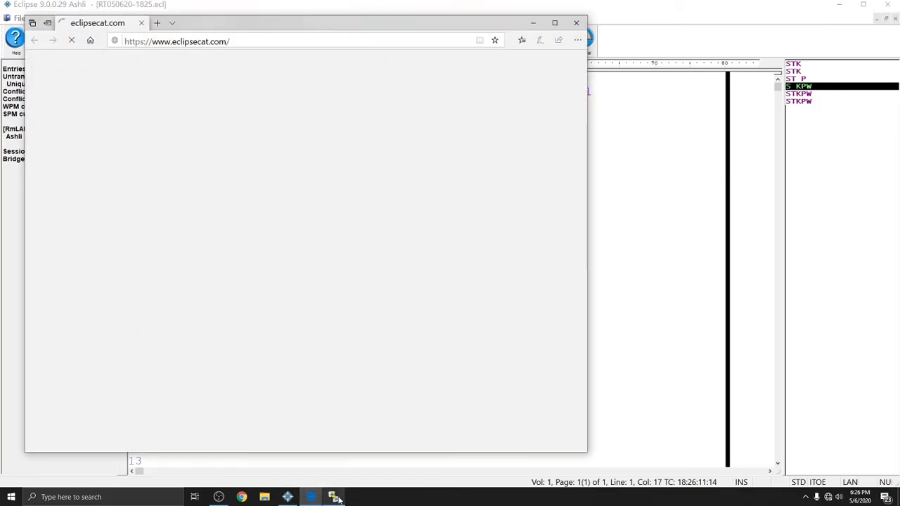
click(335, 497)
text(10.10.10.1)
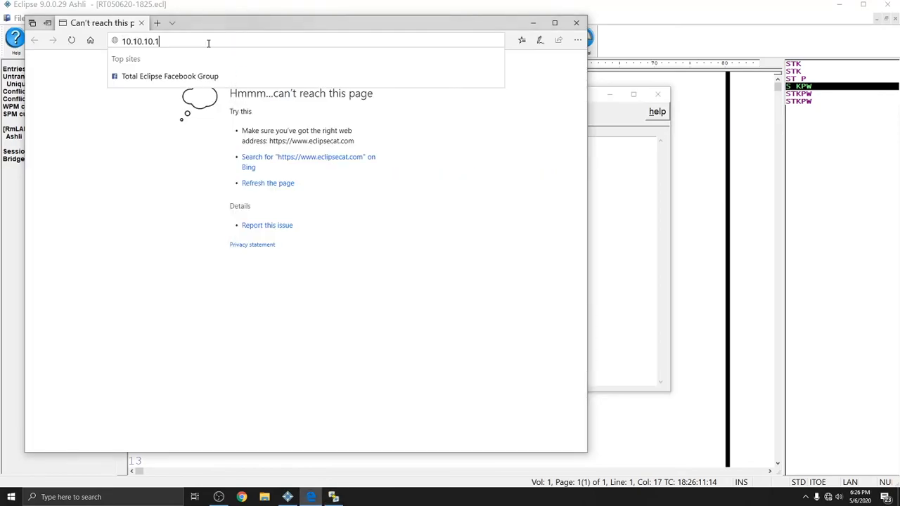
text(/b)
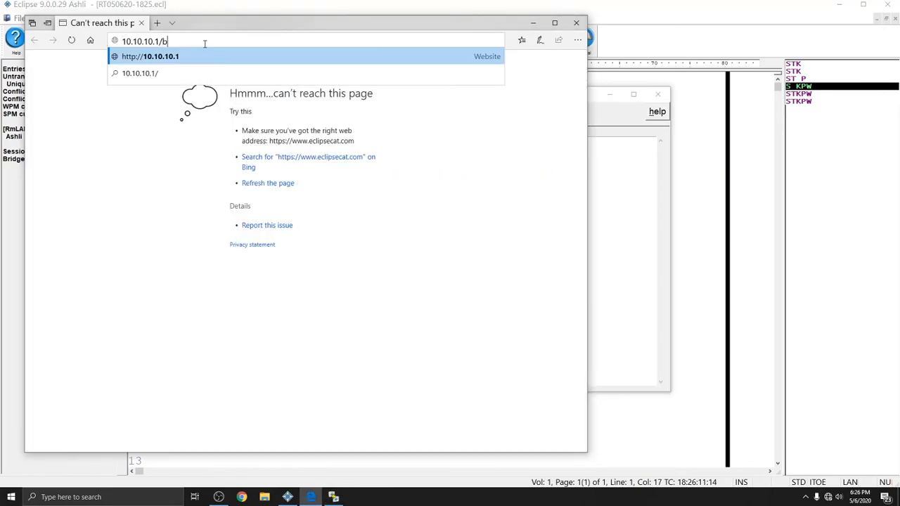
key(Return)
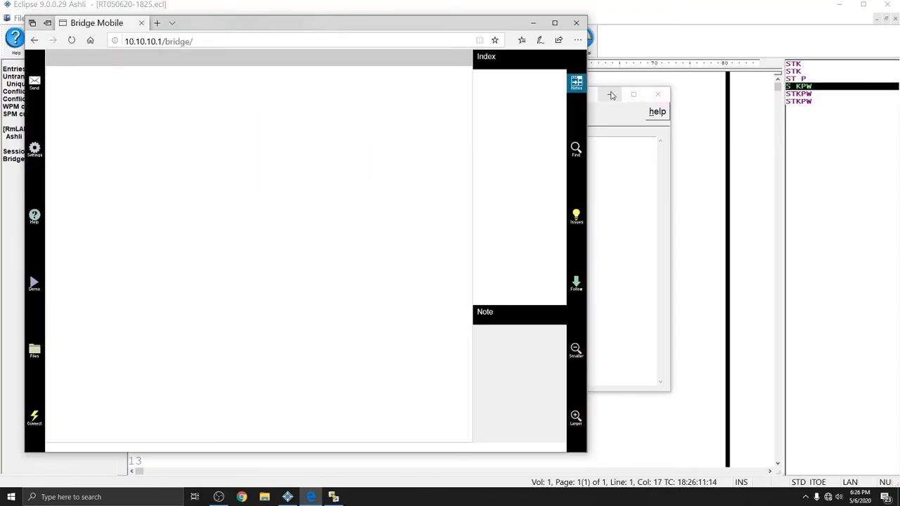
Join BridgeDemoTest2 with its password from the Connect list, then show the desktop
click(34, 419)
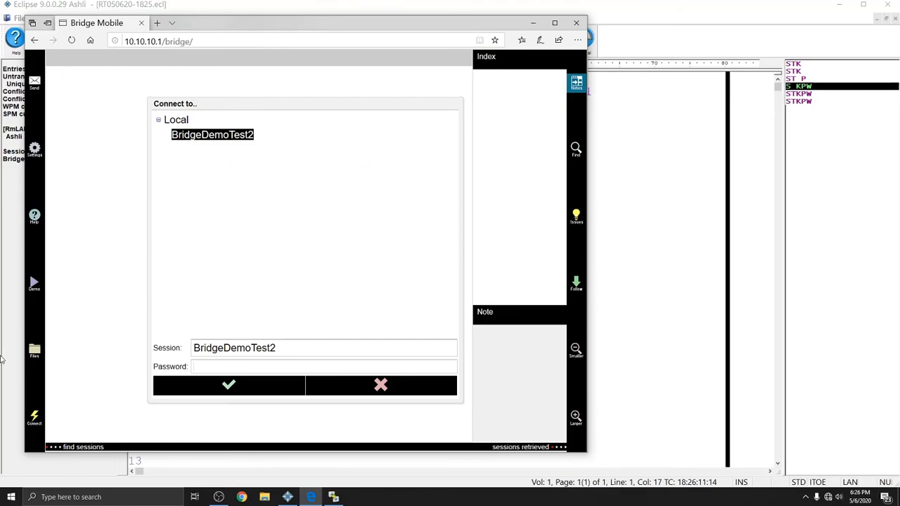
click(324, 366)
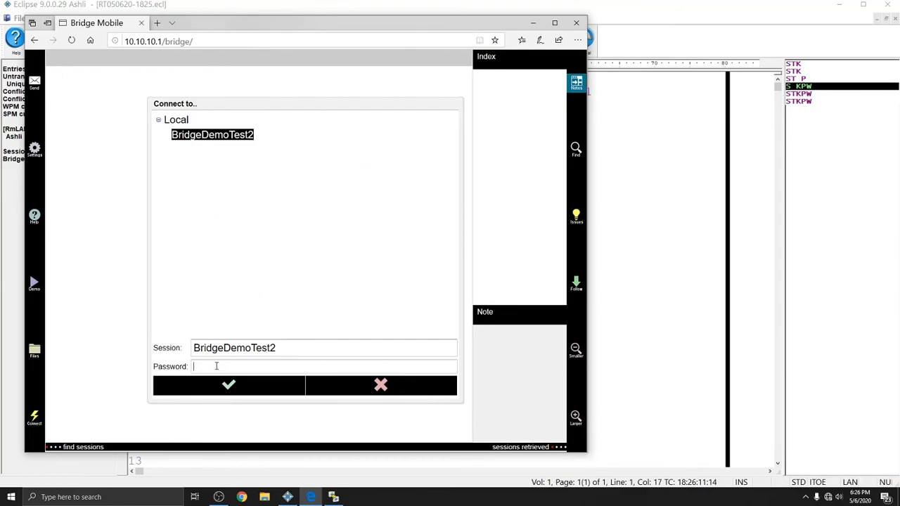
text(••••)
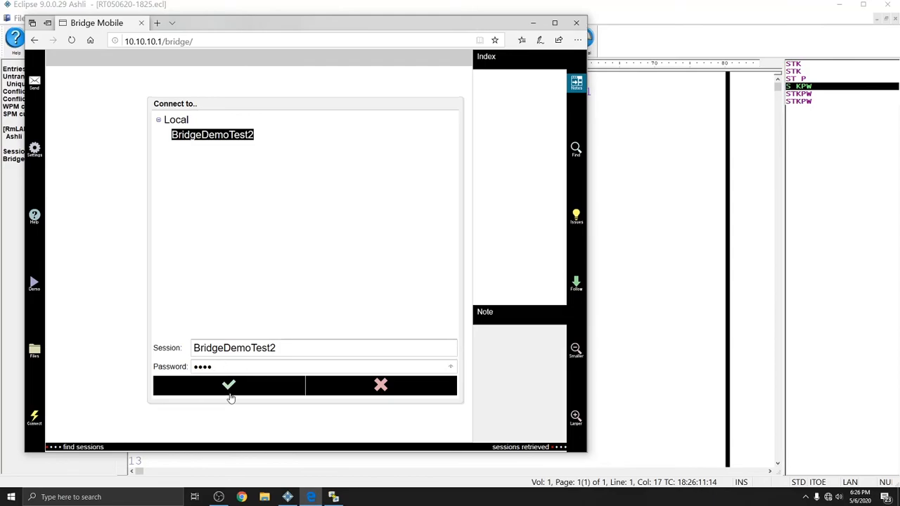
click(229, 384)
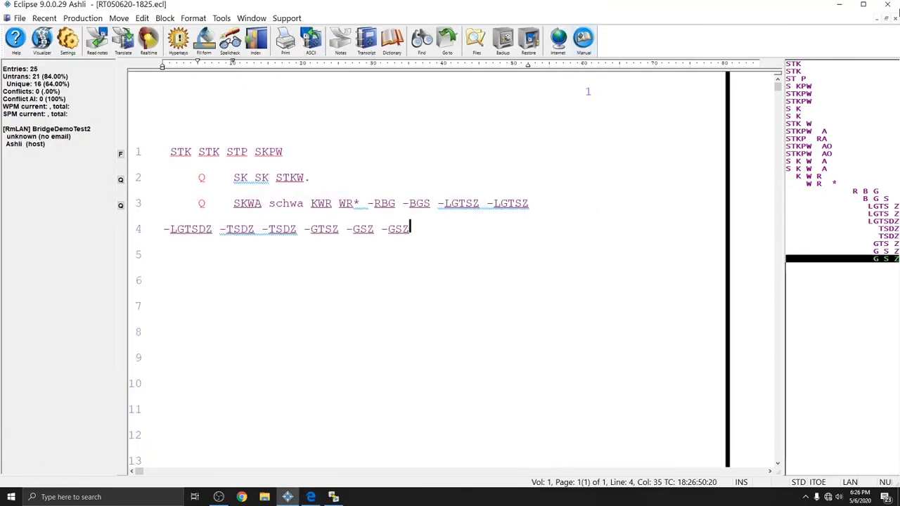
click(863, 5)
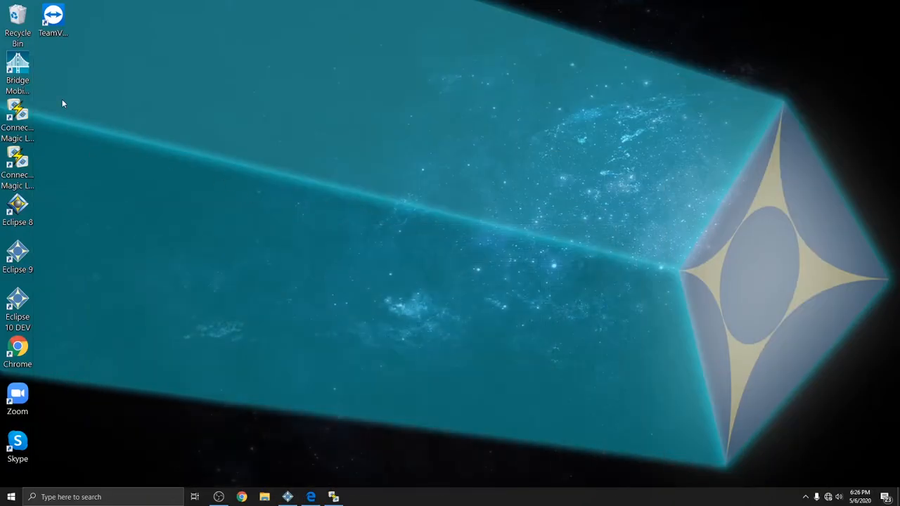
Launch the Bridge Mobile Windows app and join BridgeDemoTest2 with its password
double_click(17, 64)
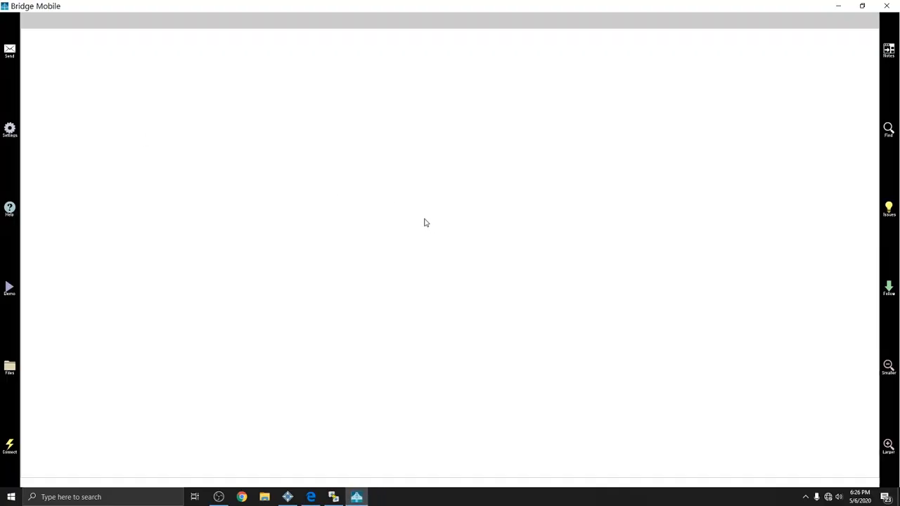
mouse_move(87, 472)
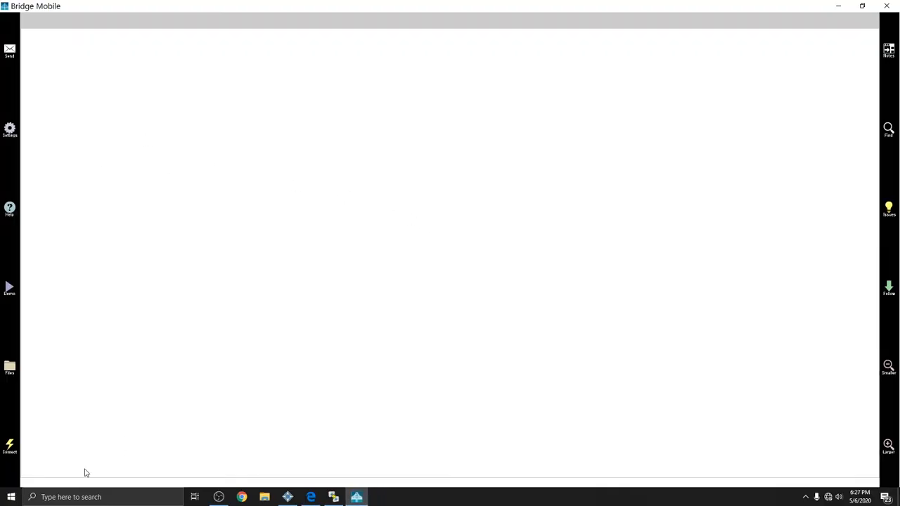
click(10, 447)
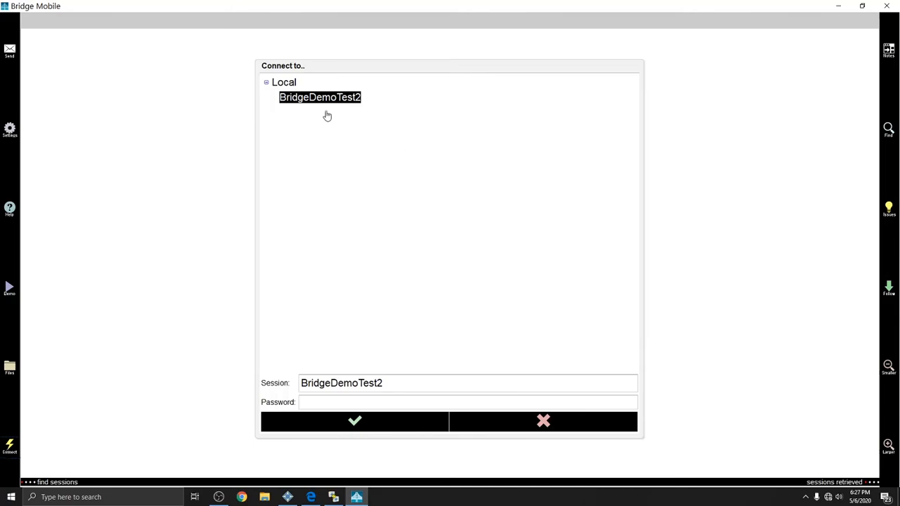
mouse_move(437, 269)
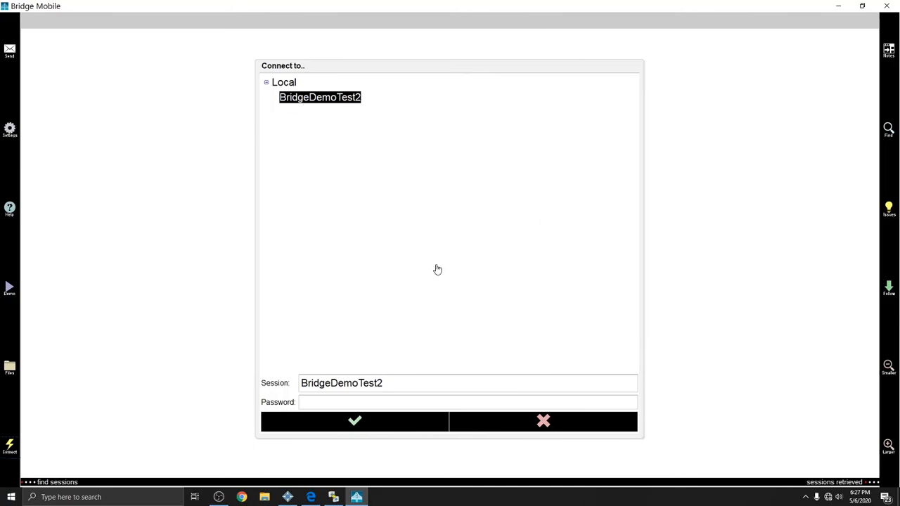
text(••••)
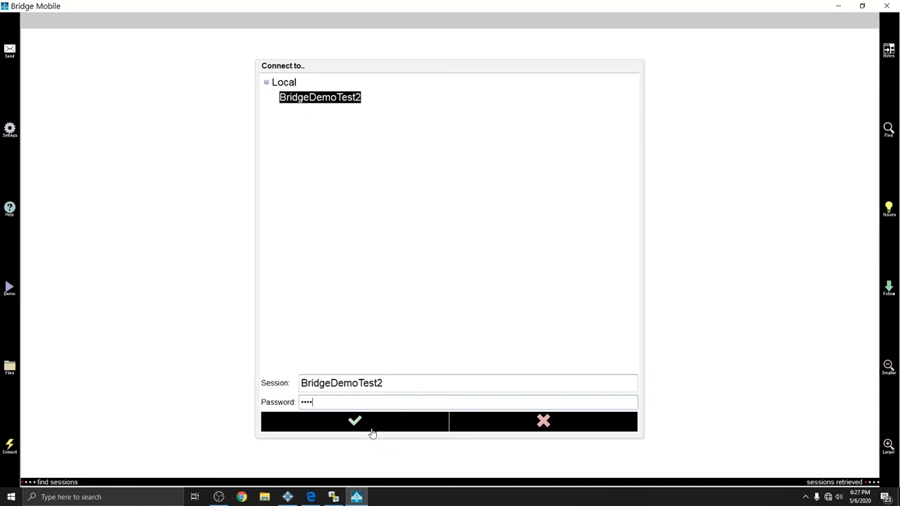
click(355, 421)
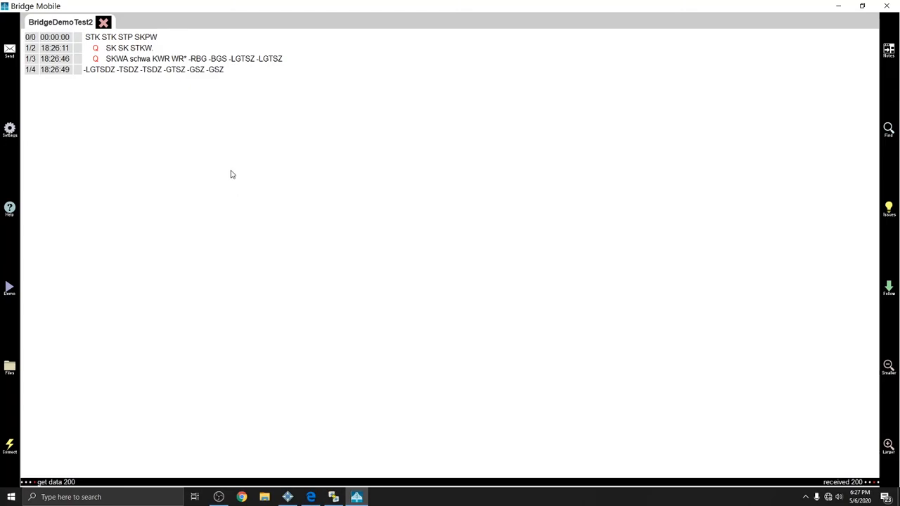
mouse_move(234, 179)
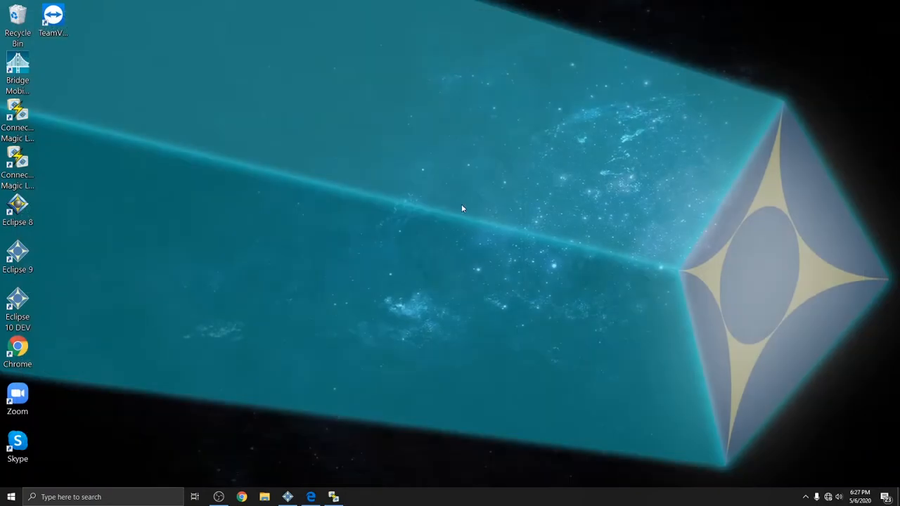
Return to Eclipse and confirm stopping the realtime translation for BridgeDemoTest2
click(17, 67)
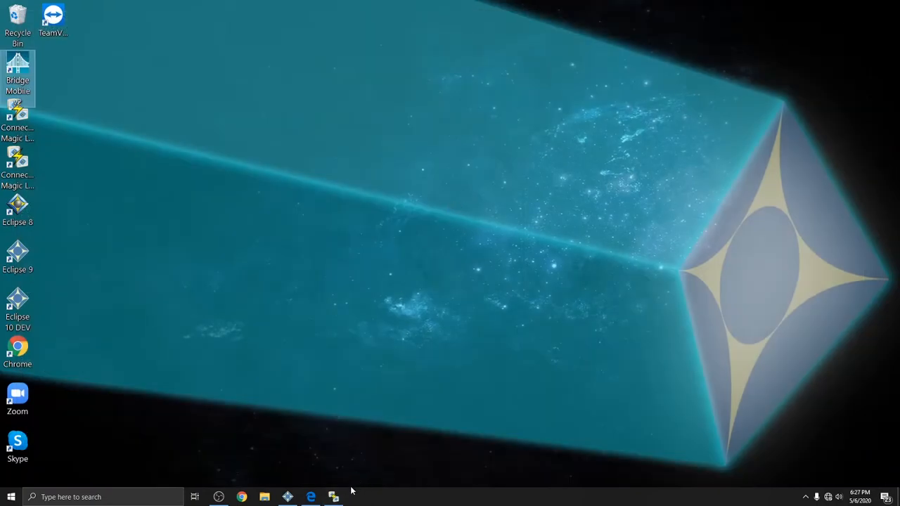
click(333, 498)
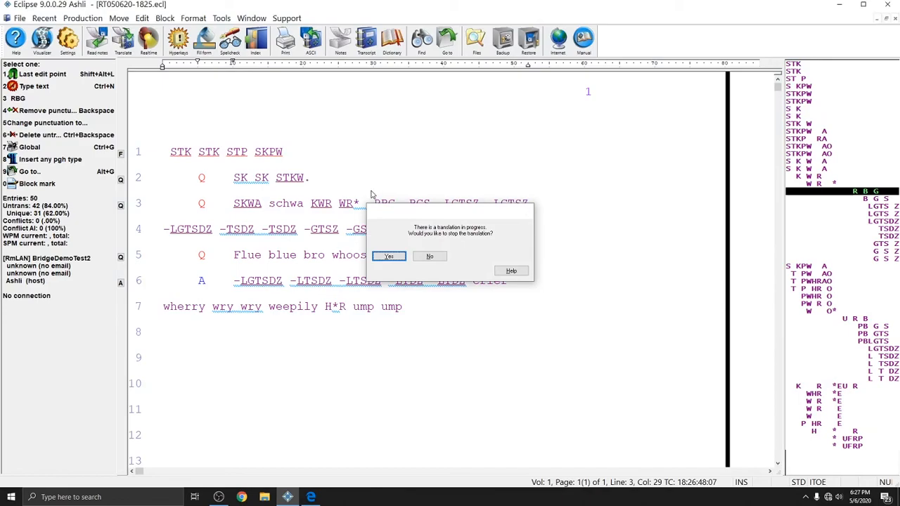
click(389, 255)
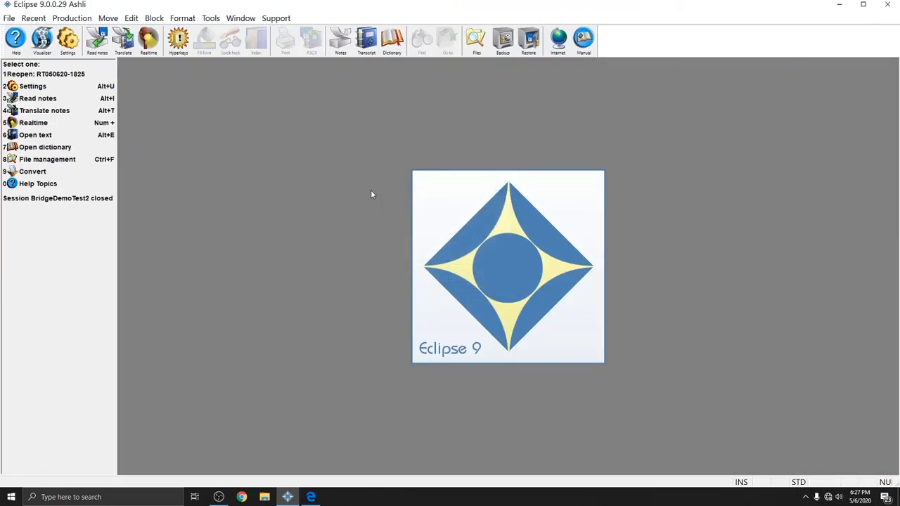
mouse_move(725, 153)
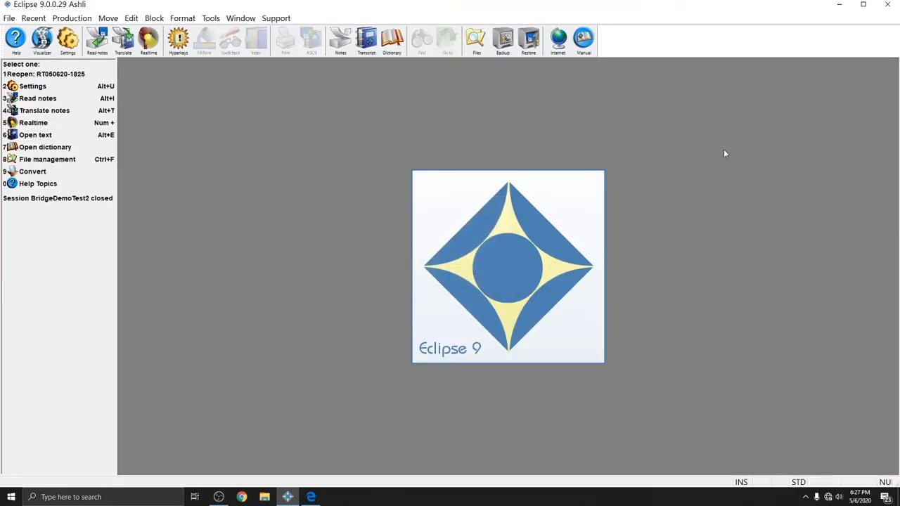